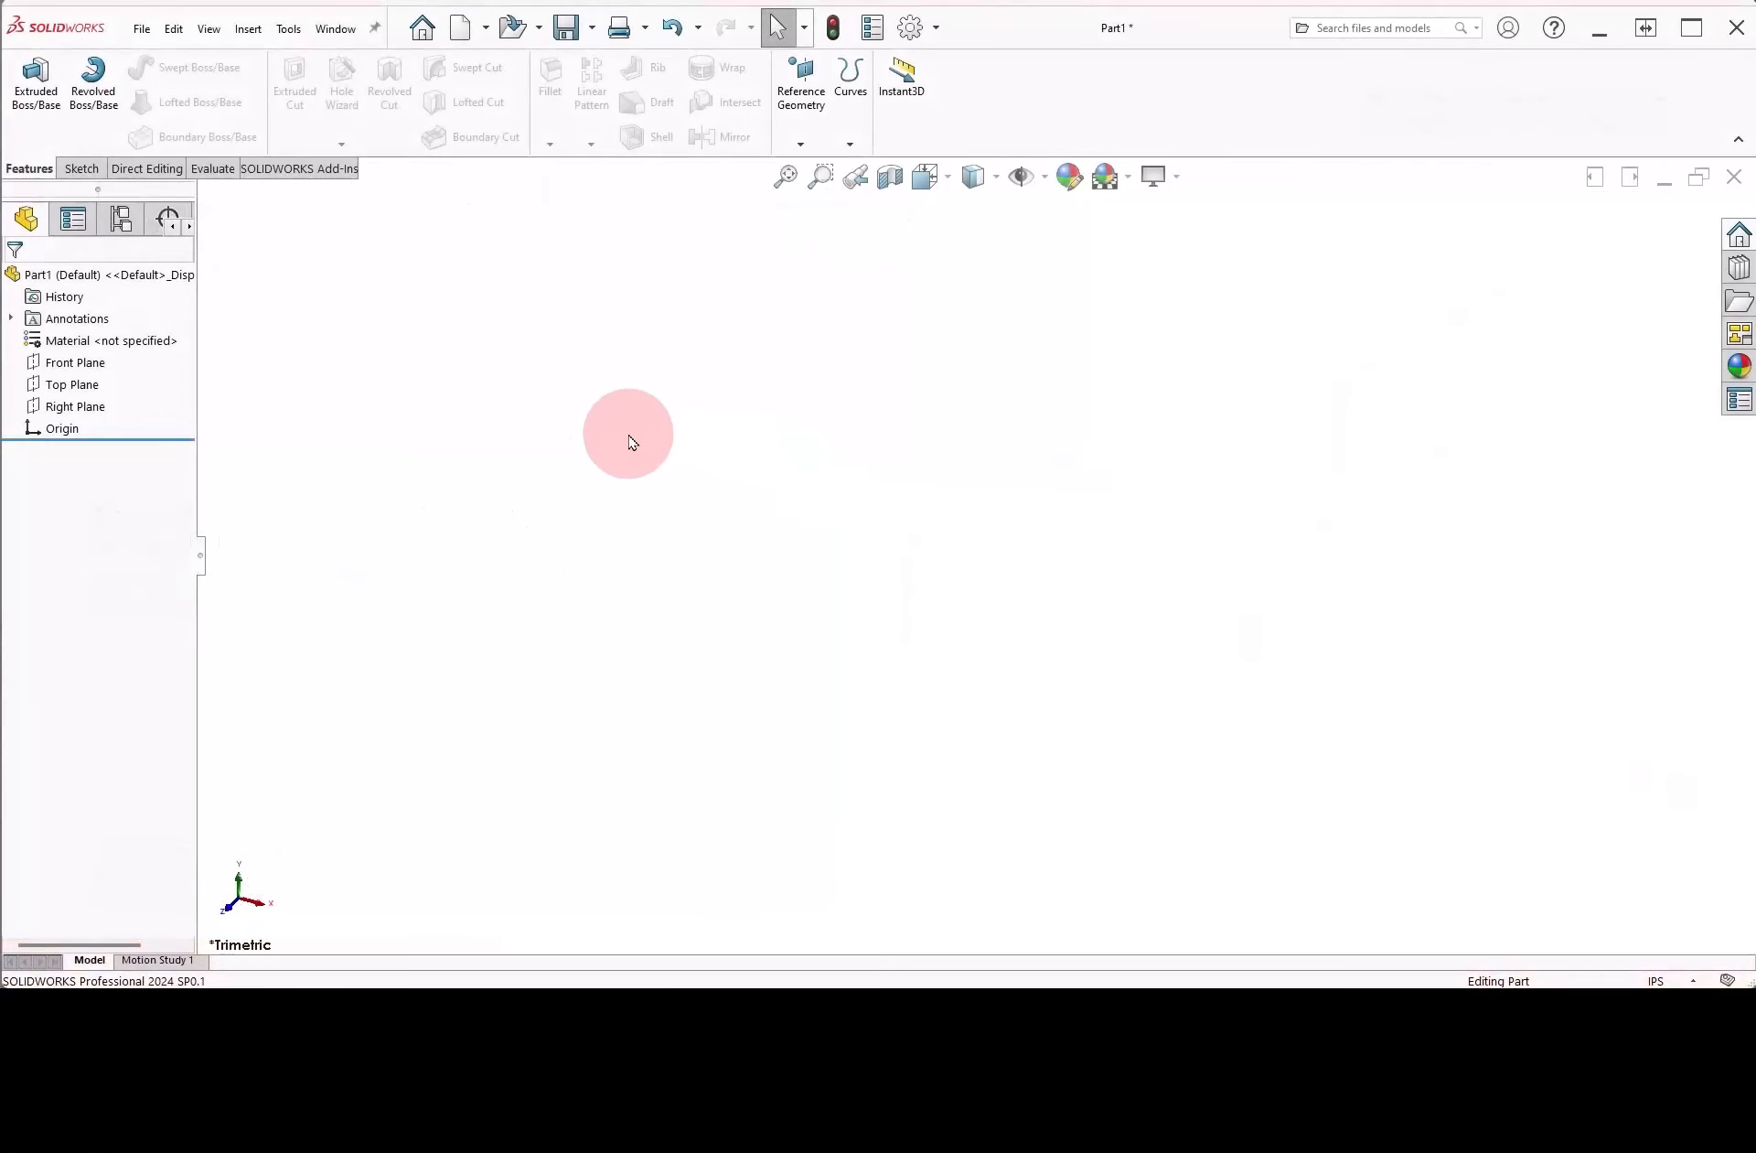
Start a sketch on the Front Plane and draw the first square above-left of the origin with Corner Rectangle
click(75, 363)
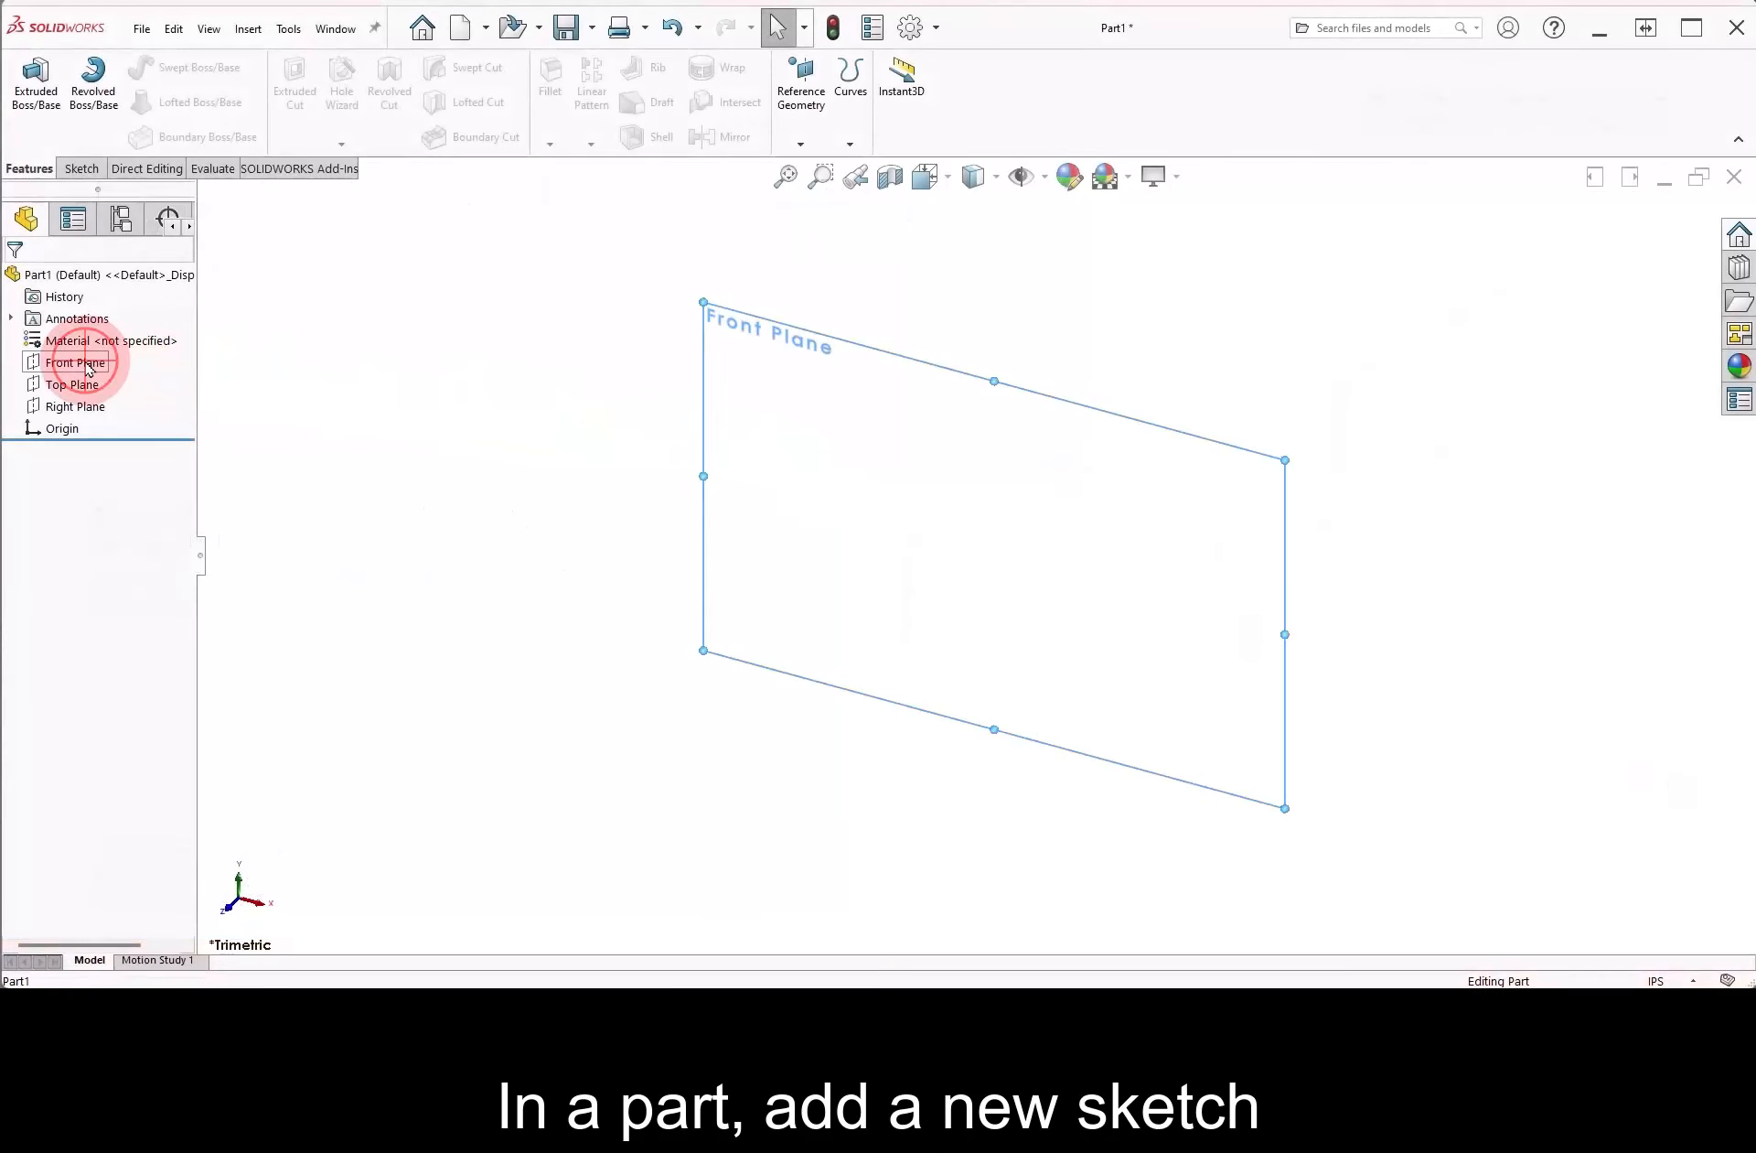
click(77, 363)
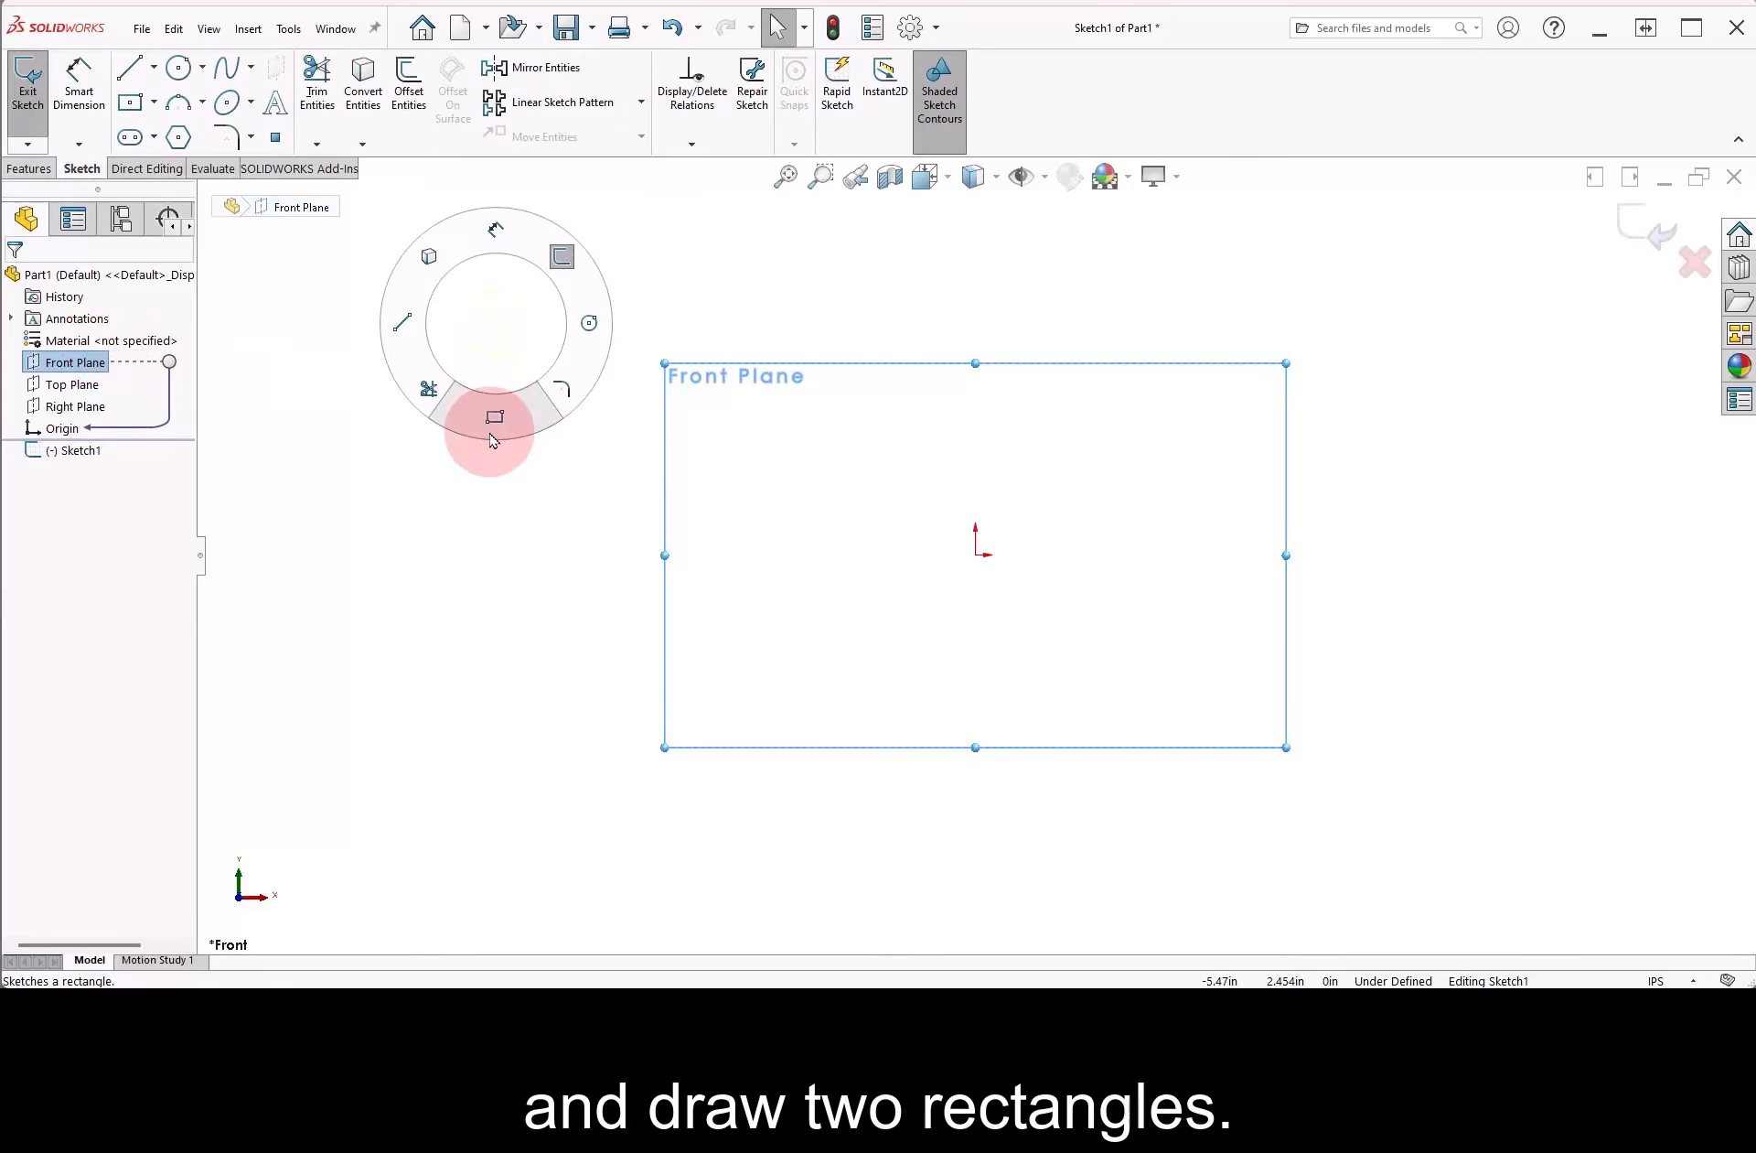
click(492, 415)
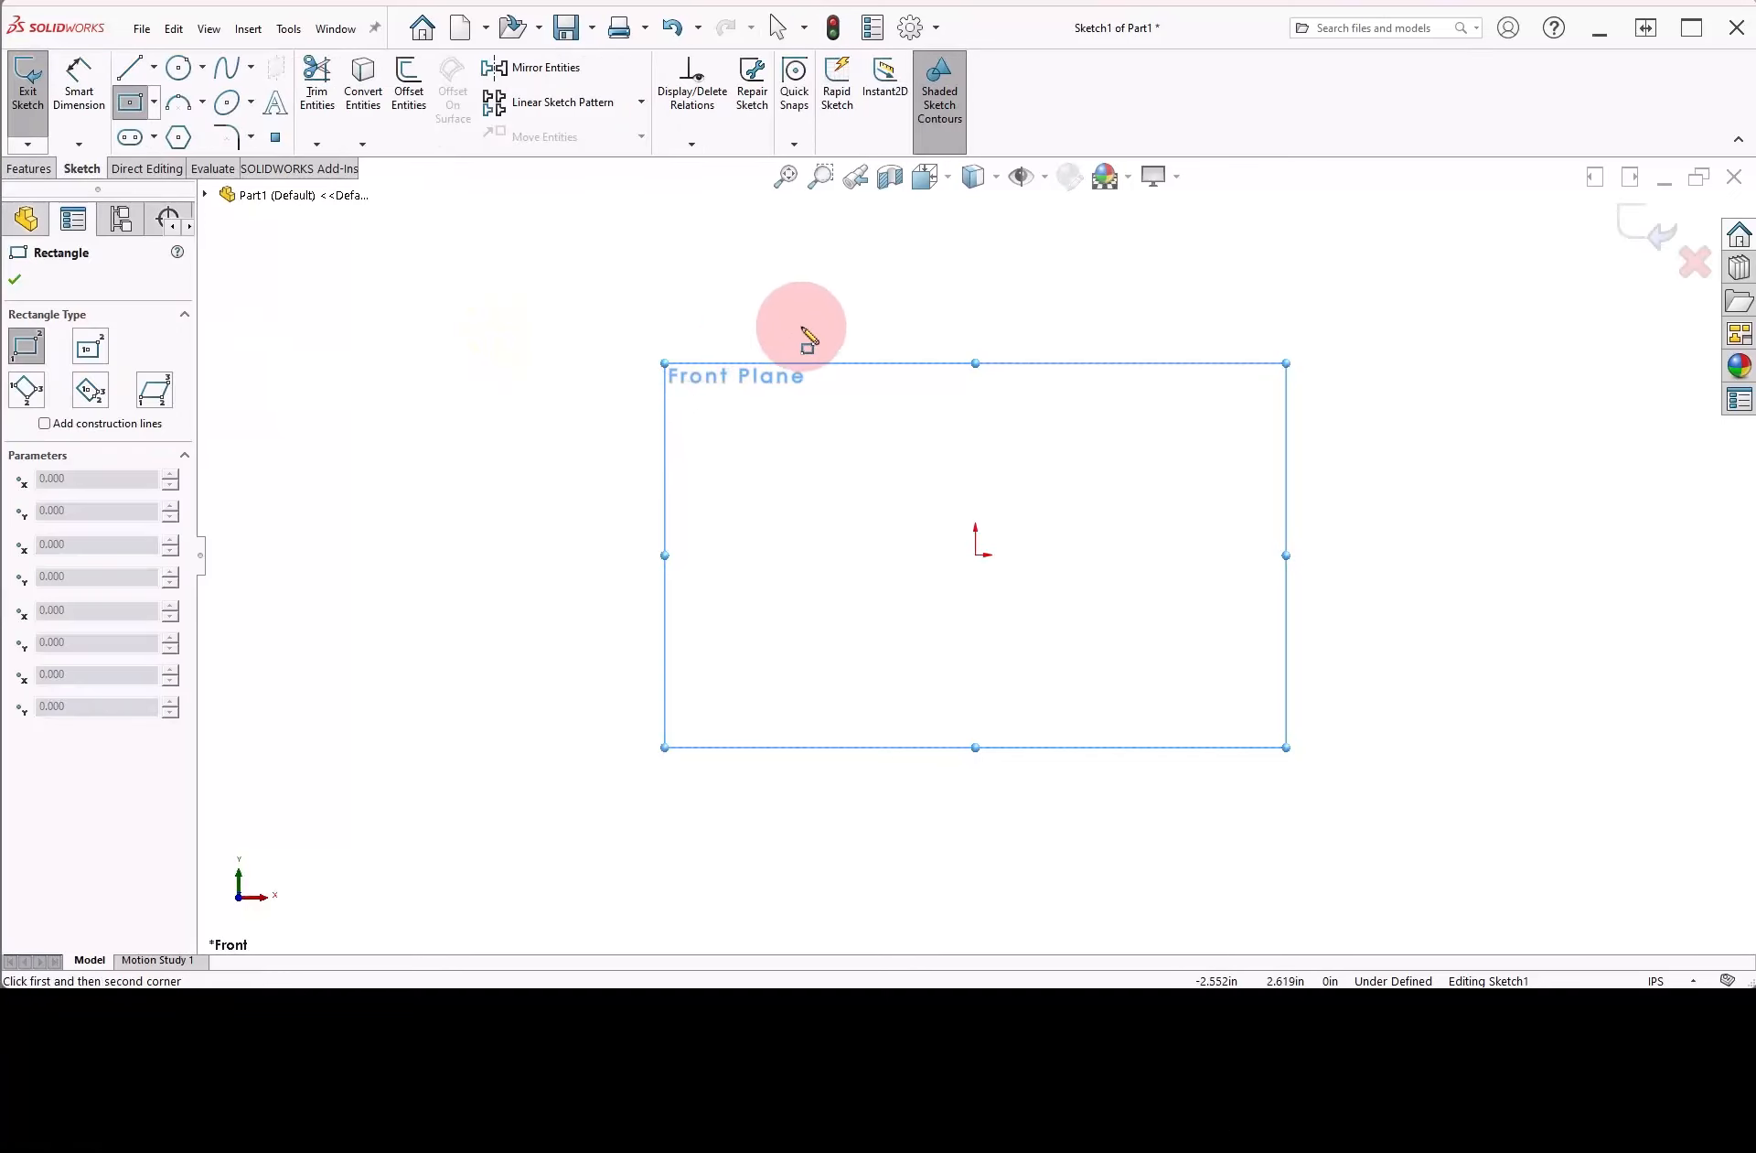
drag(796, 336, 951, 543)
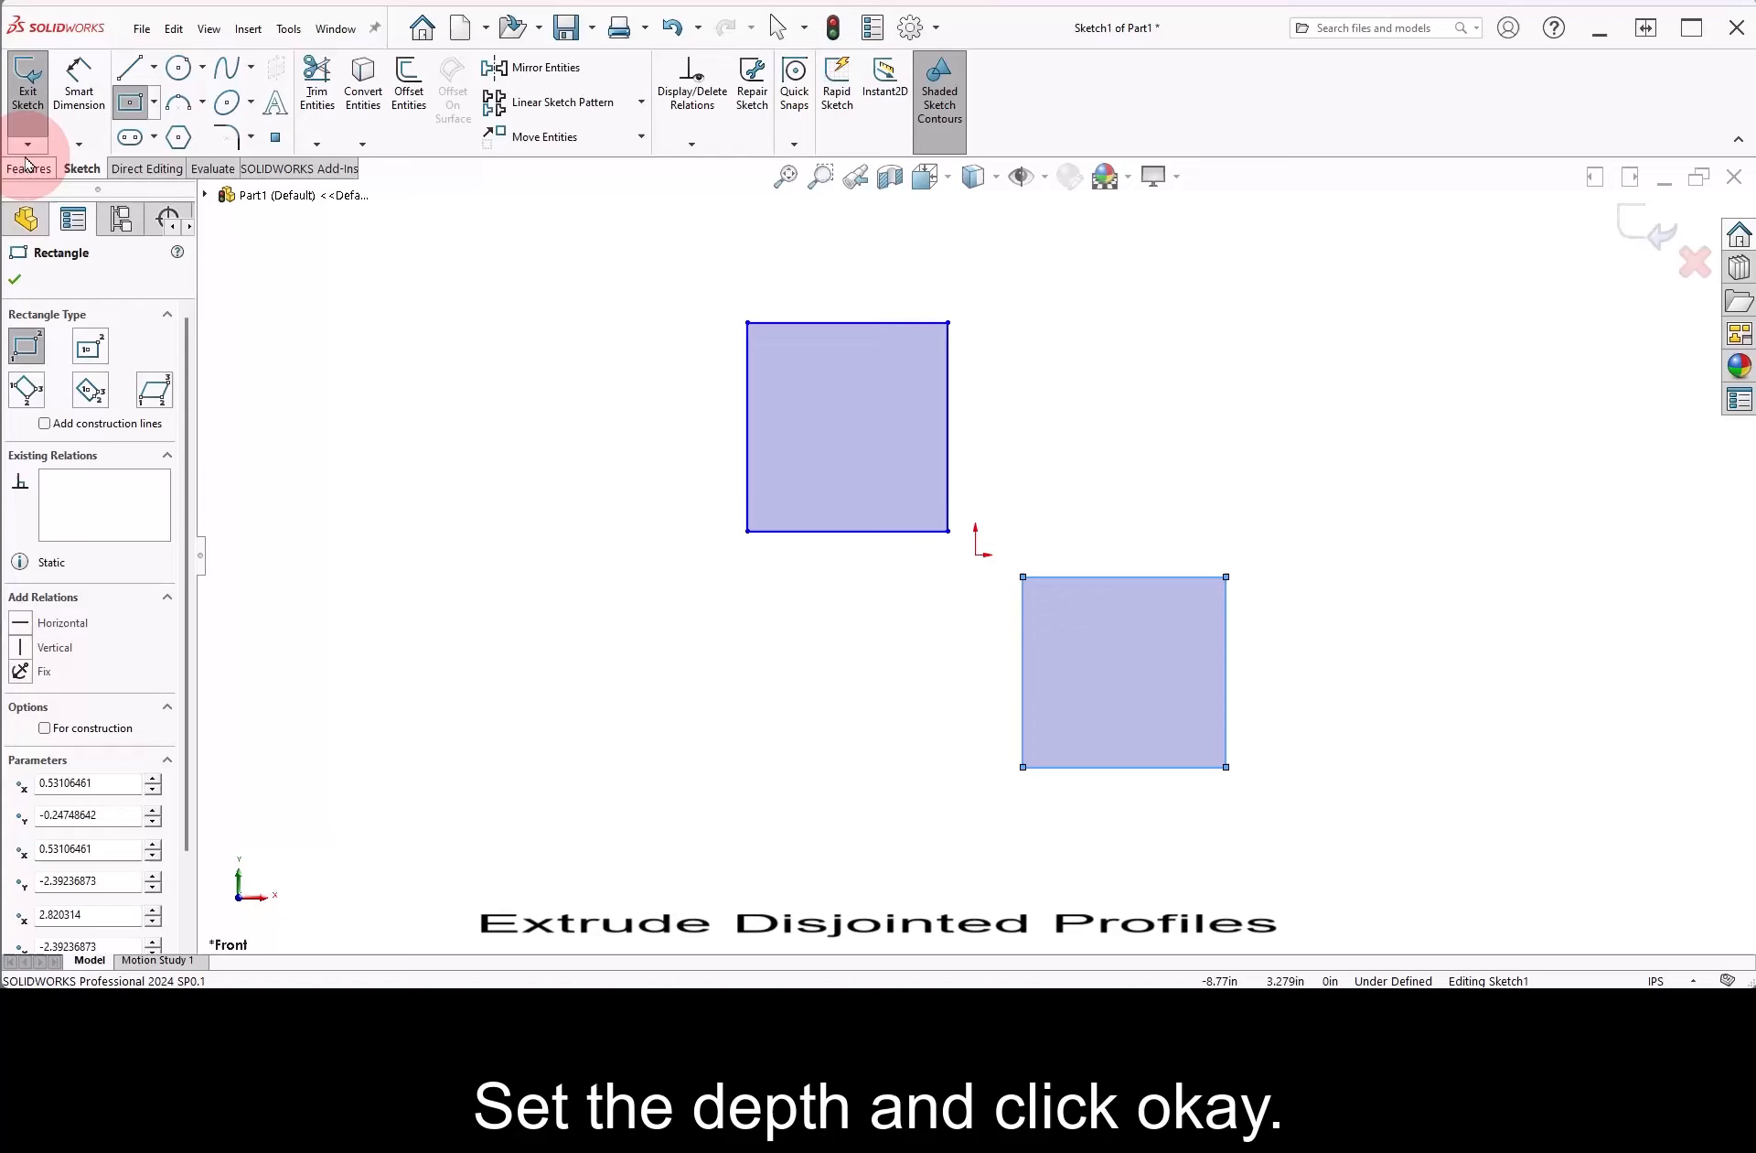
Boss-extrude both squares into two cube bodies and expand the Solid Bodies folder
click(27, 168)
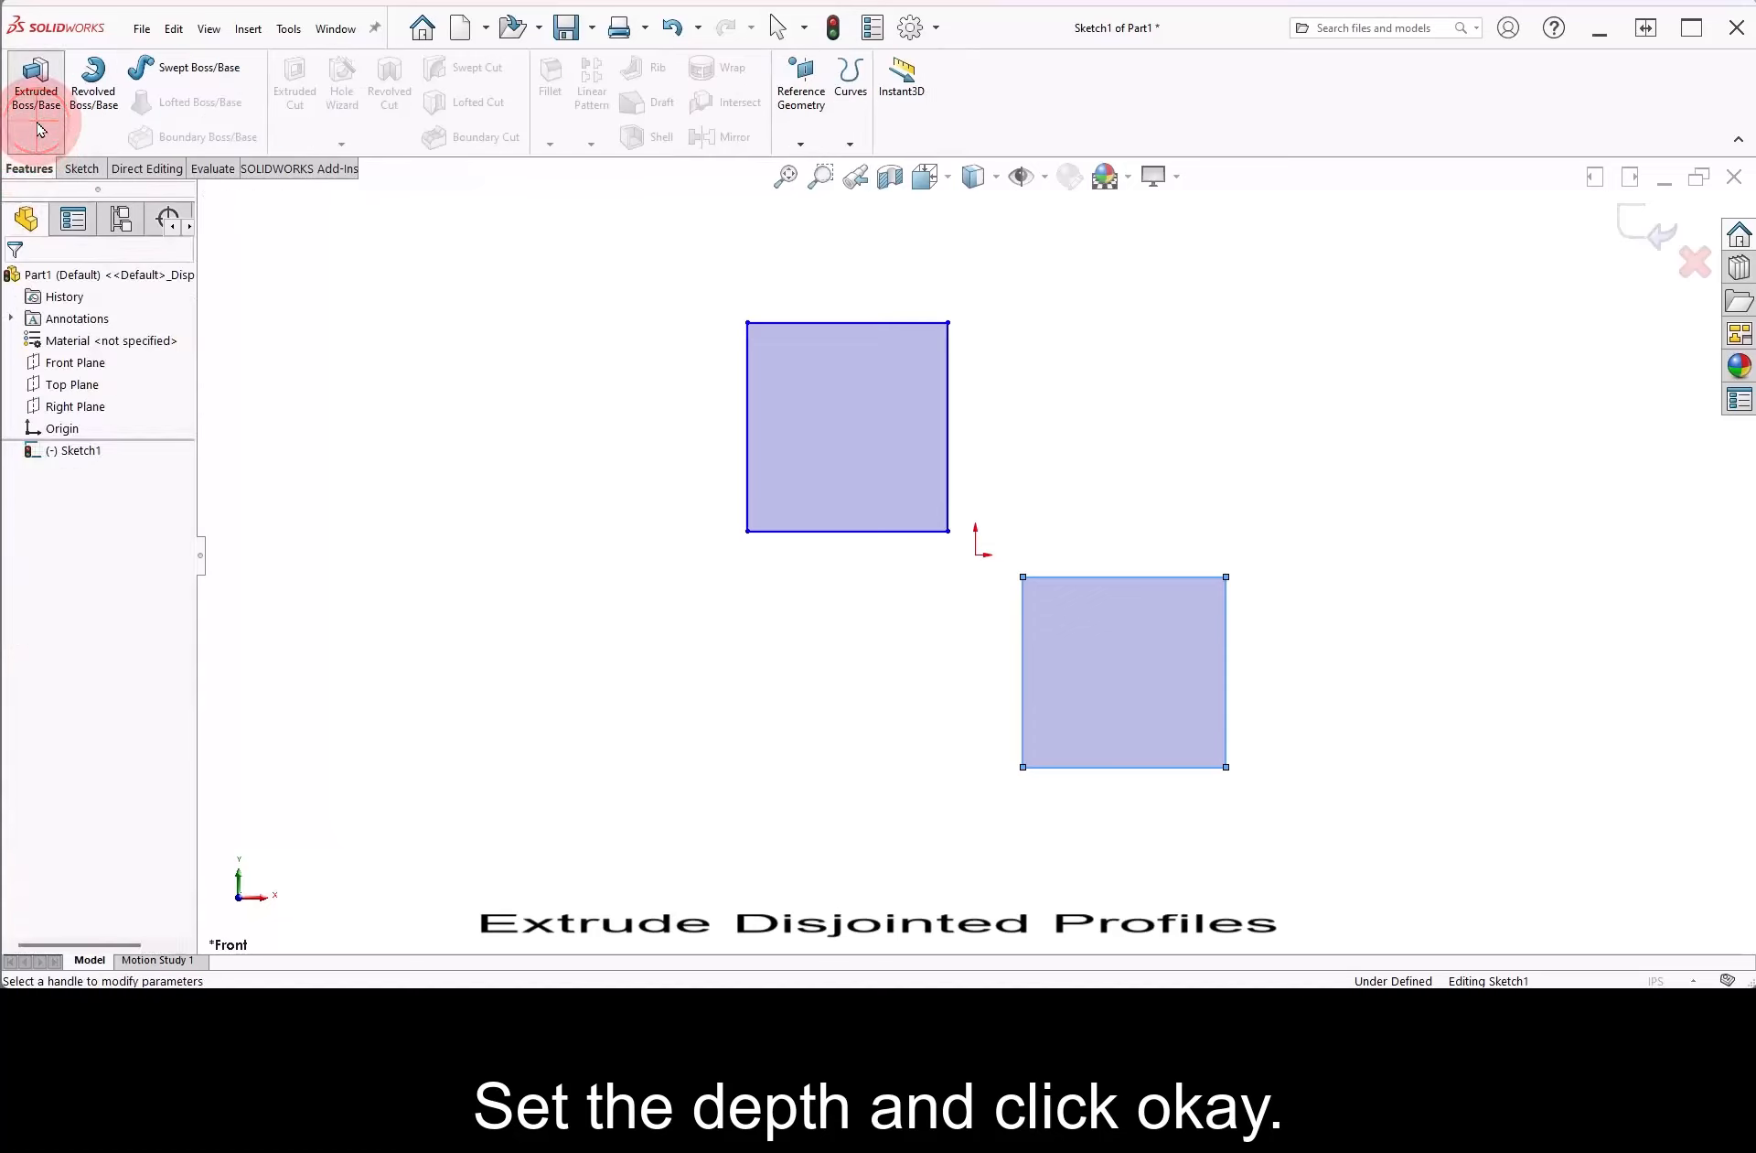
click(35, 84)
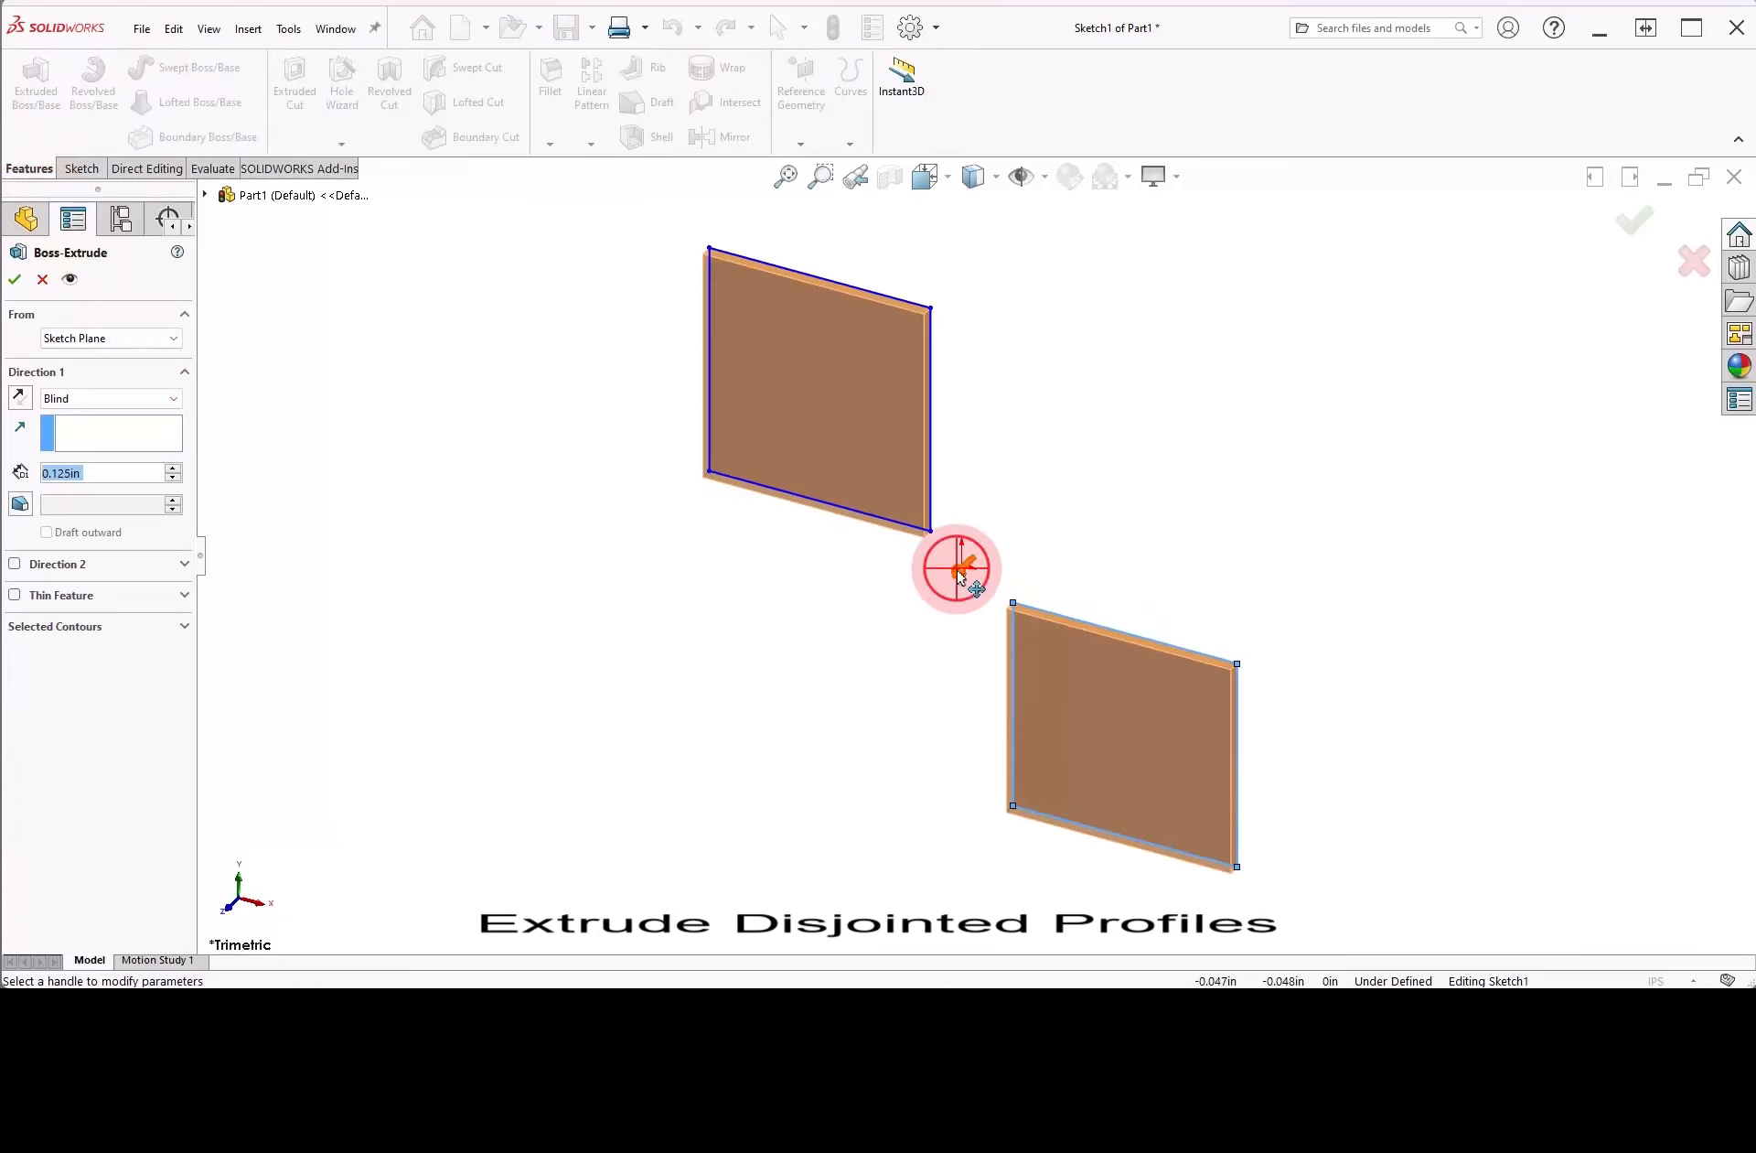
drag(955, 566, 823, 683)
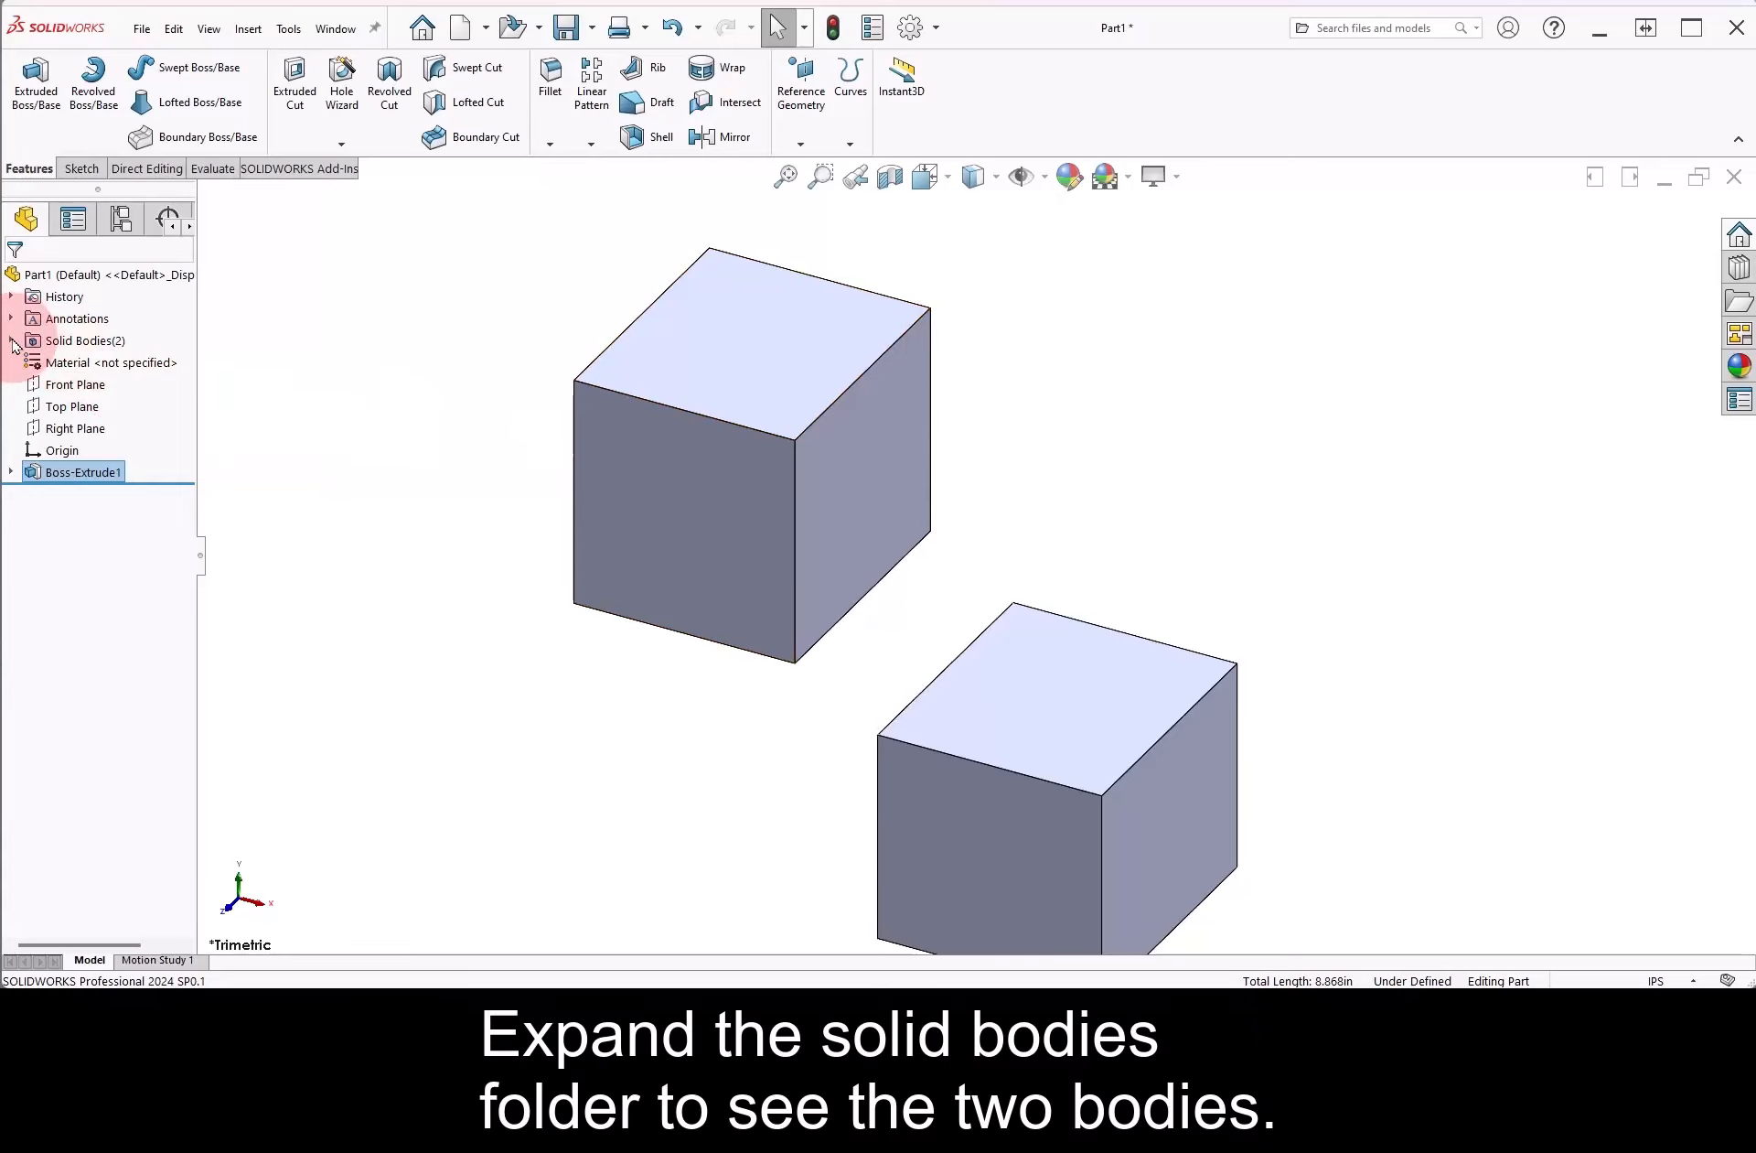
click(13, 340)
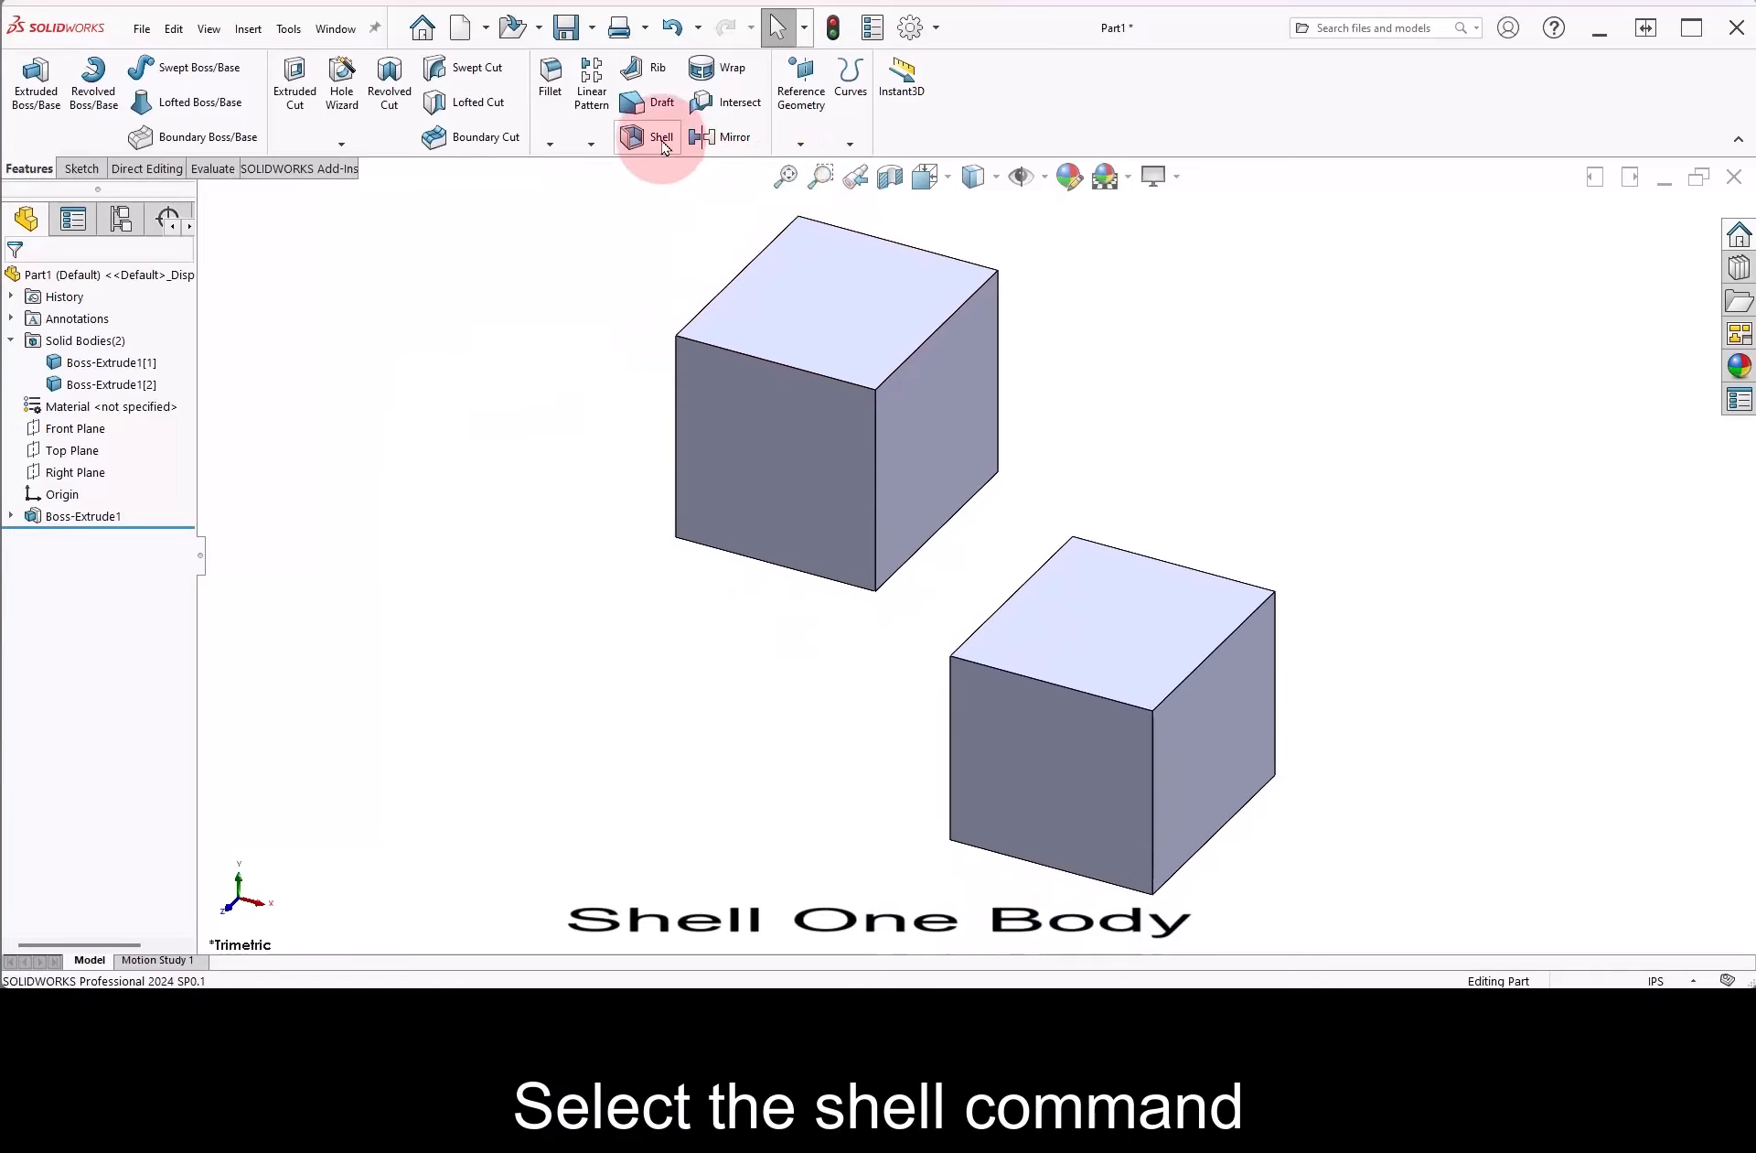
Shell the lower-right cube, removing its top and right faces to leave an open thin-walled box
click(661, 137)
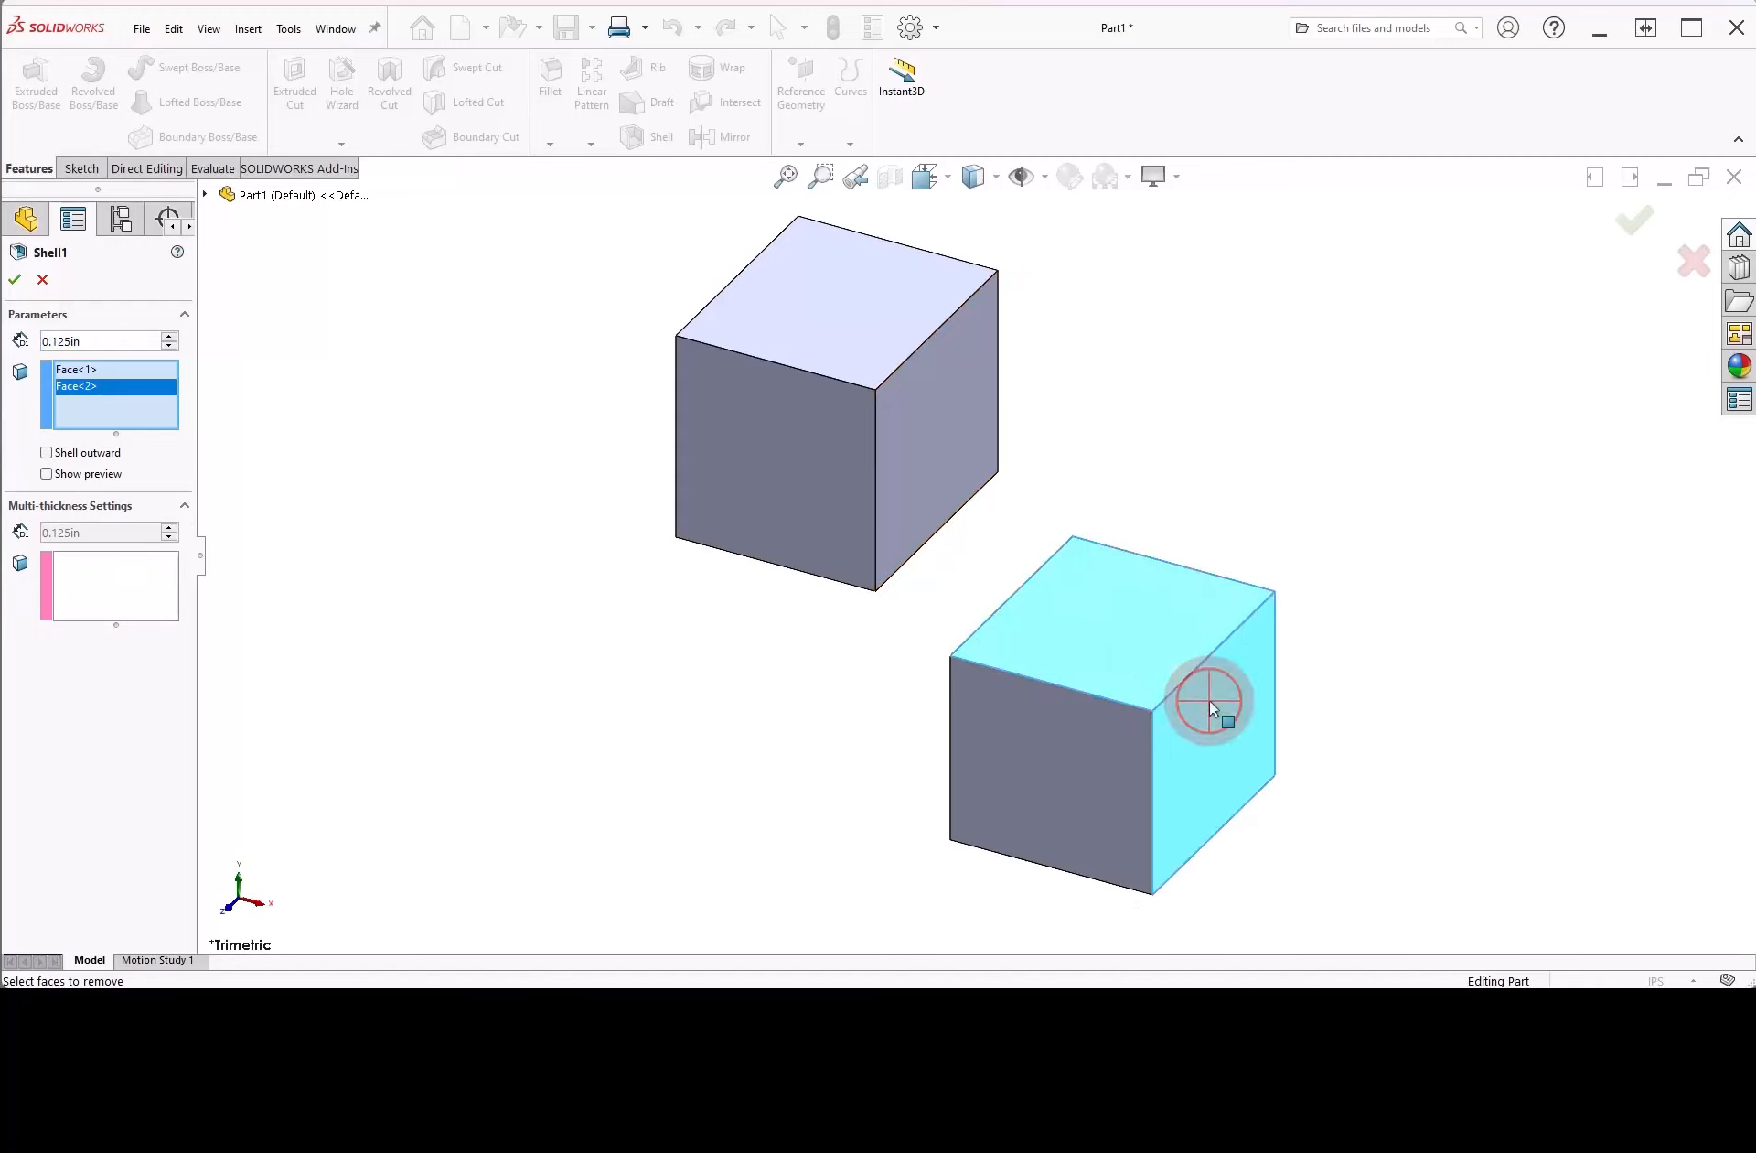
click(1632, 221)
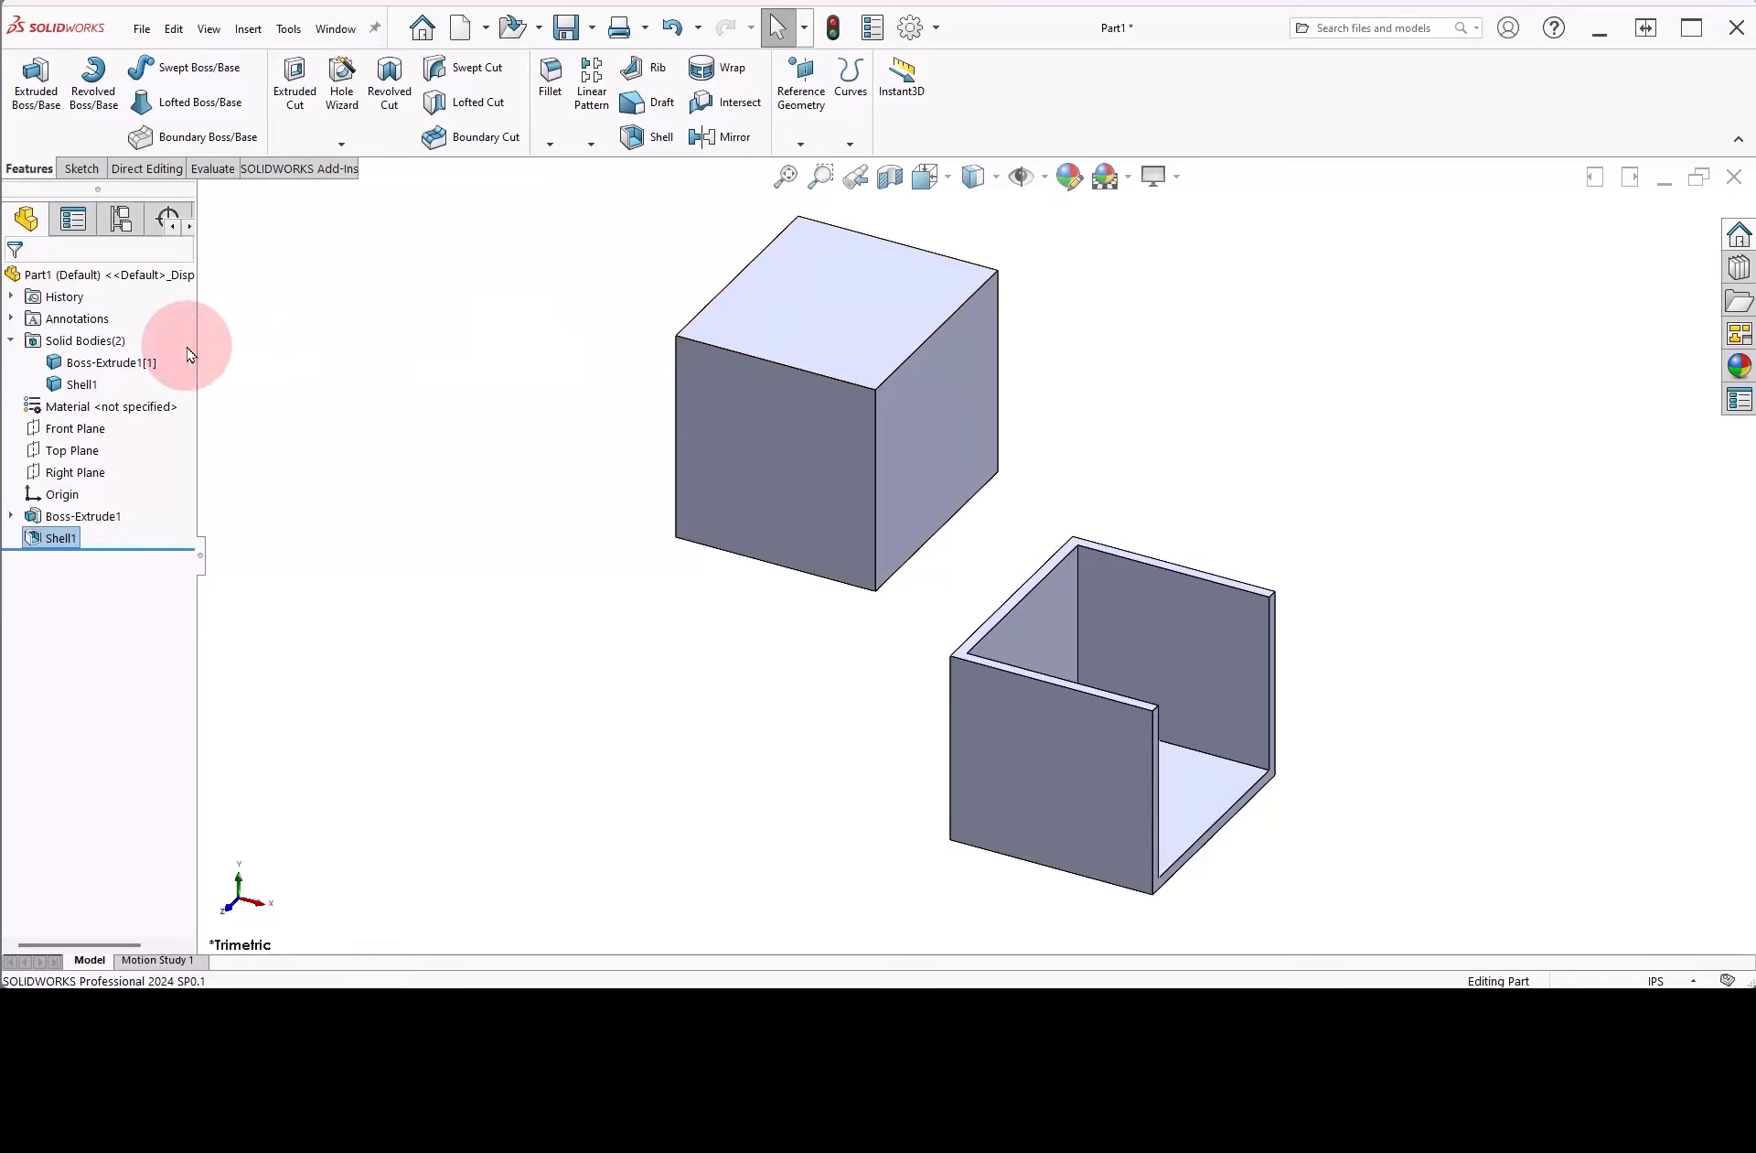
click(80, 385)
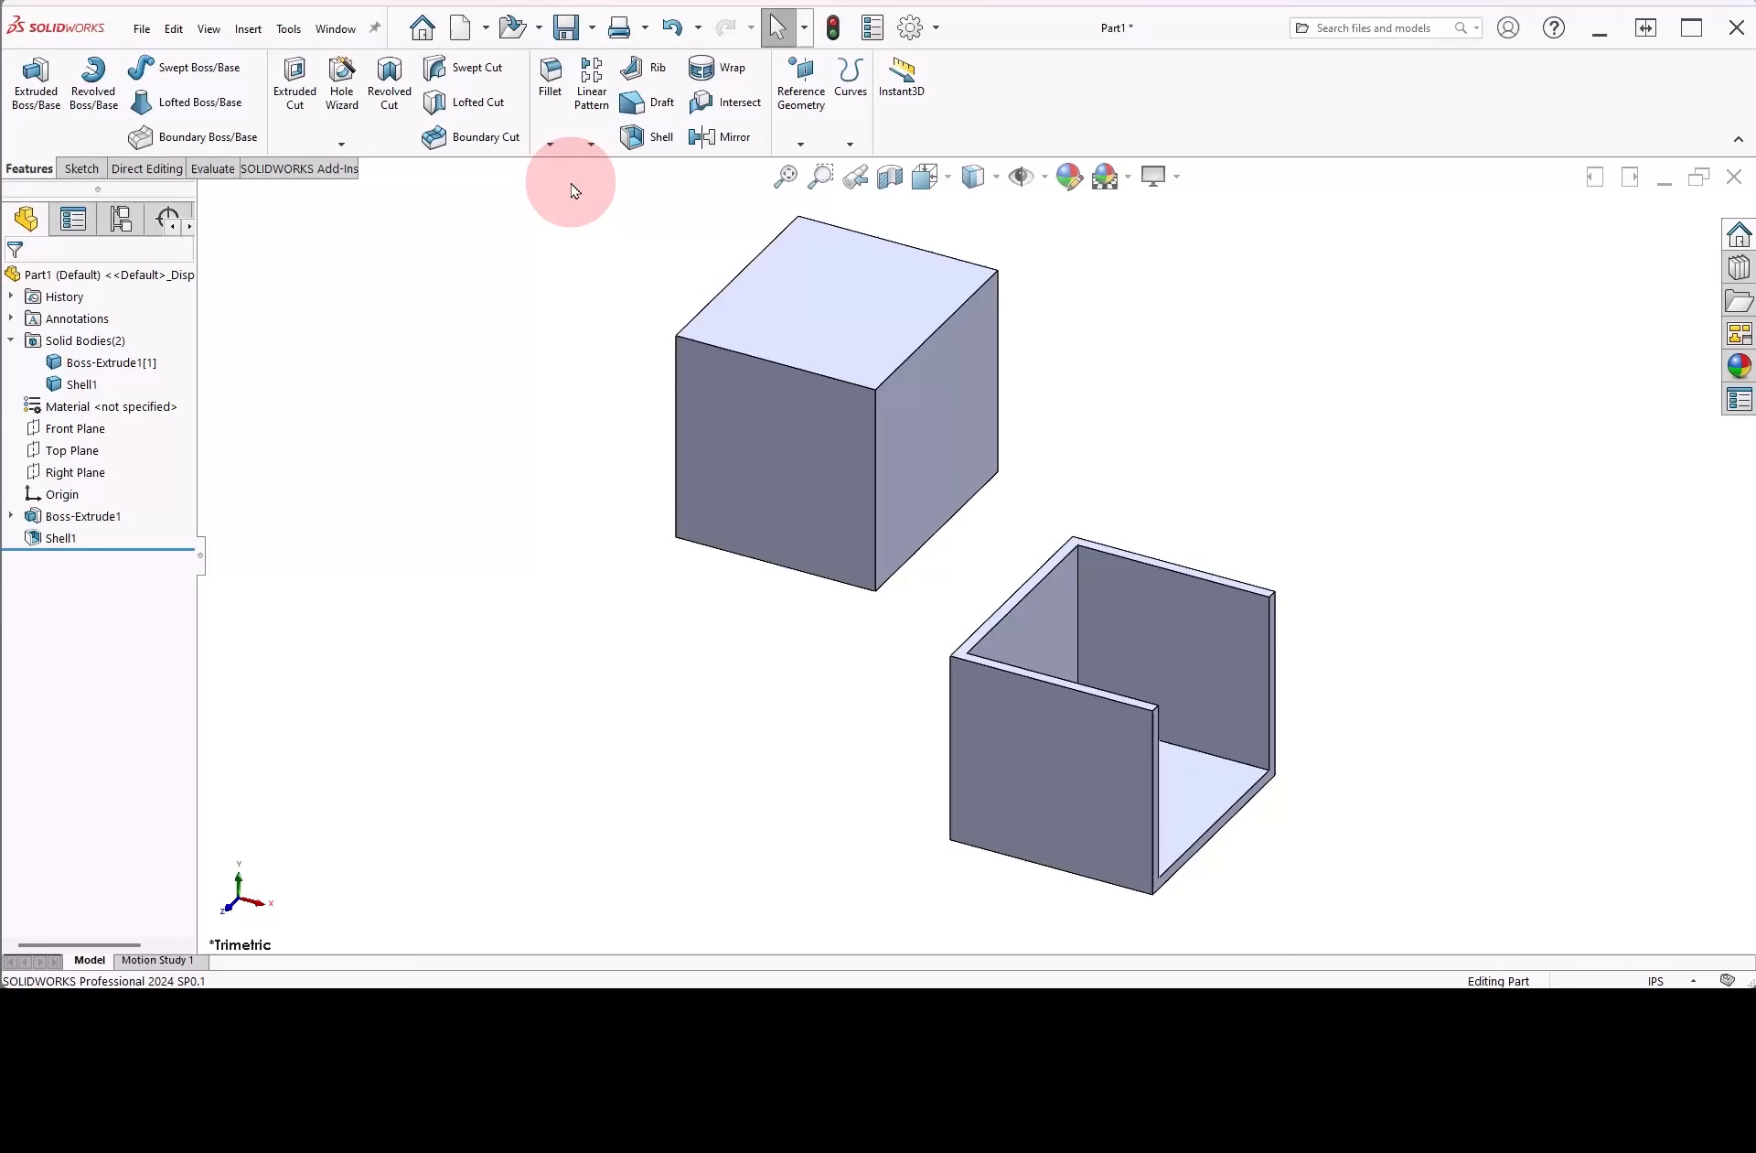
Fillet the top-left and bottom-left edges of the upper block into a full rounded end
click(549, 84)
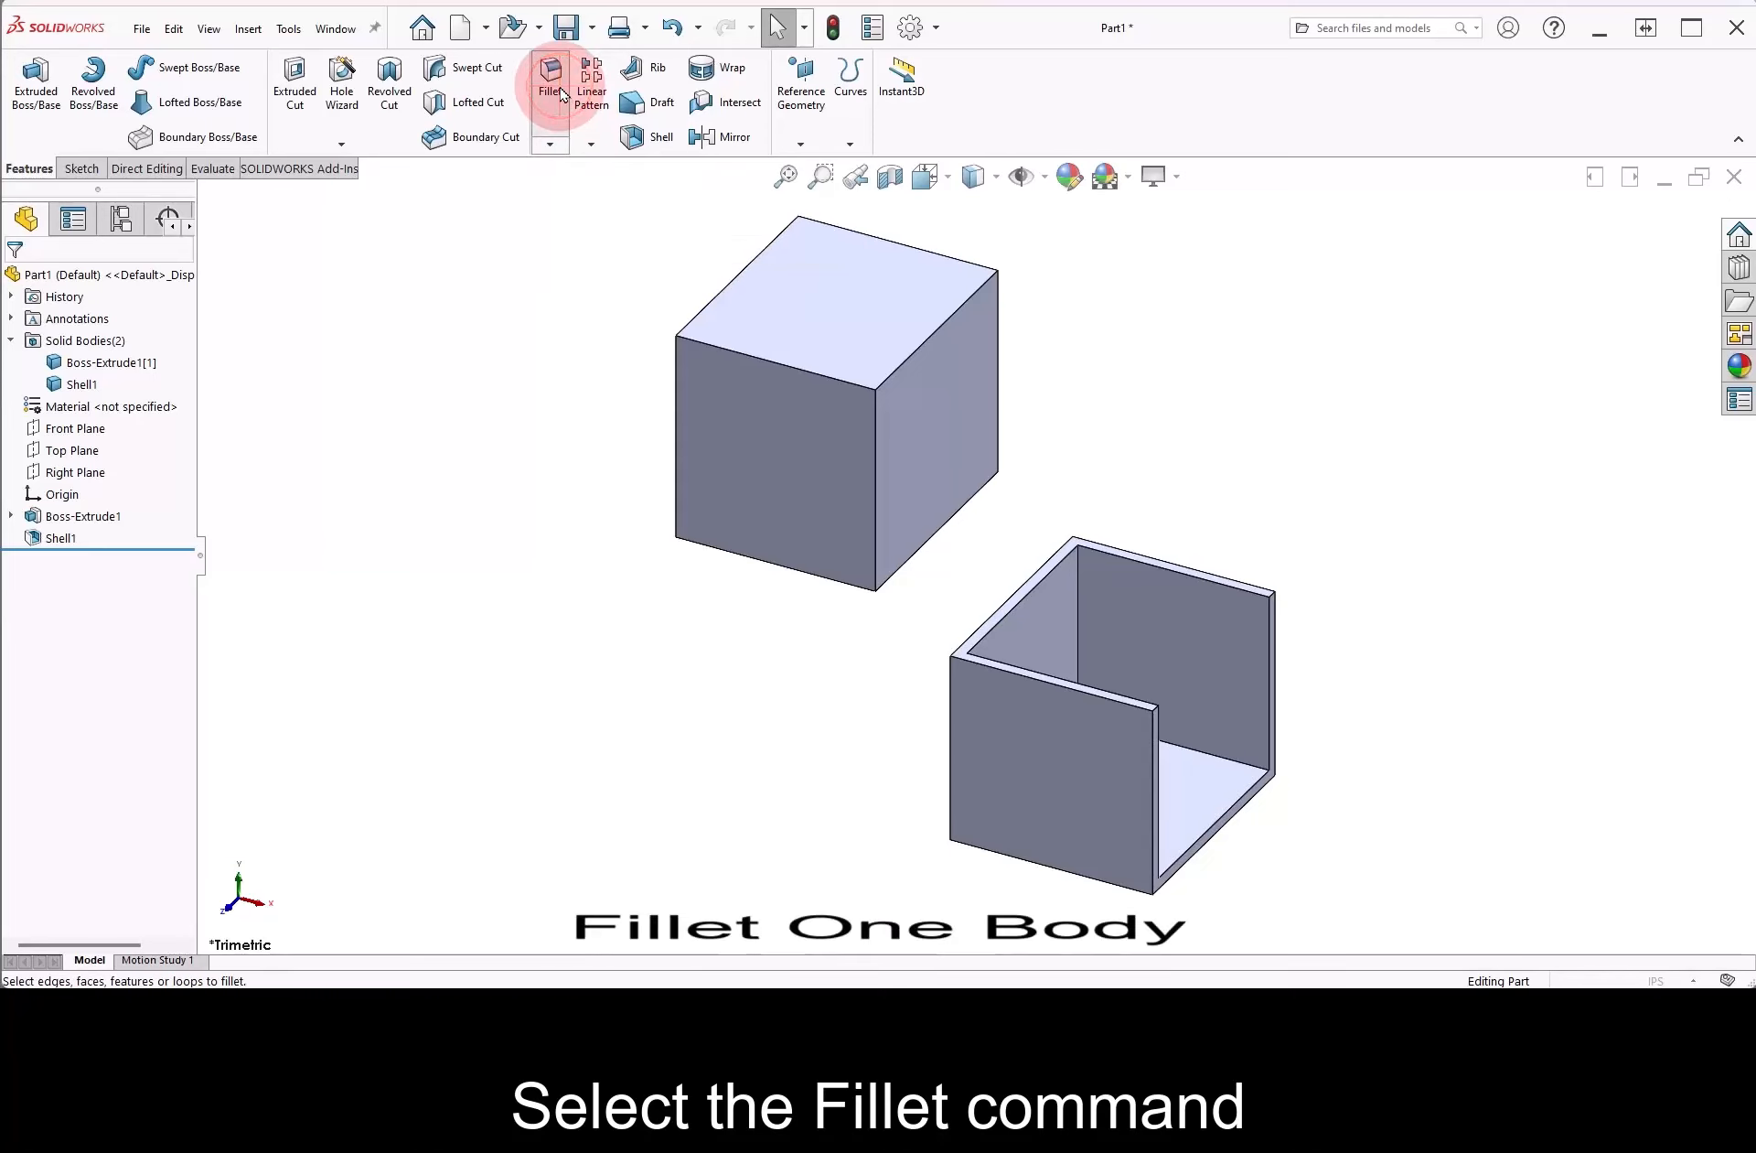
click(549, 84)
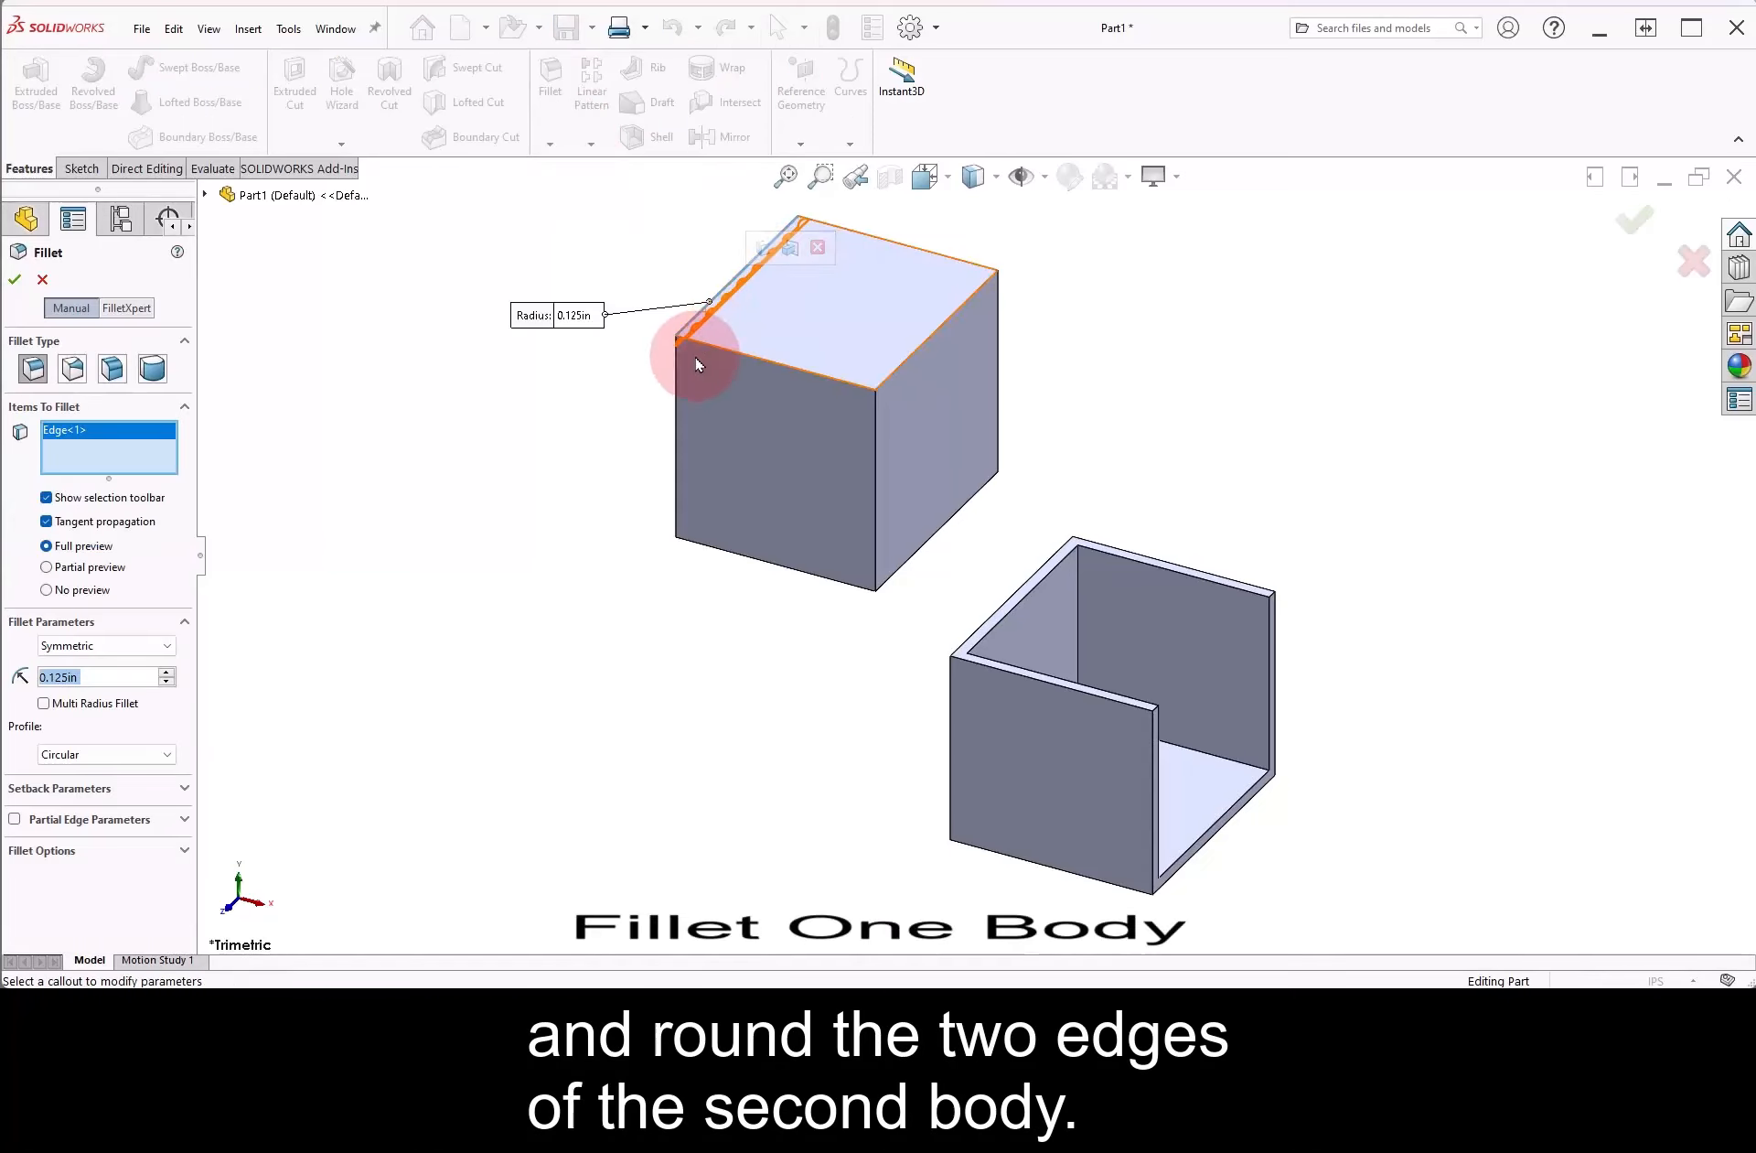
click(707, 505)
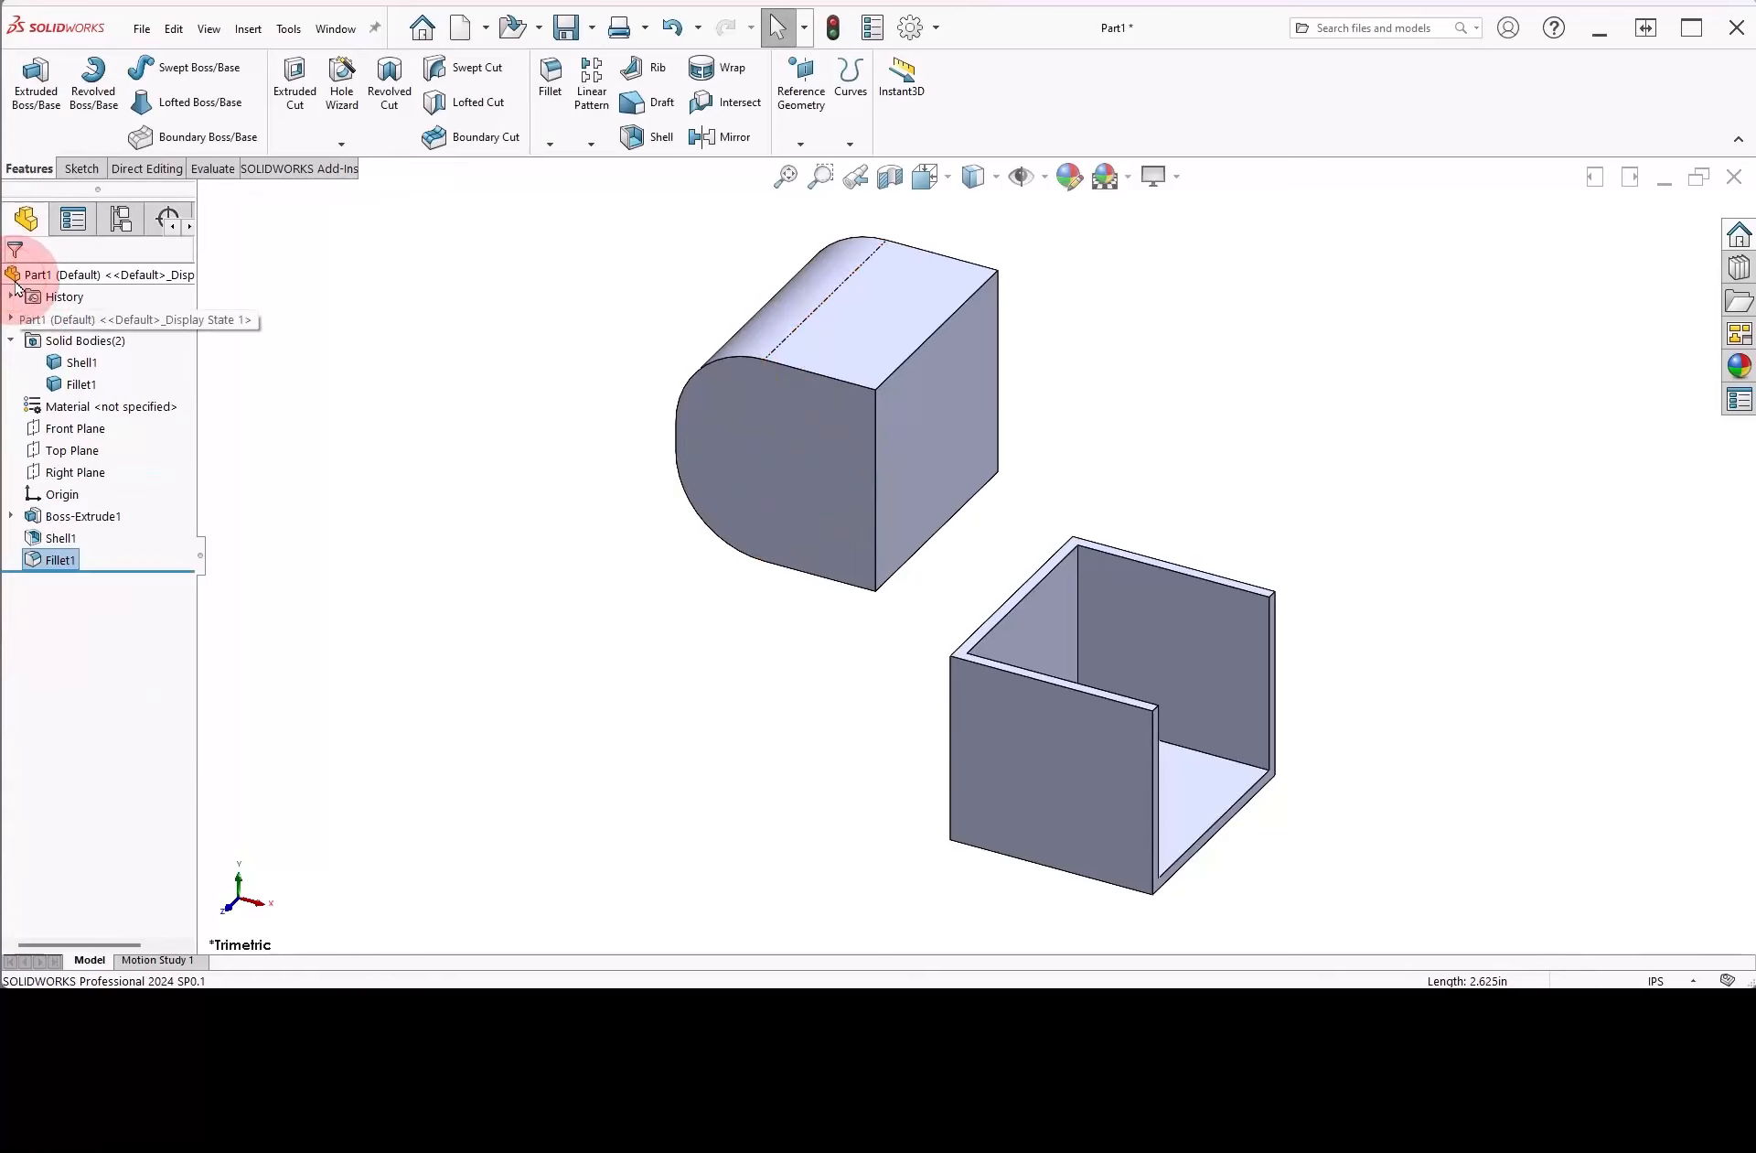
Highlight the shelled body and filleted block, then select the block's flat front face
click(83, 362)
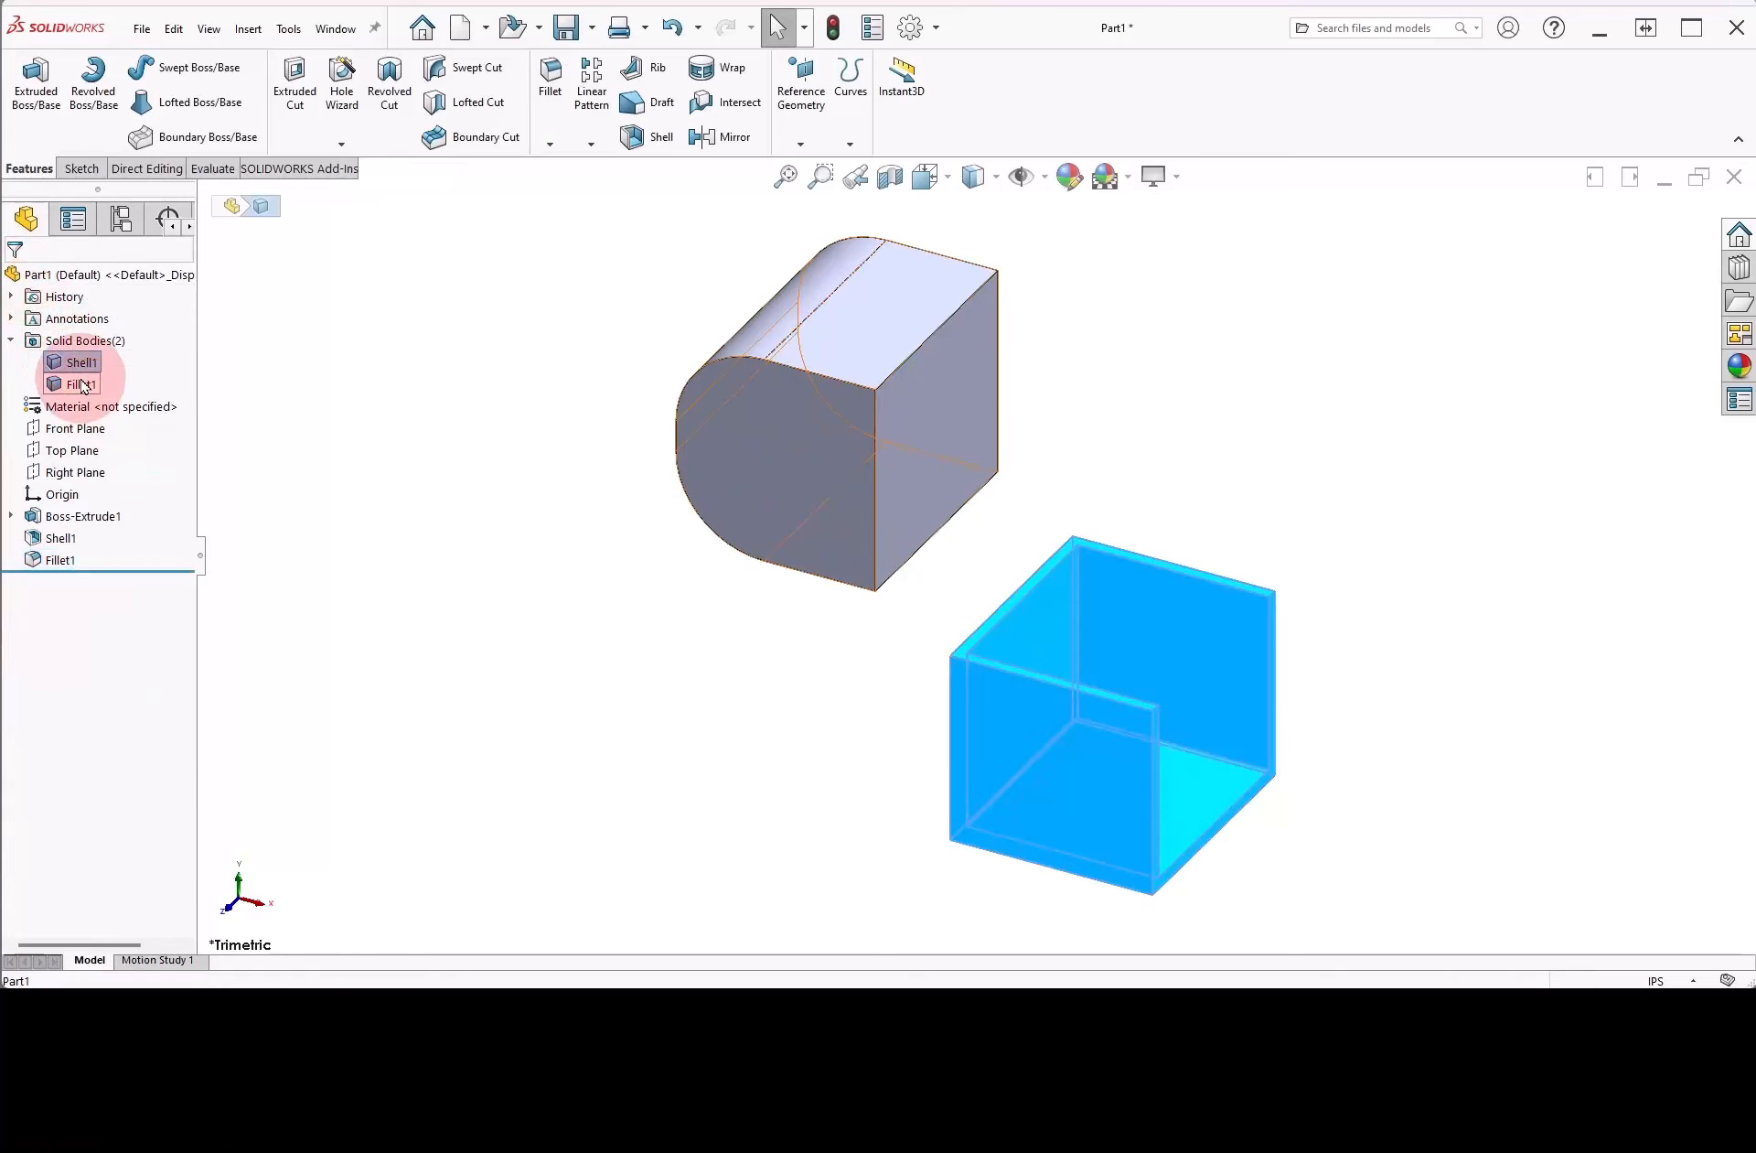
click(299, 393)
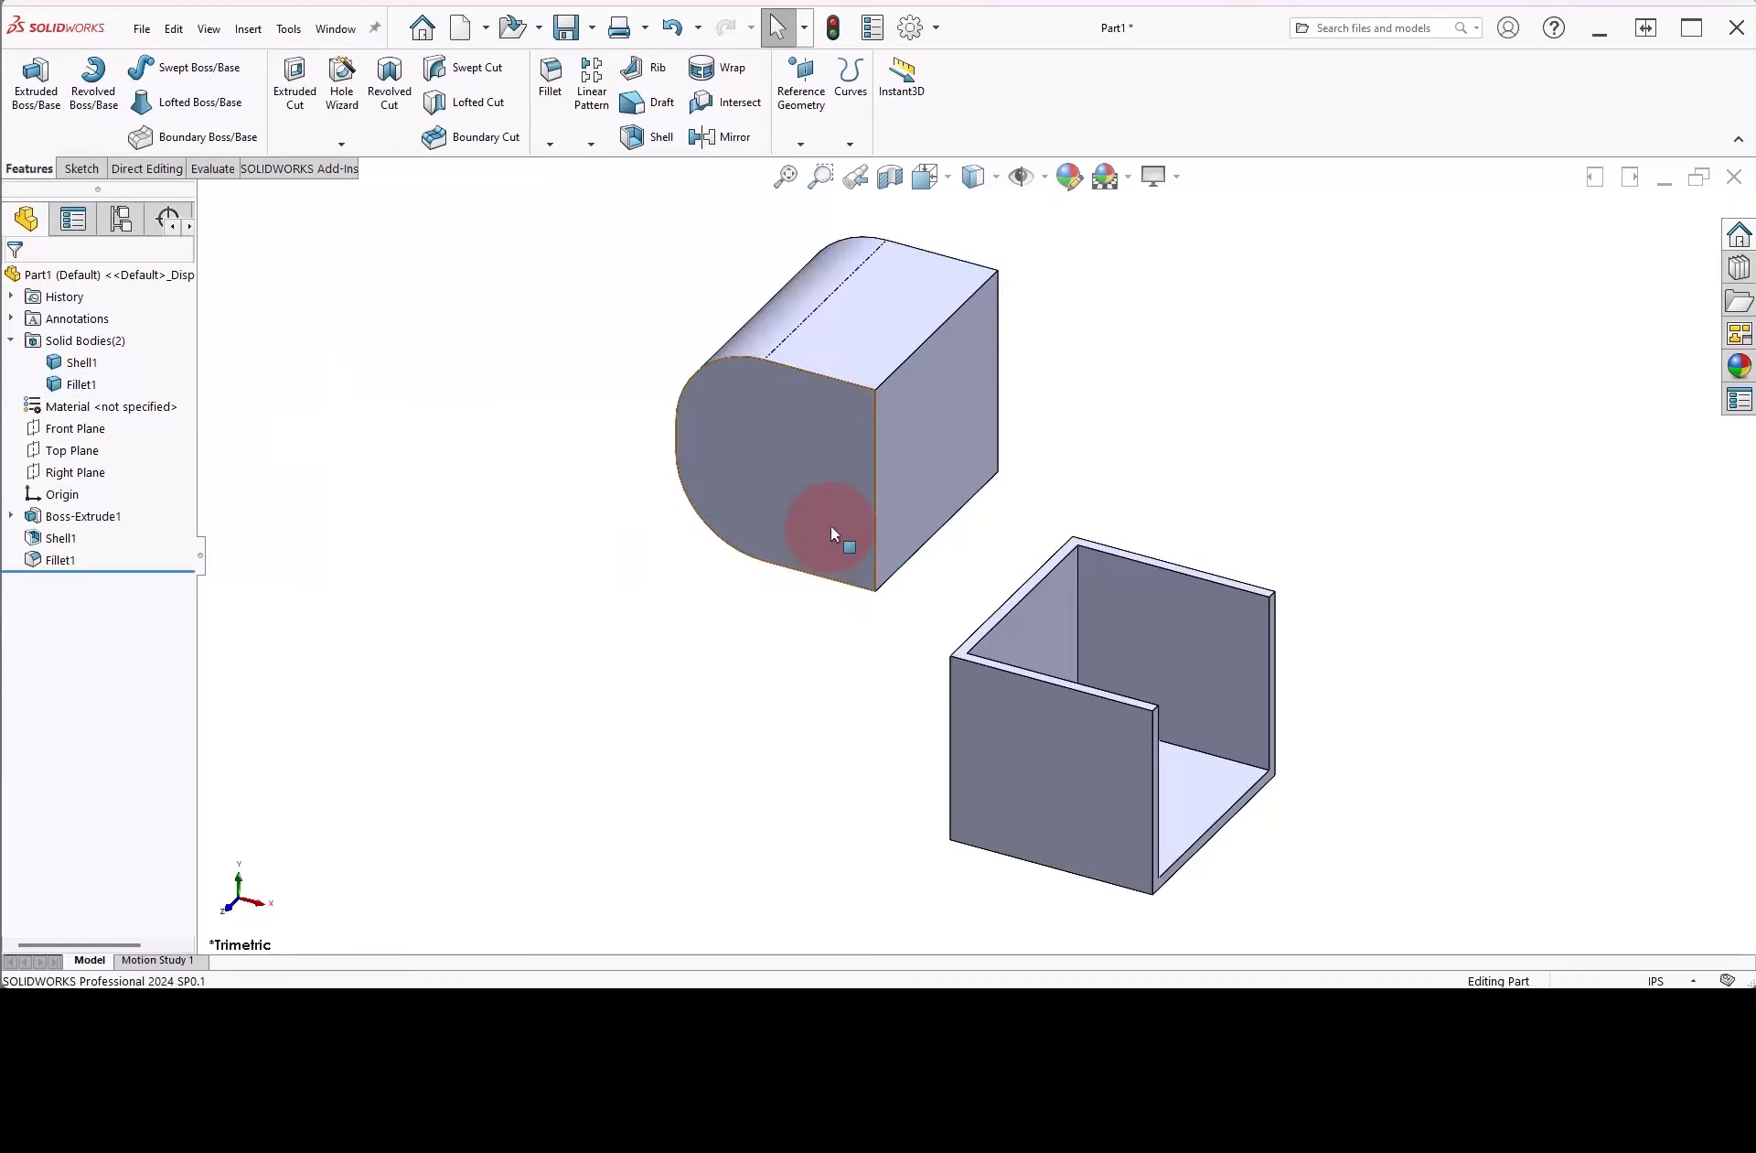
click(831, 532)
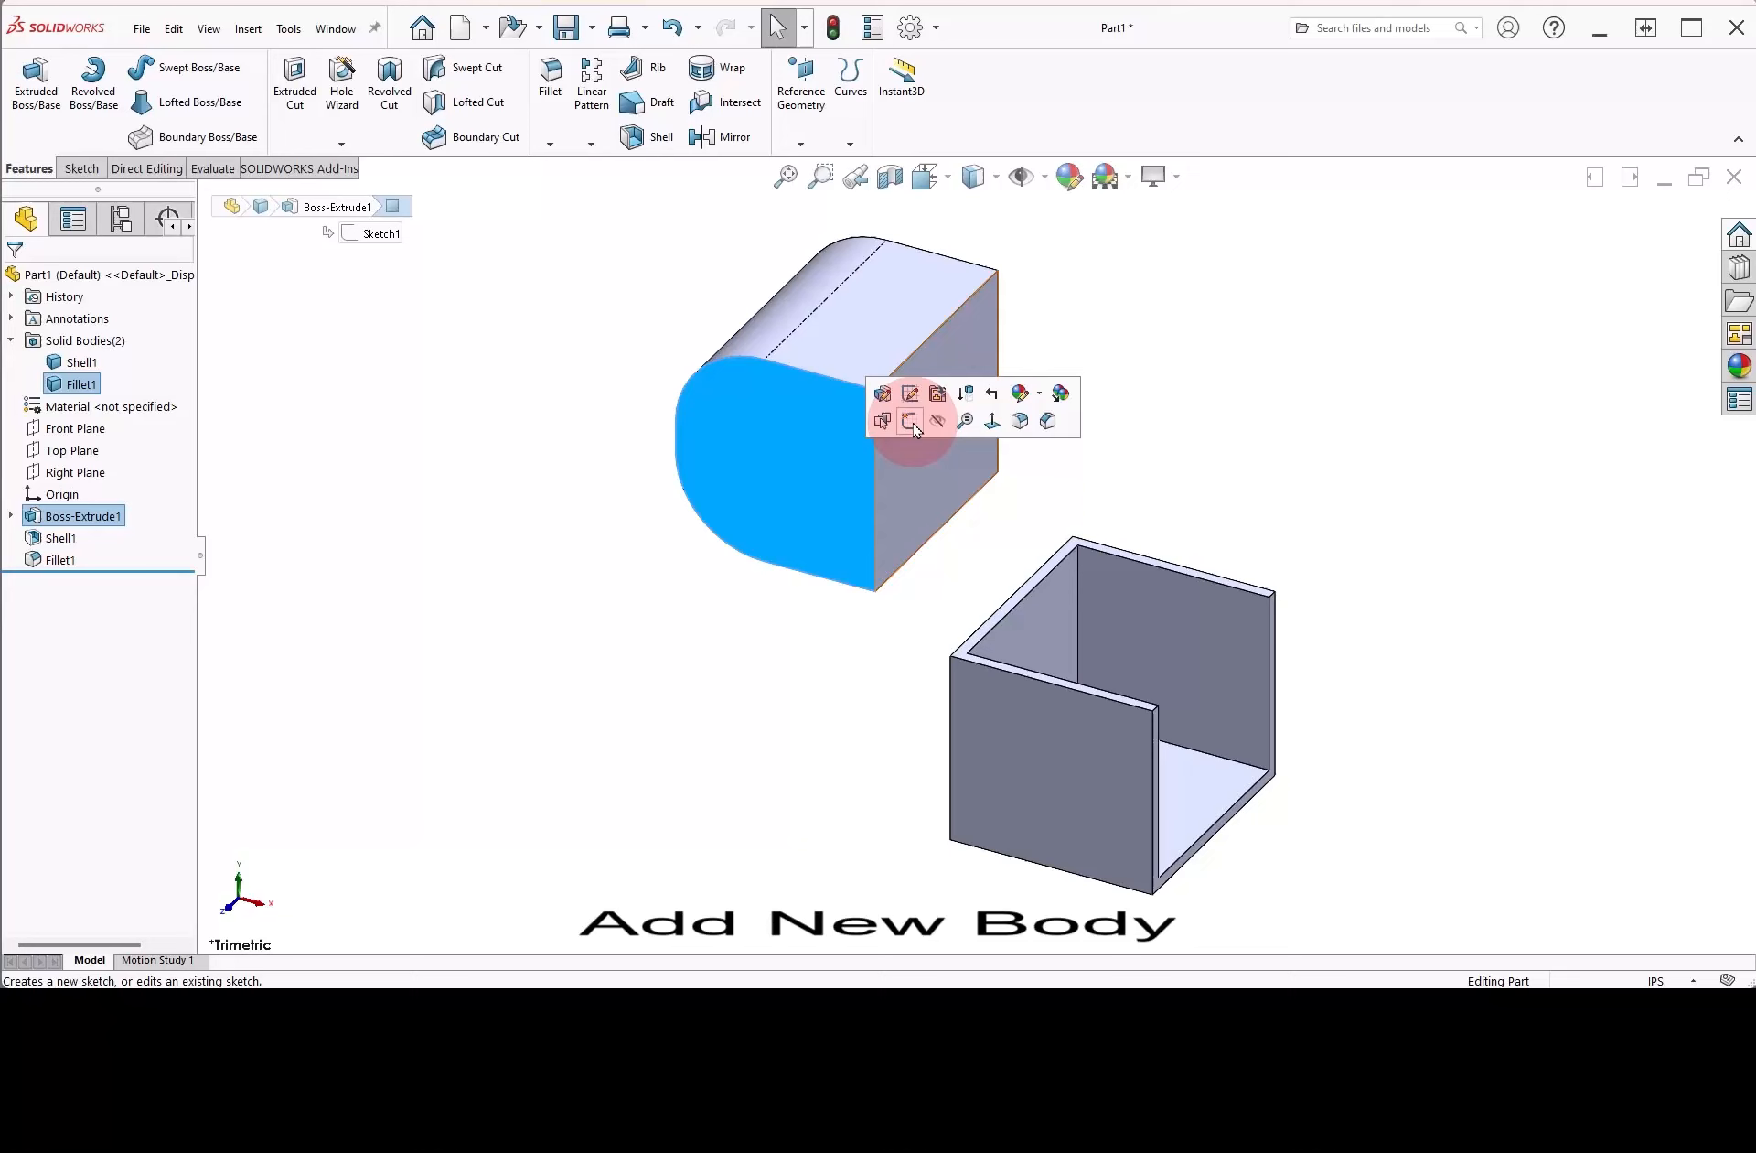
Sketch a circle on the block's front face and boss-extrude it 1.125 in deep
click(882, 393)
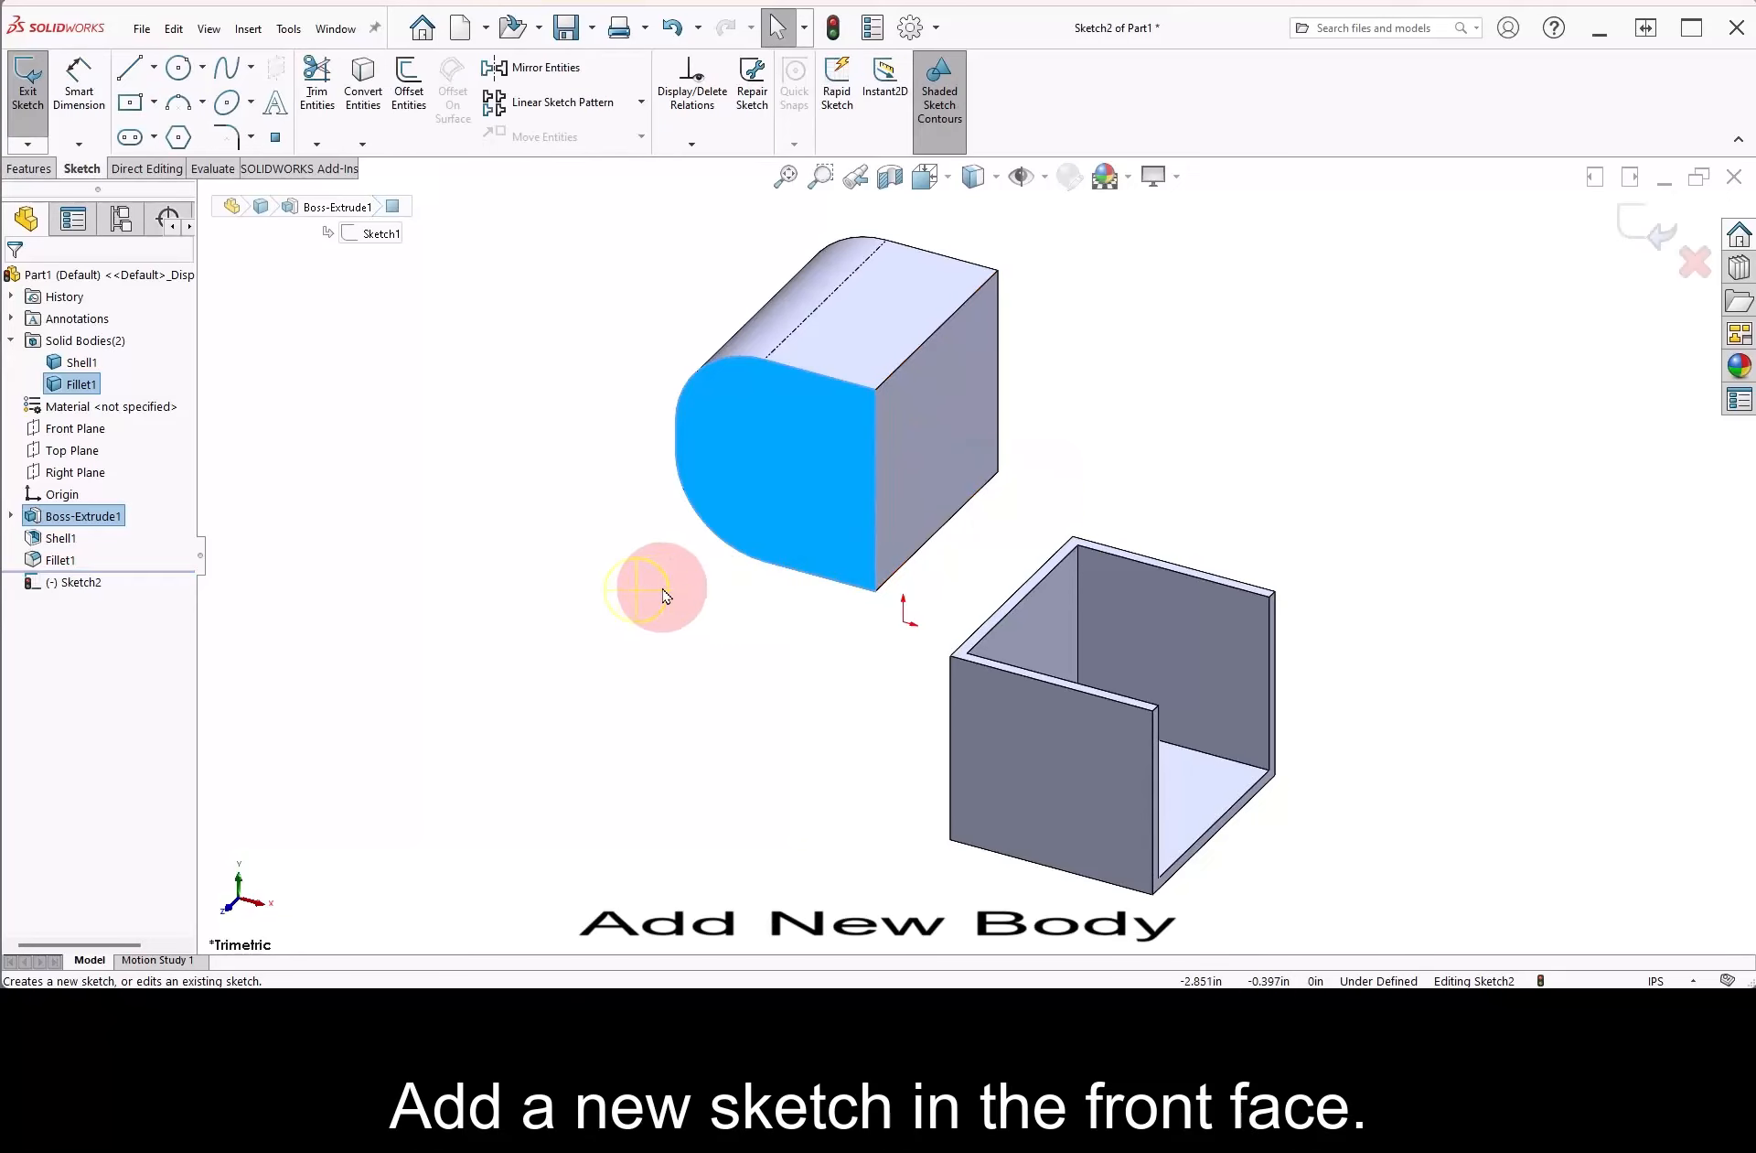
click(176, 68)
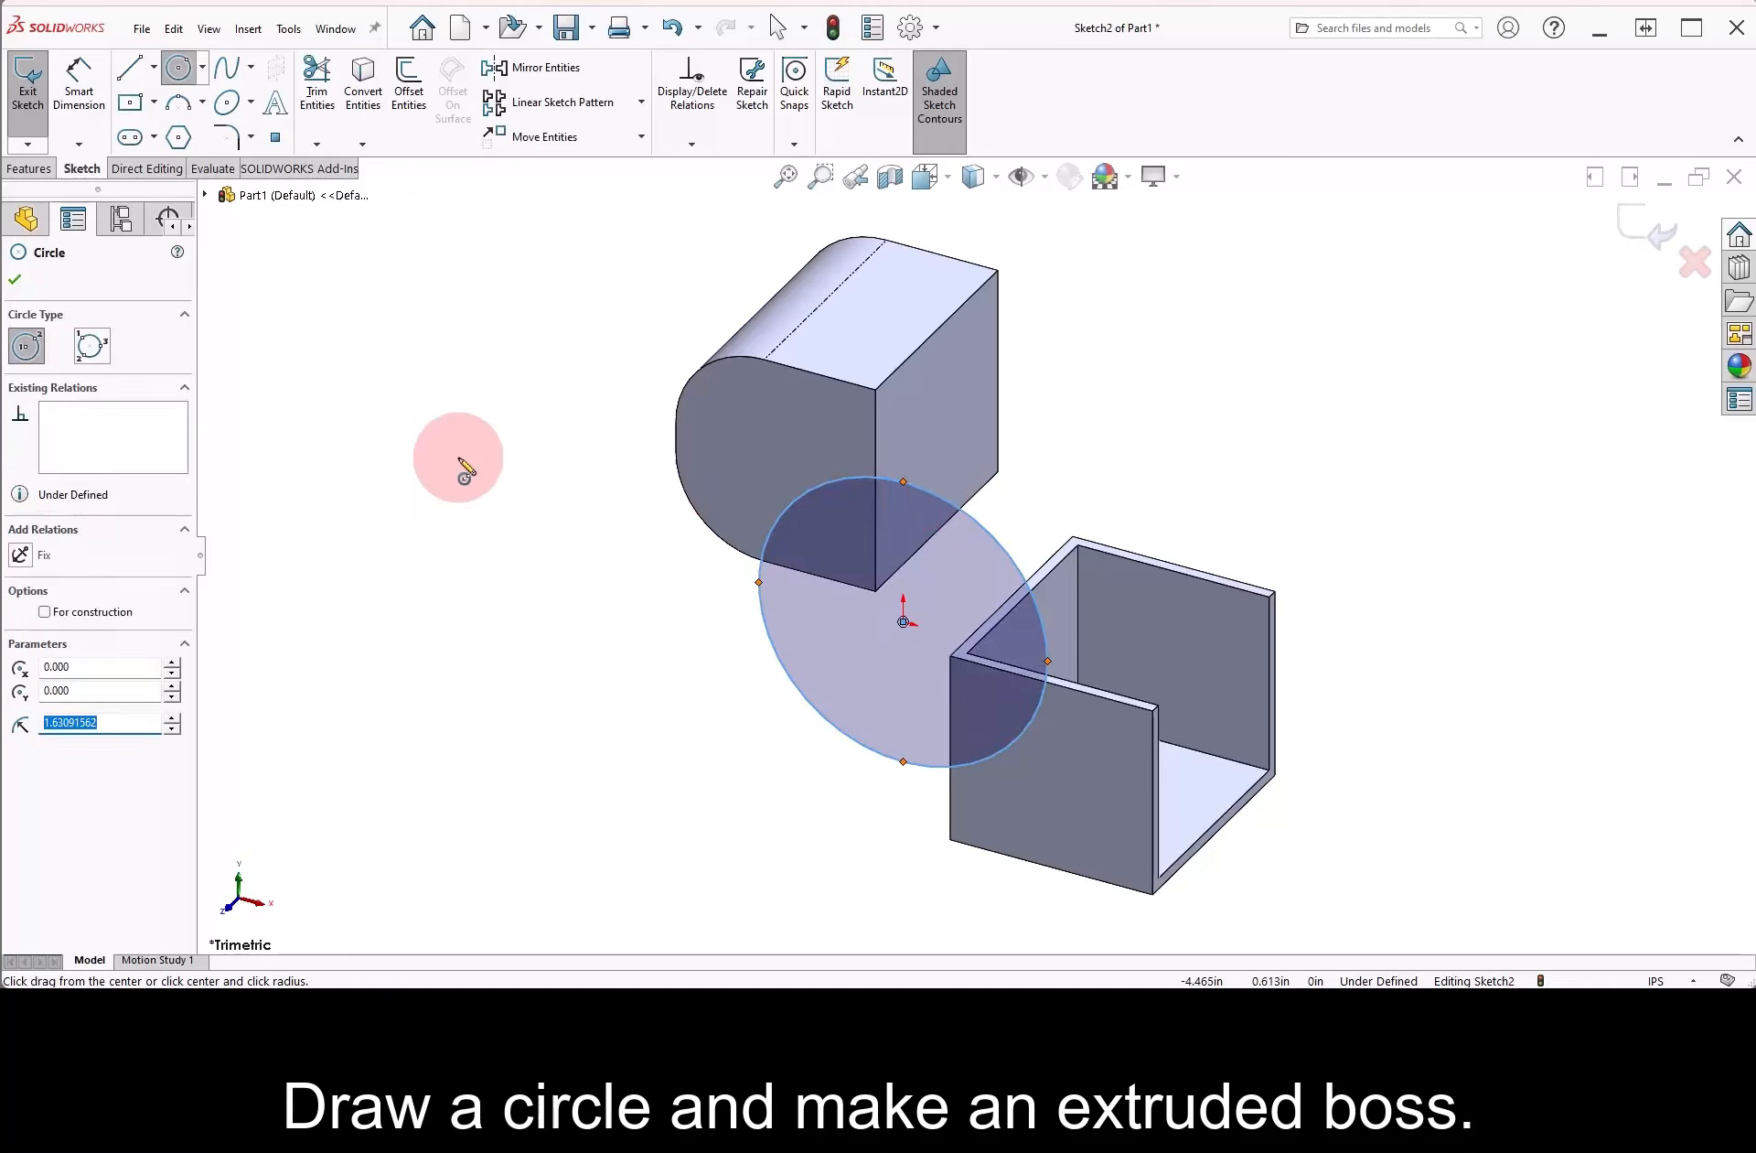
click(28, 169)
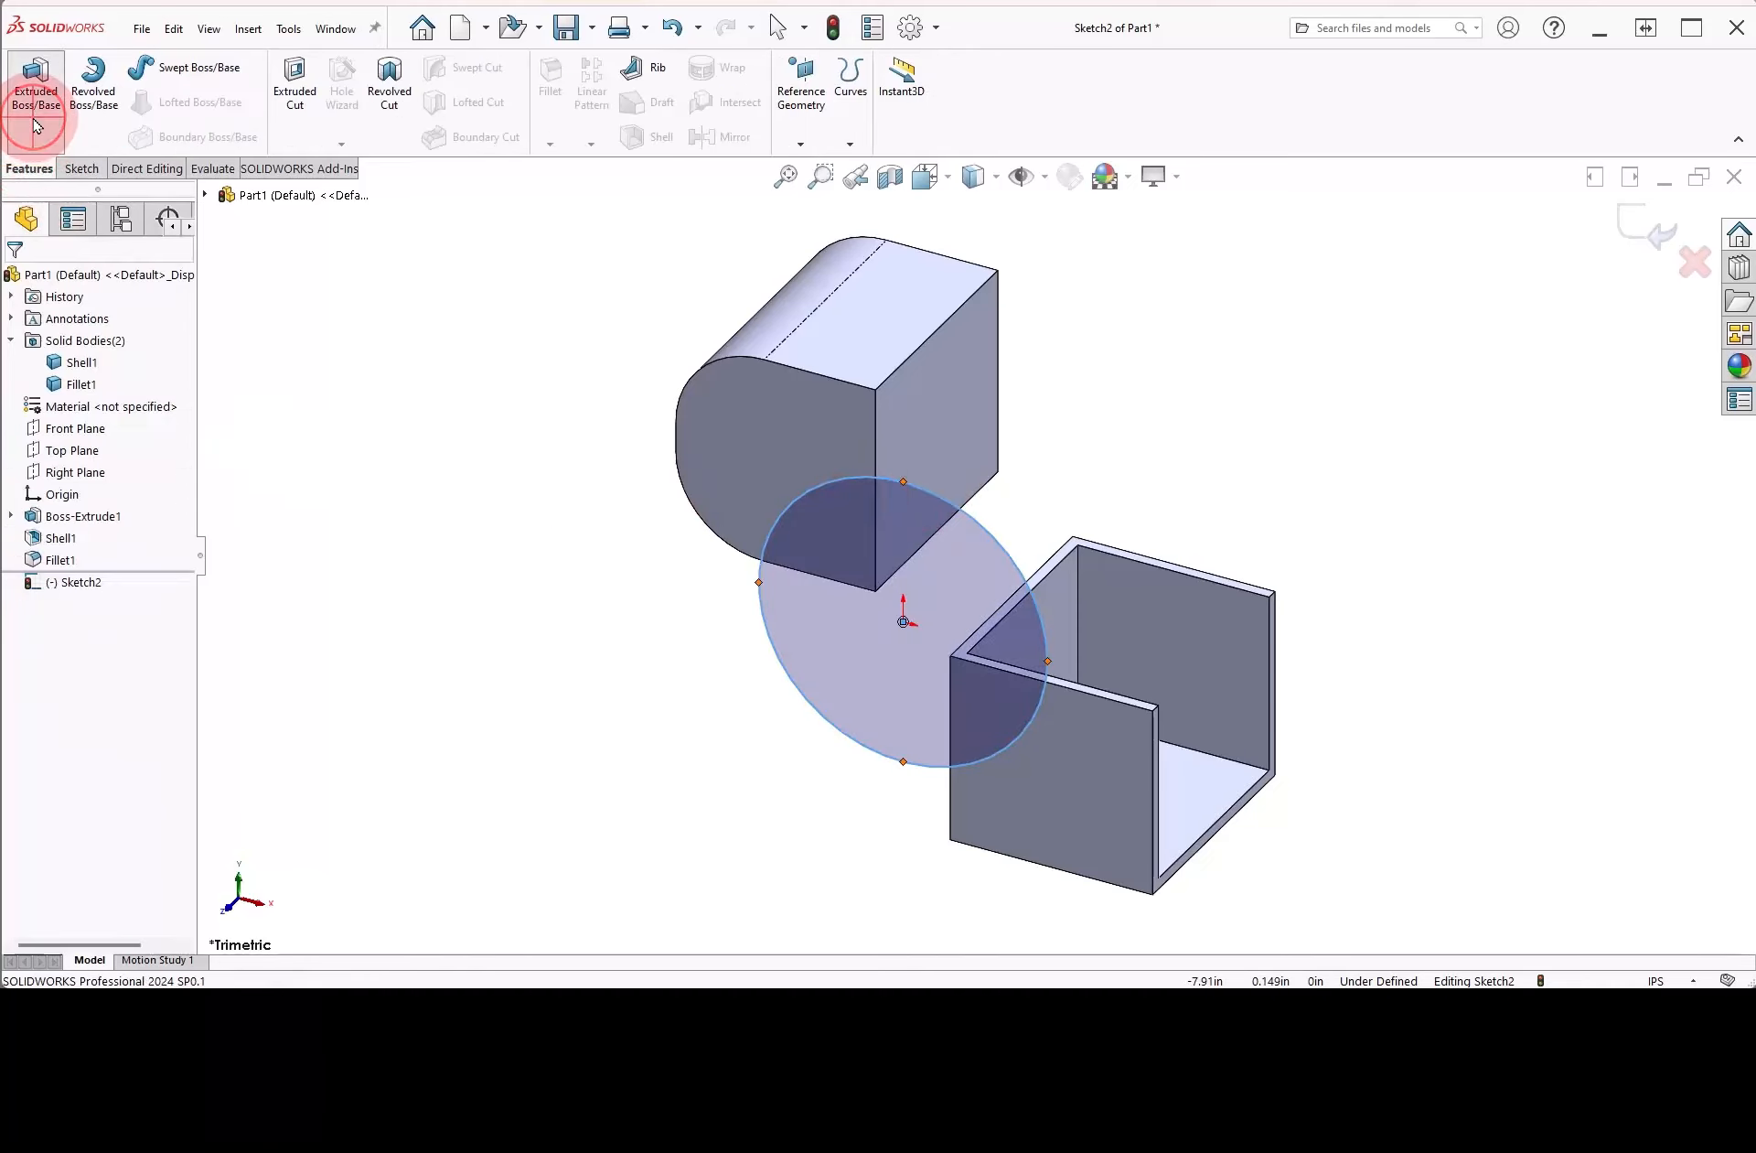
click(35, 84)
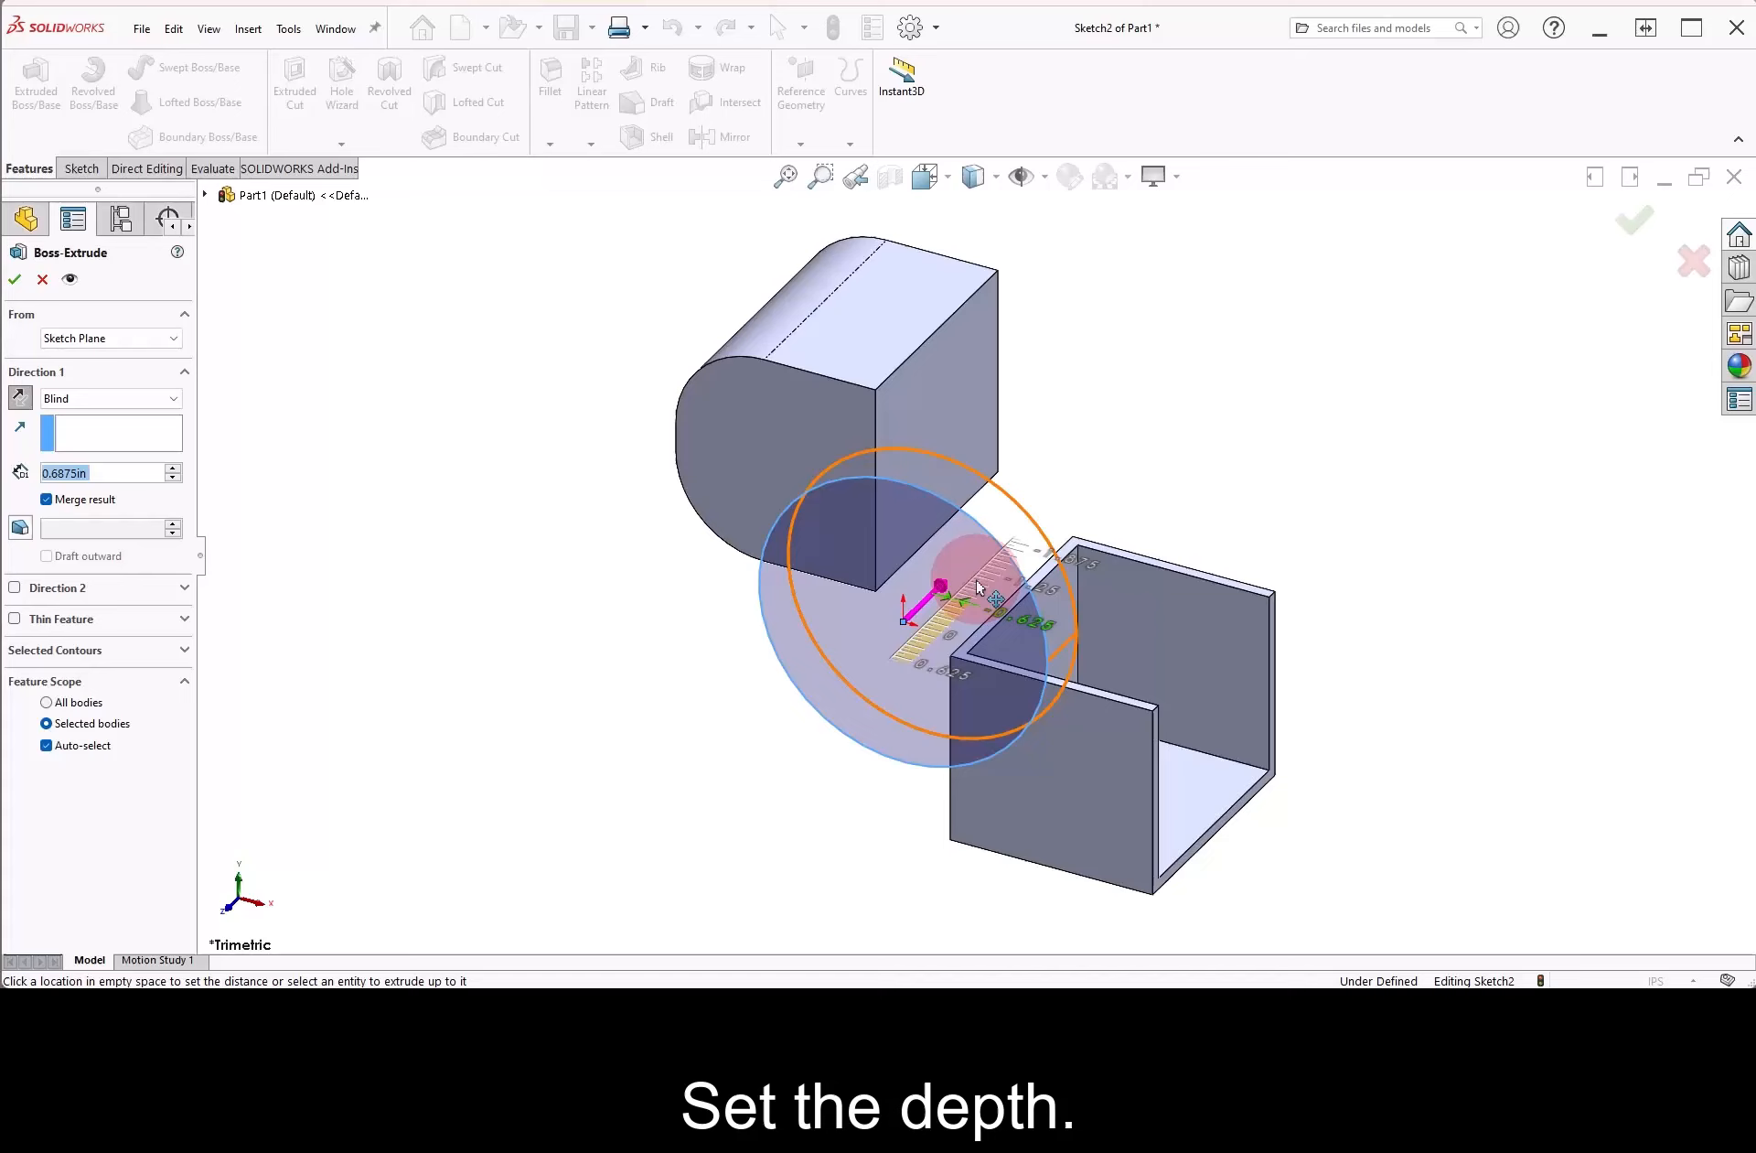
drag(975, 588, 970, 576)
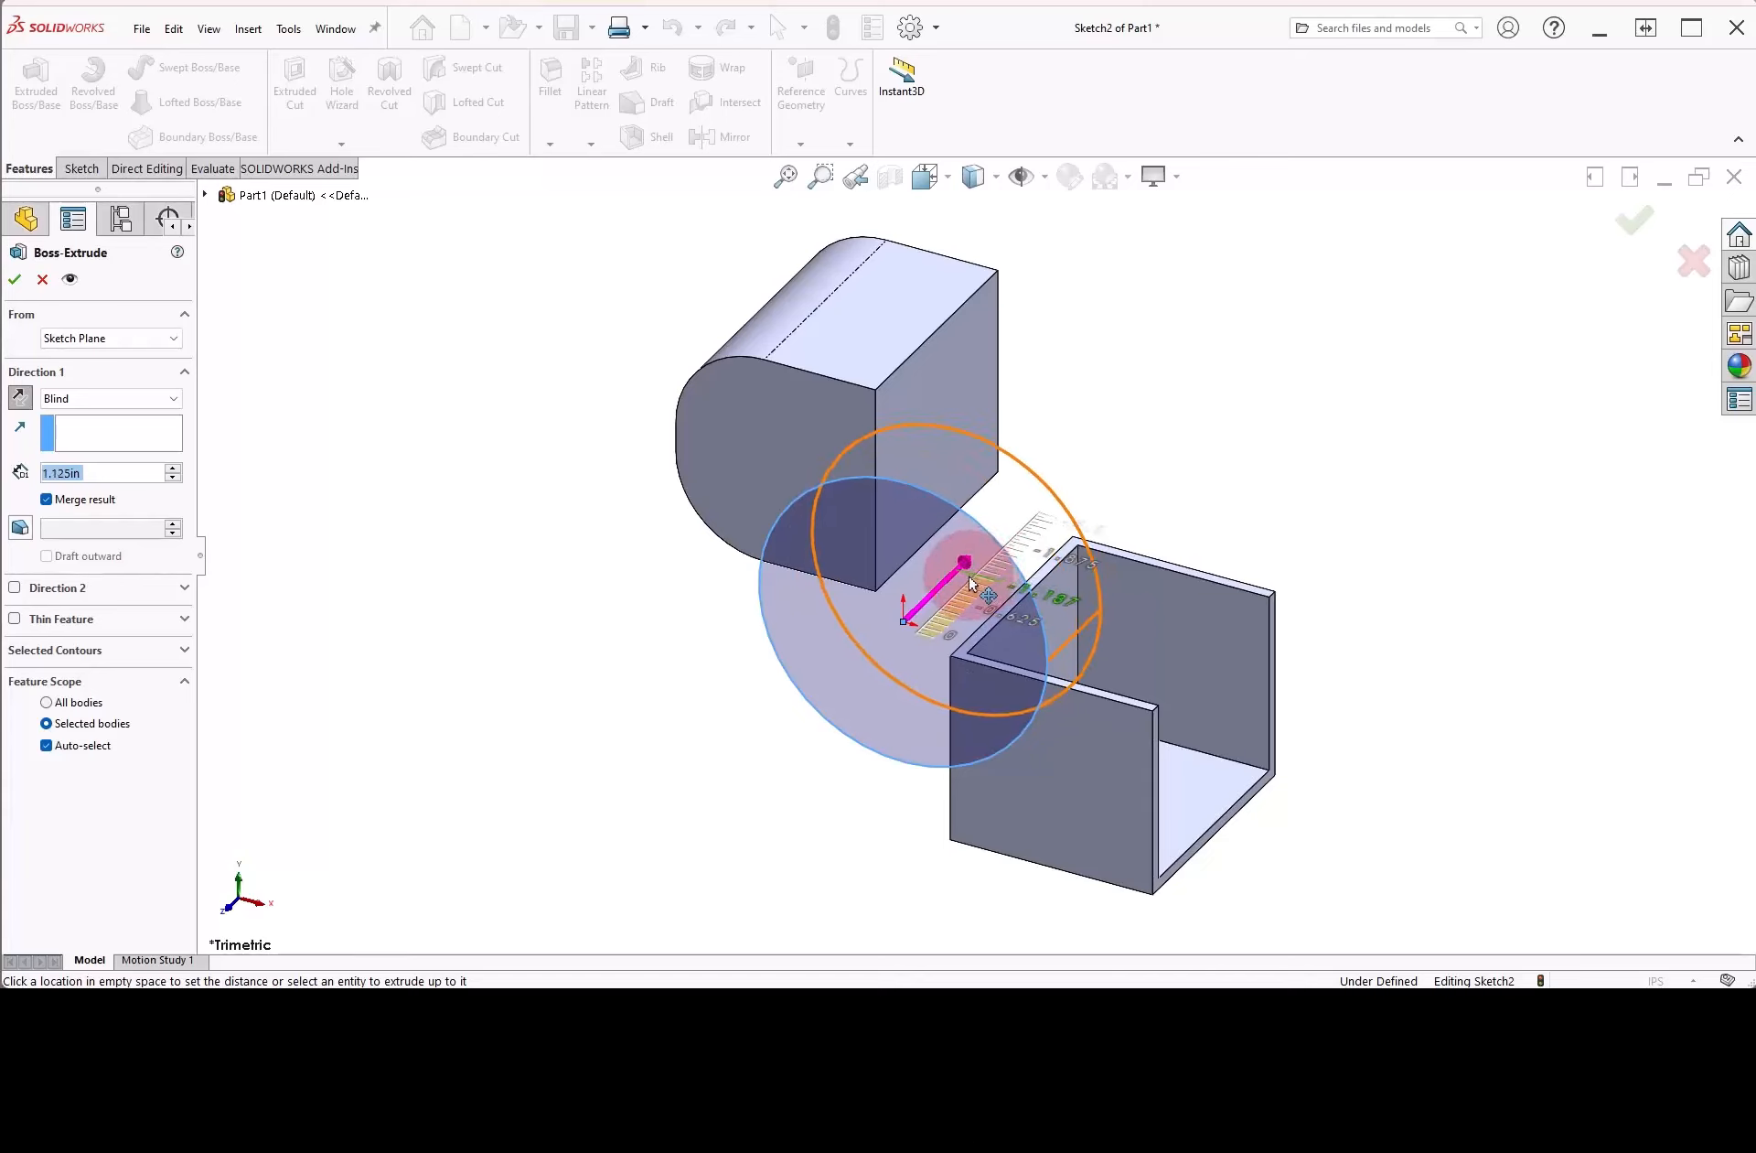
Clear Merge result so the cylinder becomes a third separate body, then check Solid Bodies
click(48, 498)
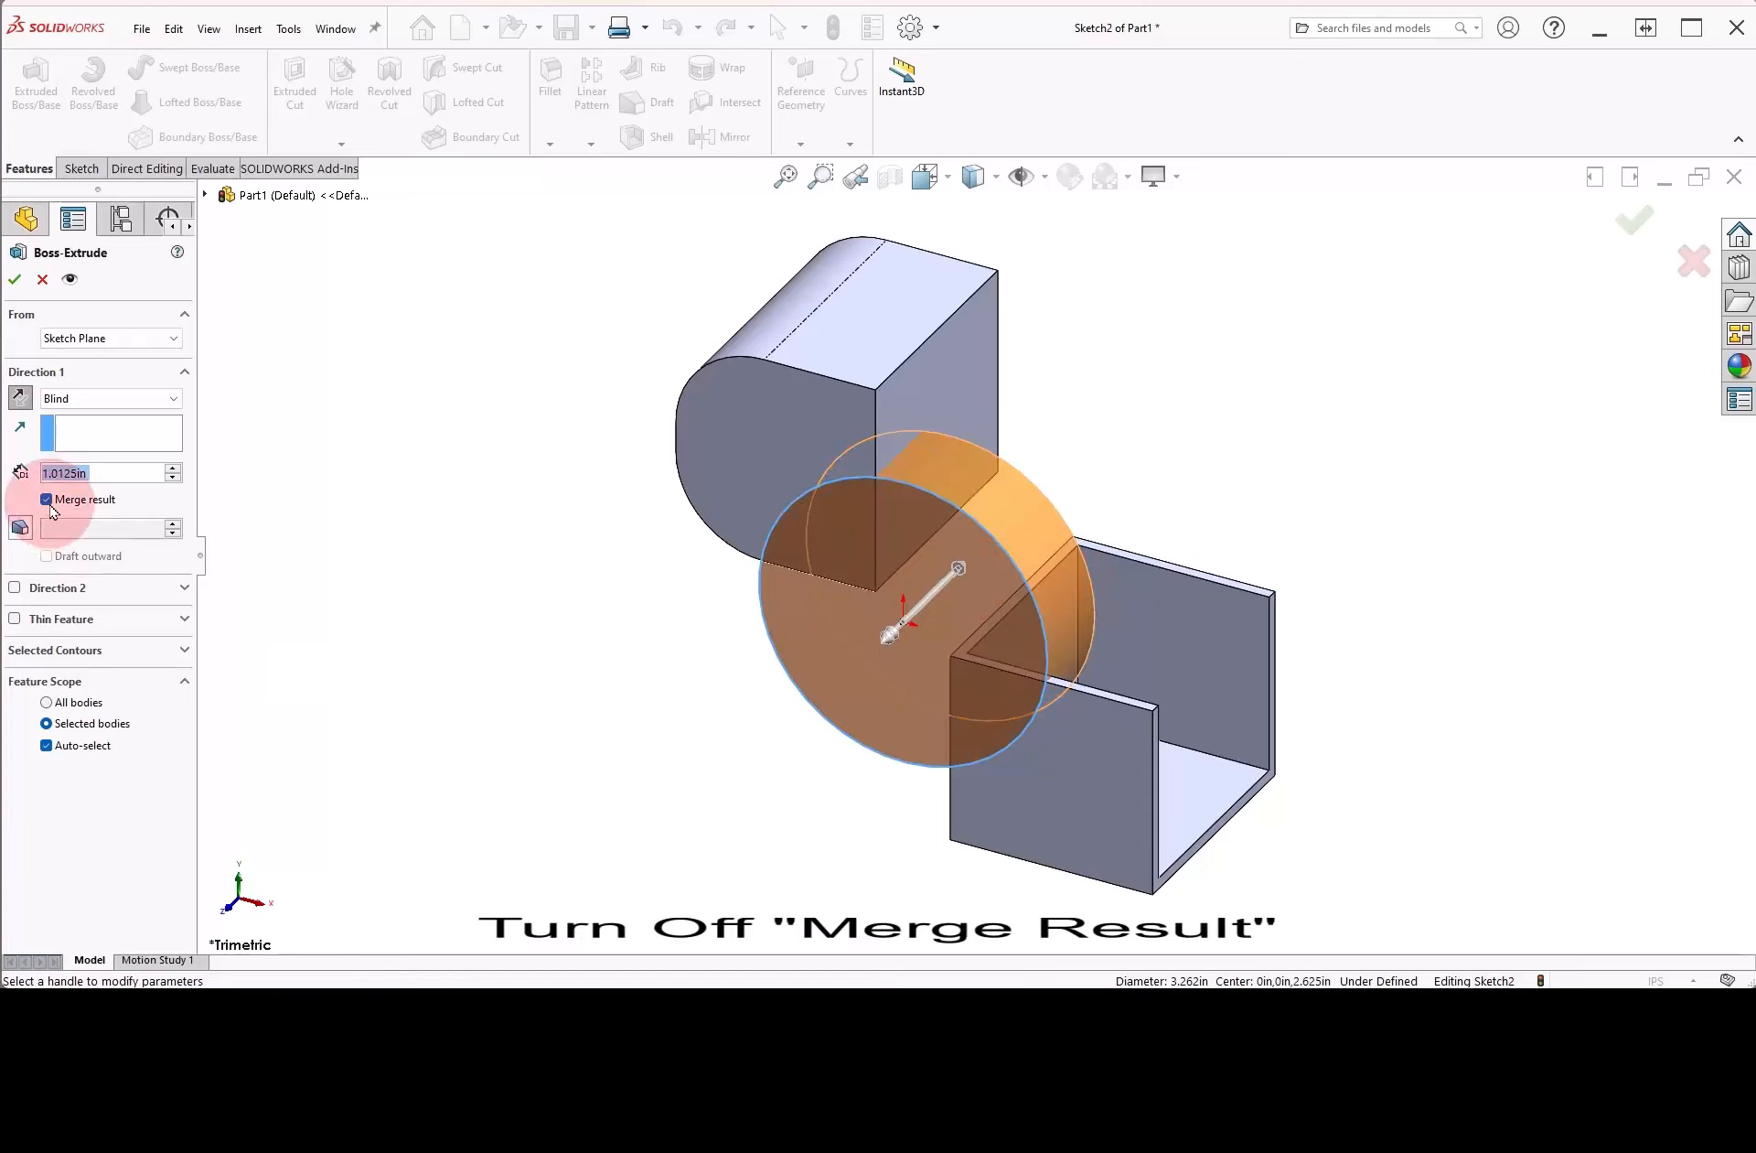
click(45, 498)
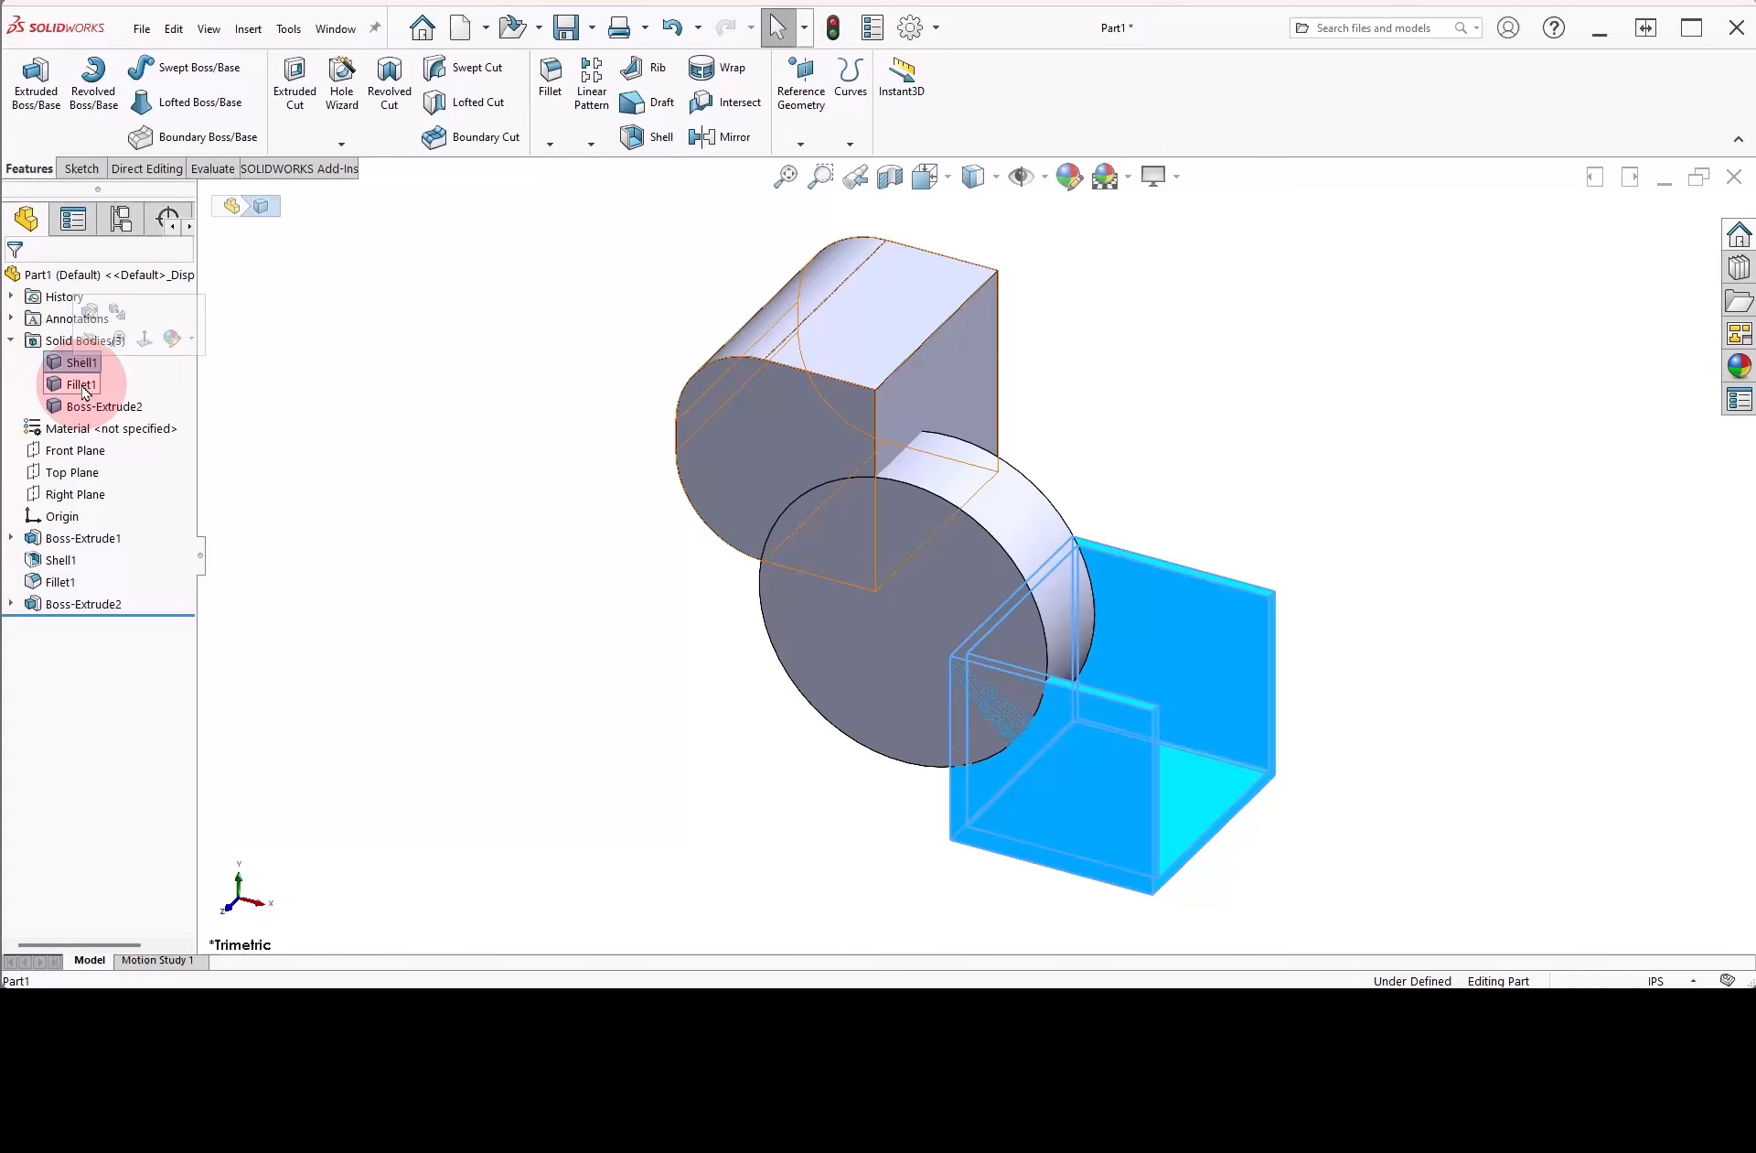
click(106, 406)
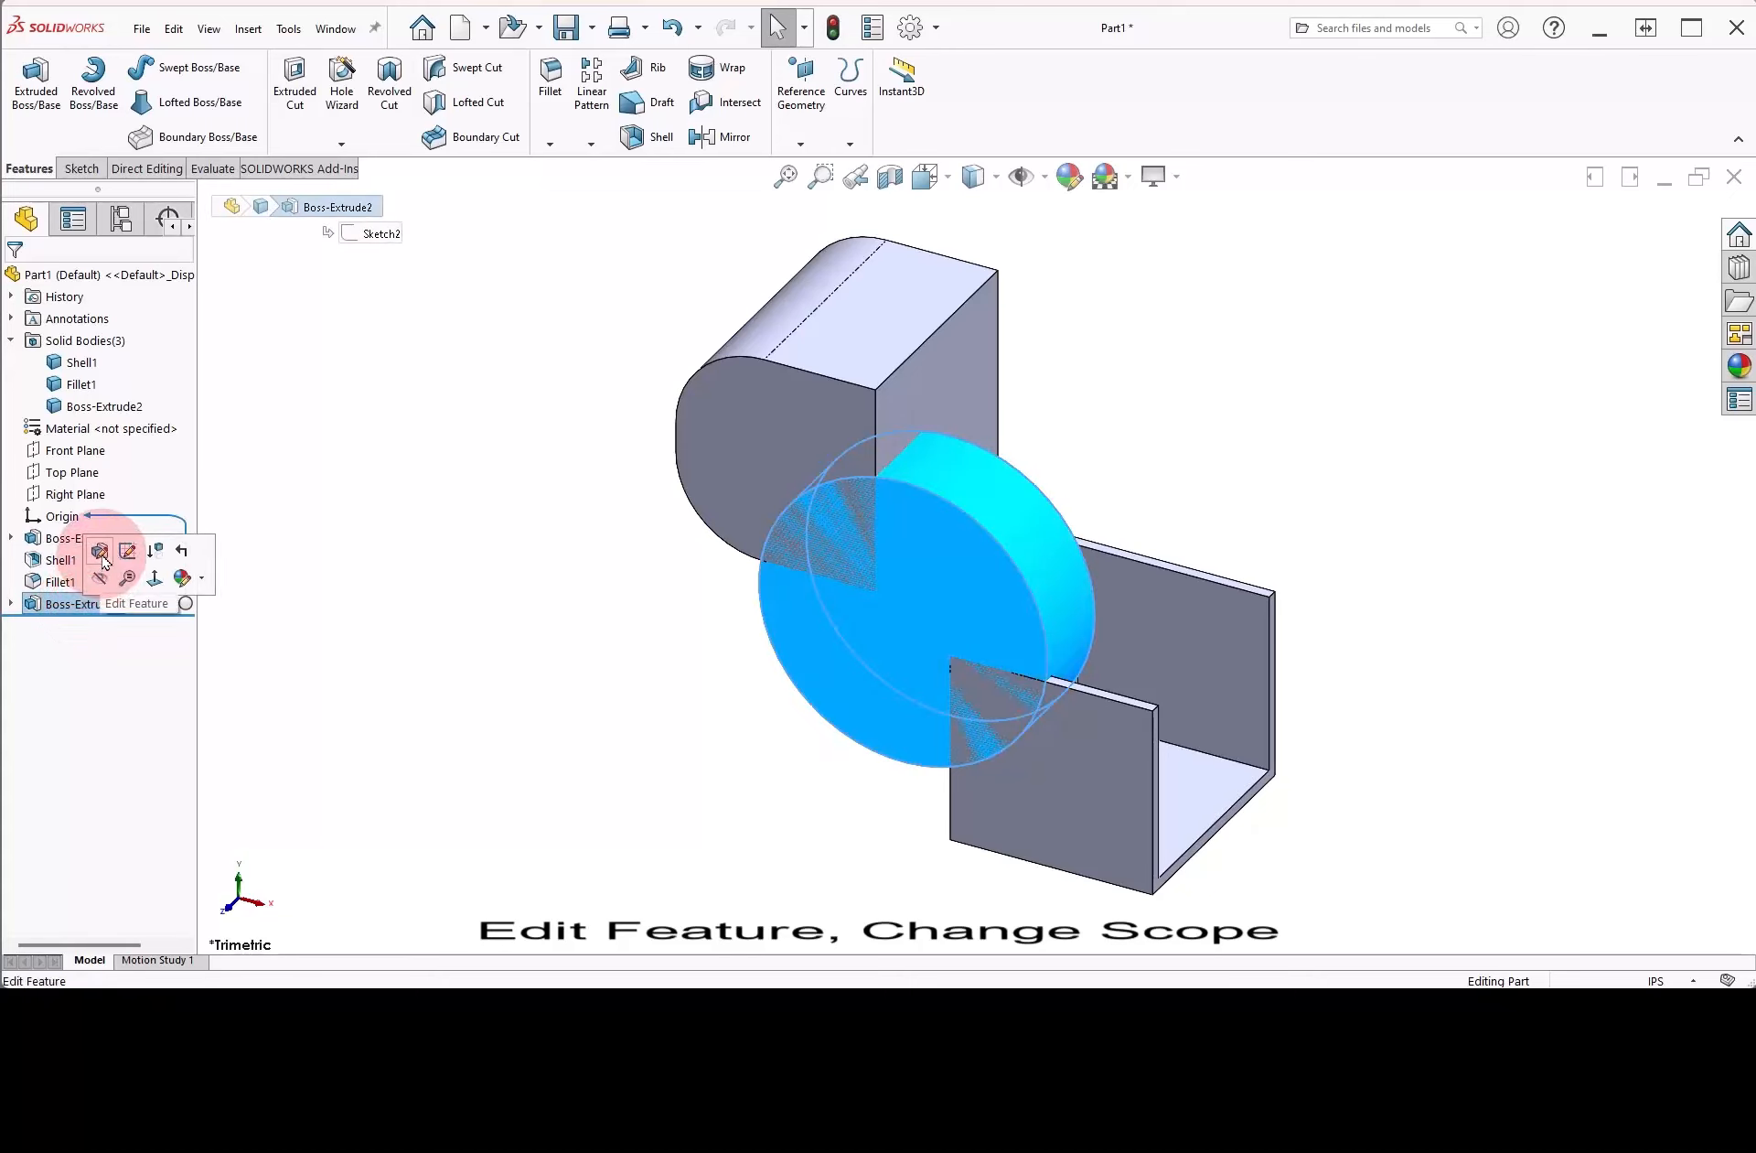
Edit Boss-Extrude2 to merge with Selected bodies only, picking Shell1, leaving two bodies
click(99, 551)
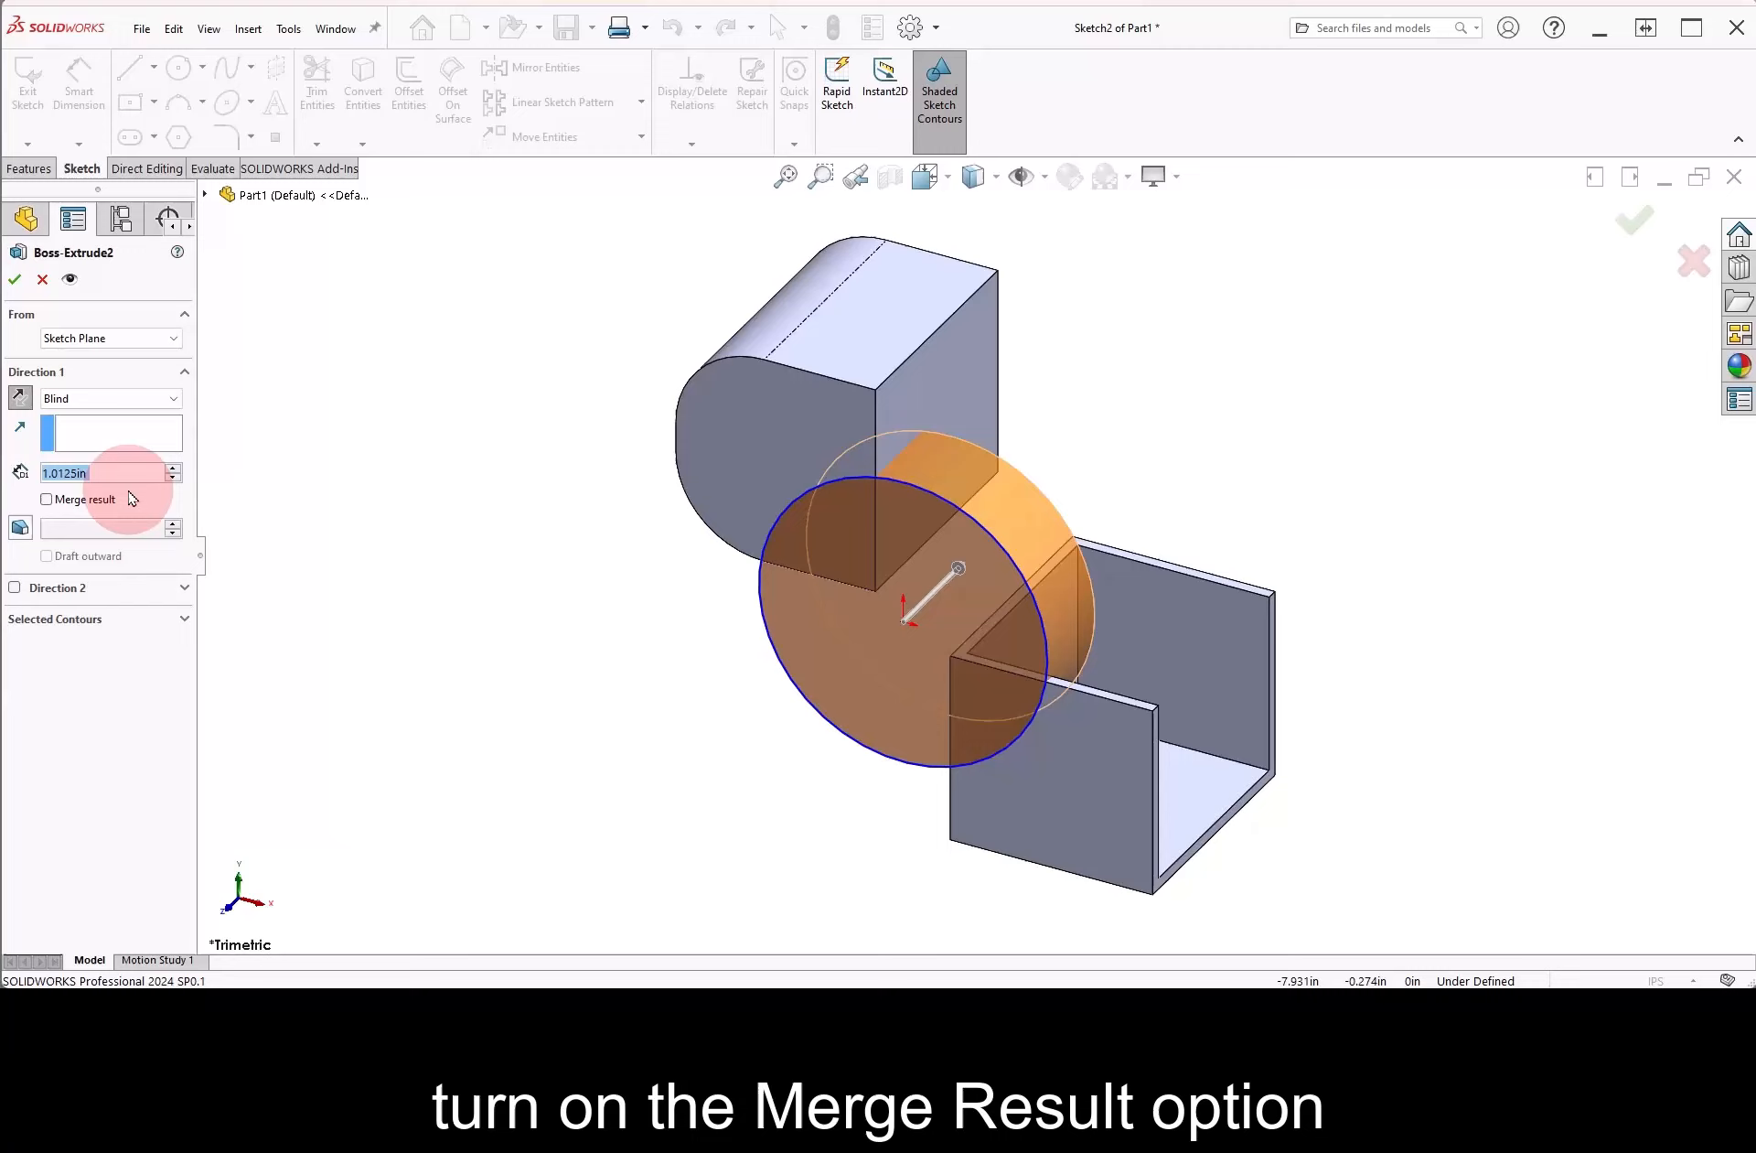
click(48, 497)
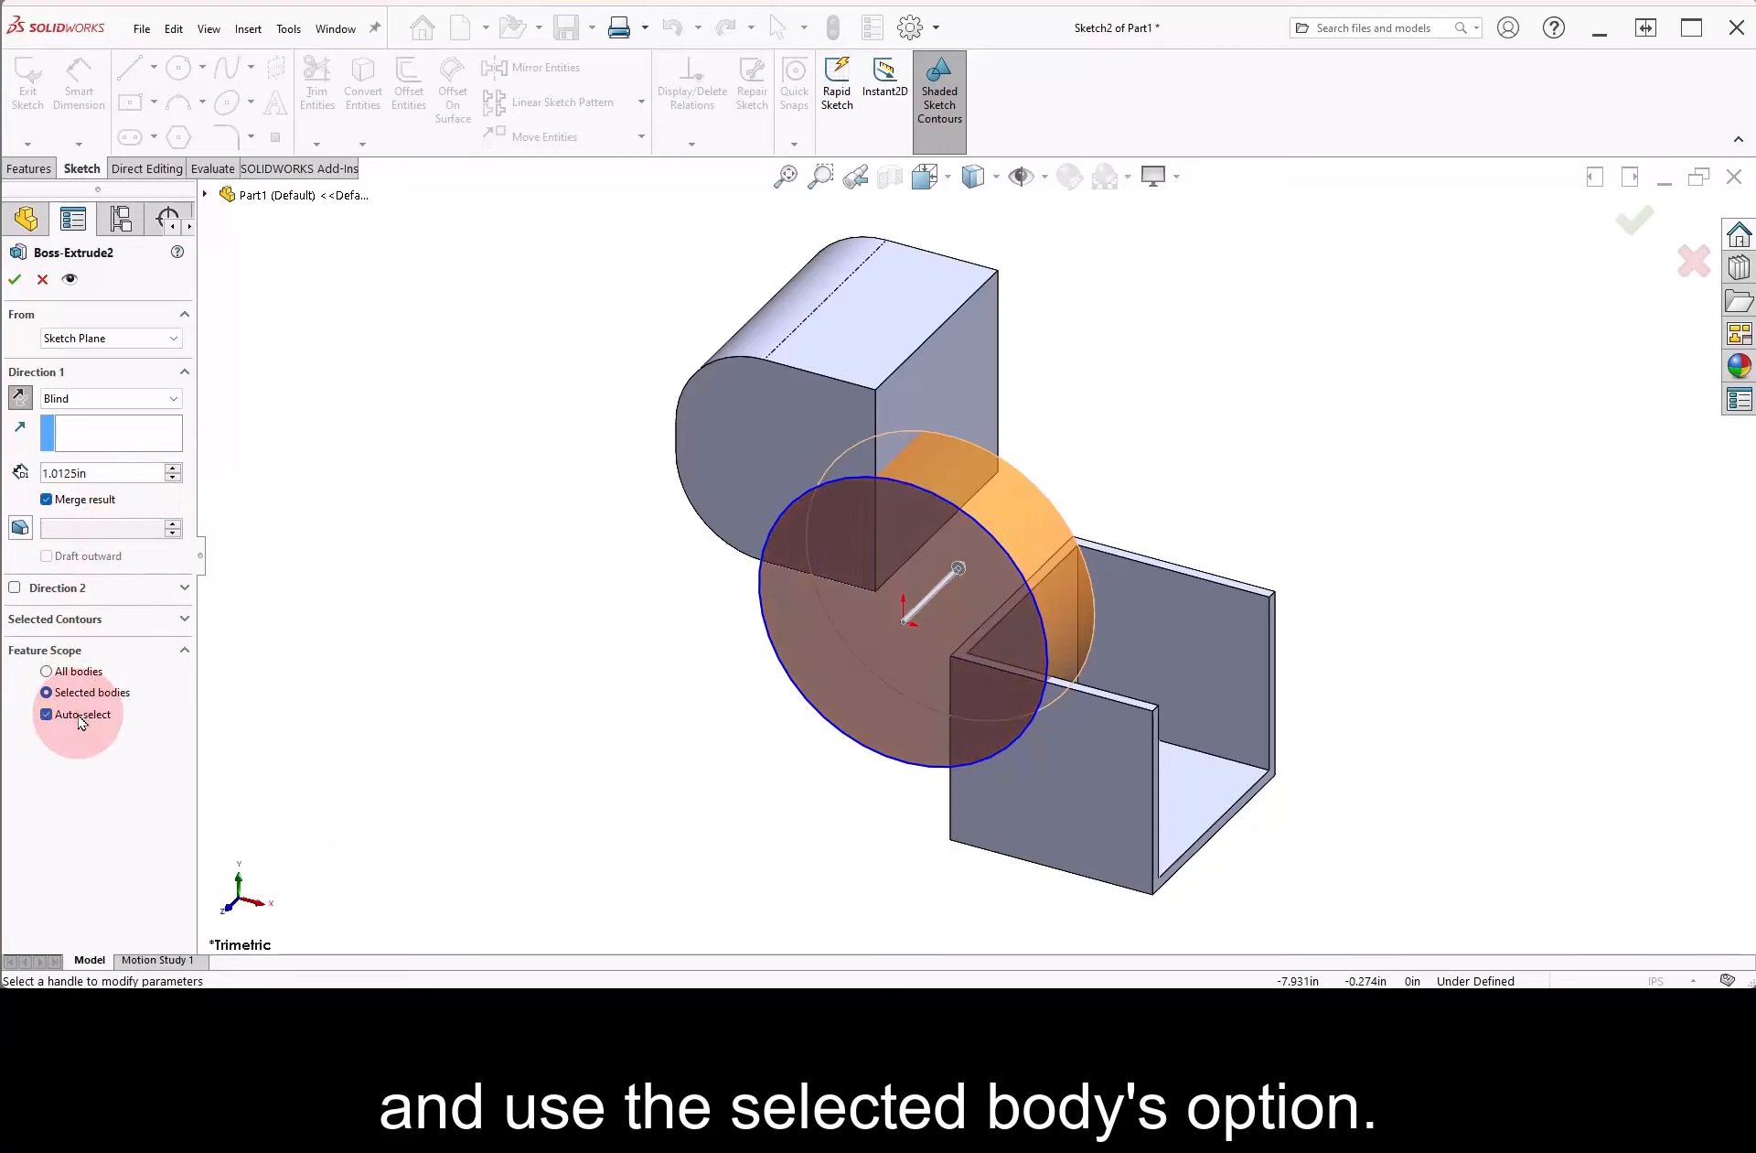
click(48, 716)
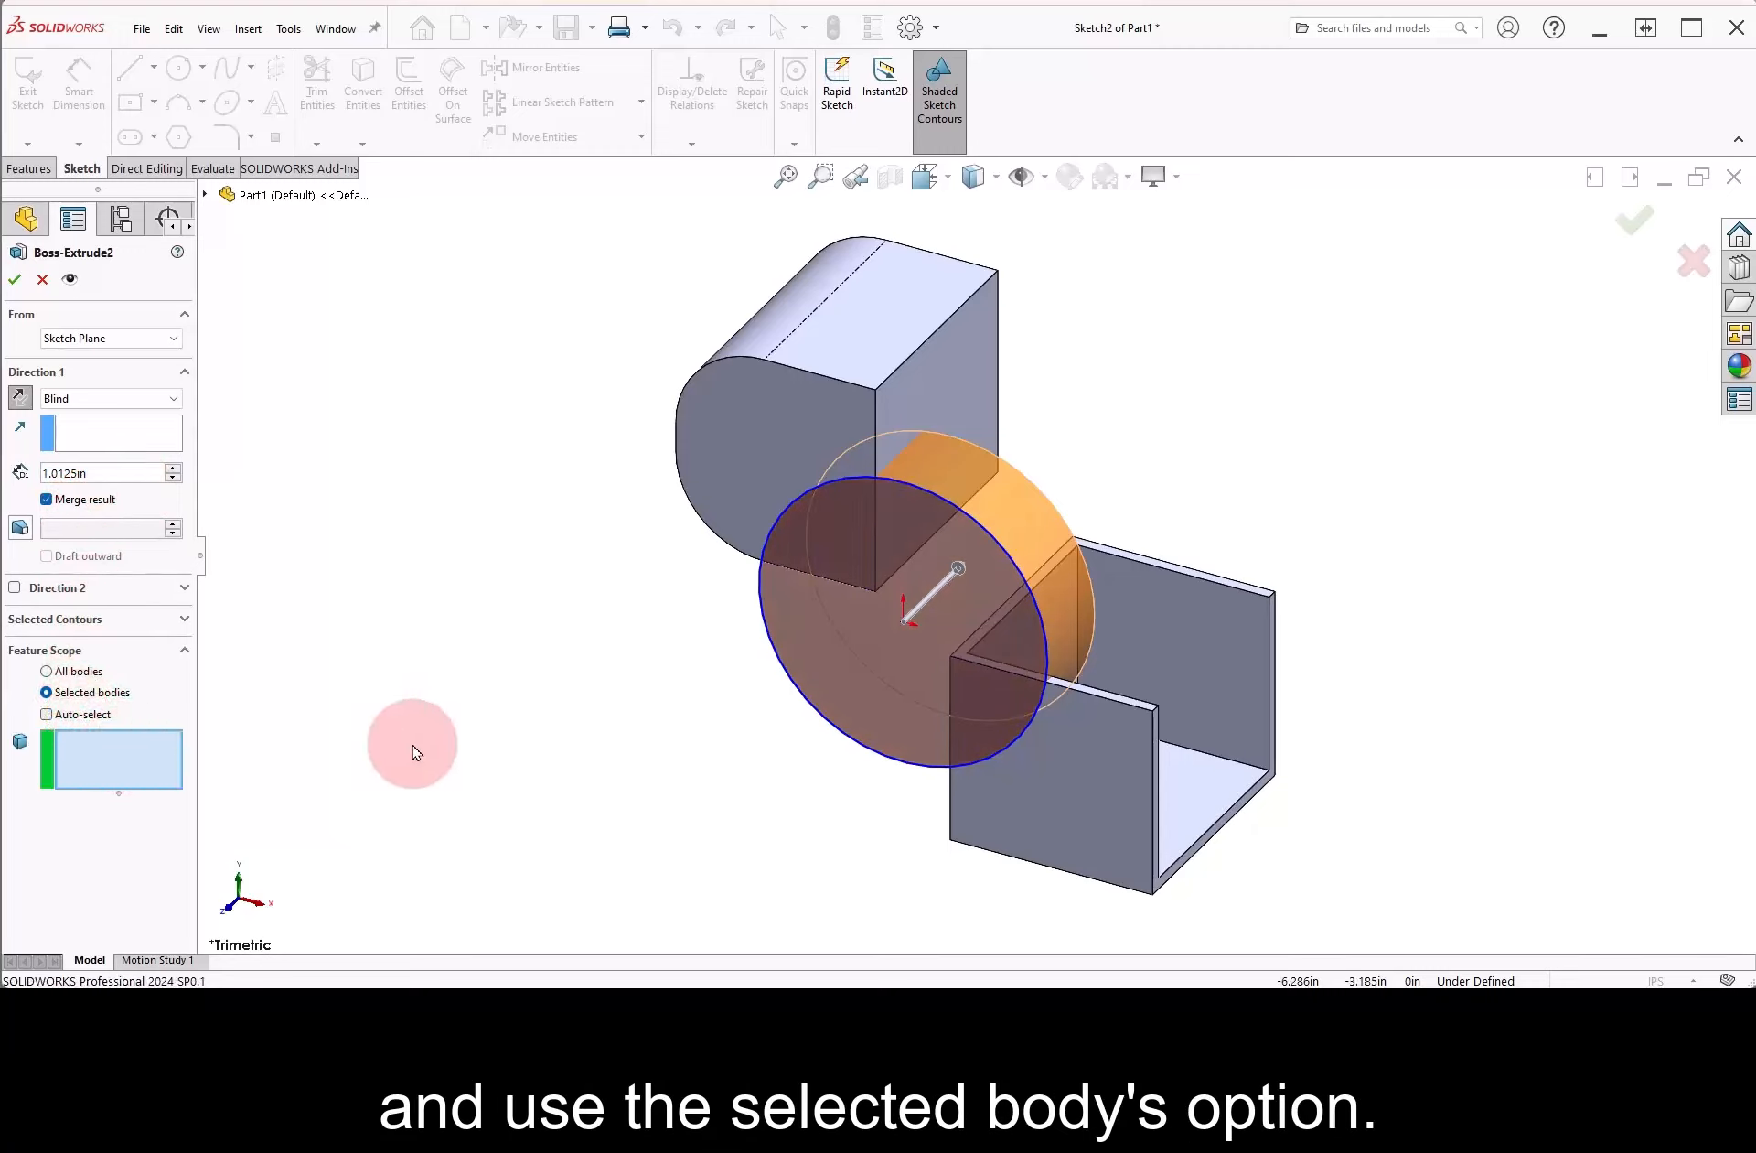
click(1182, 636)
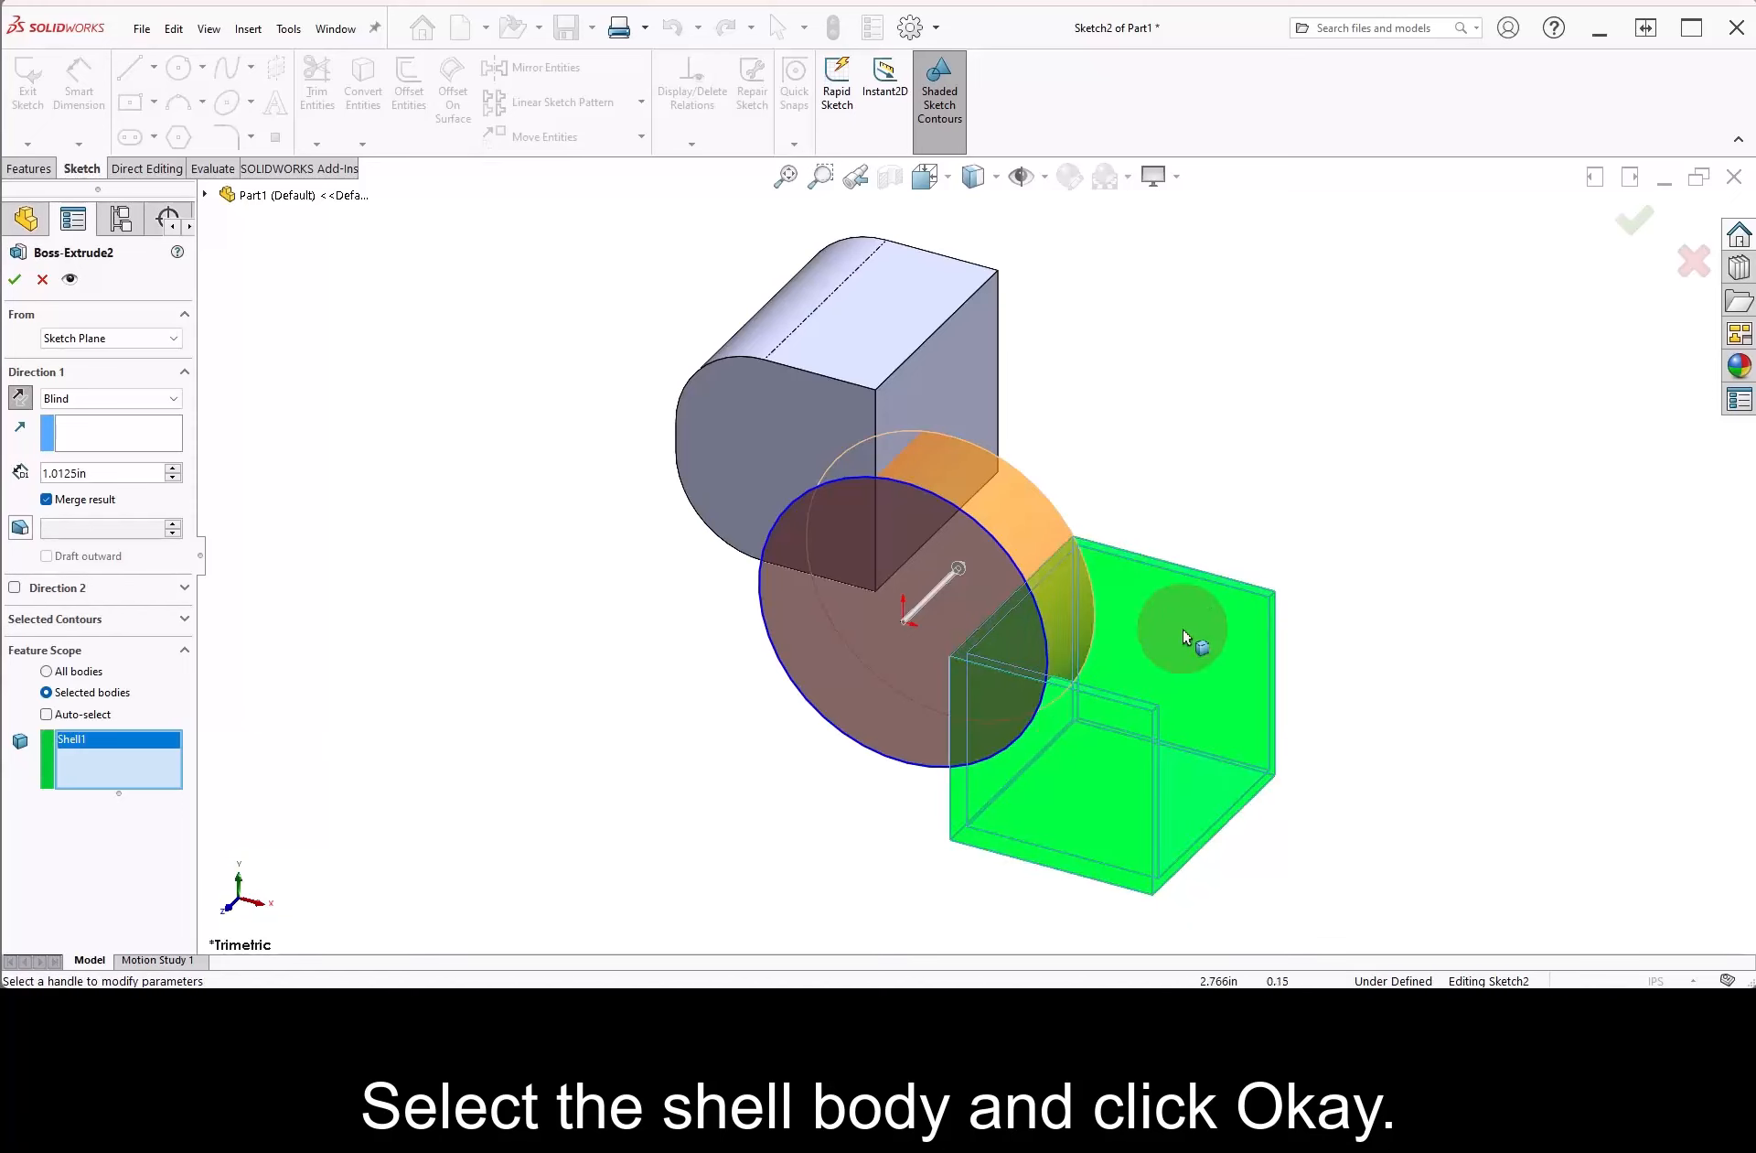
click(1634, 220)
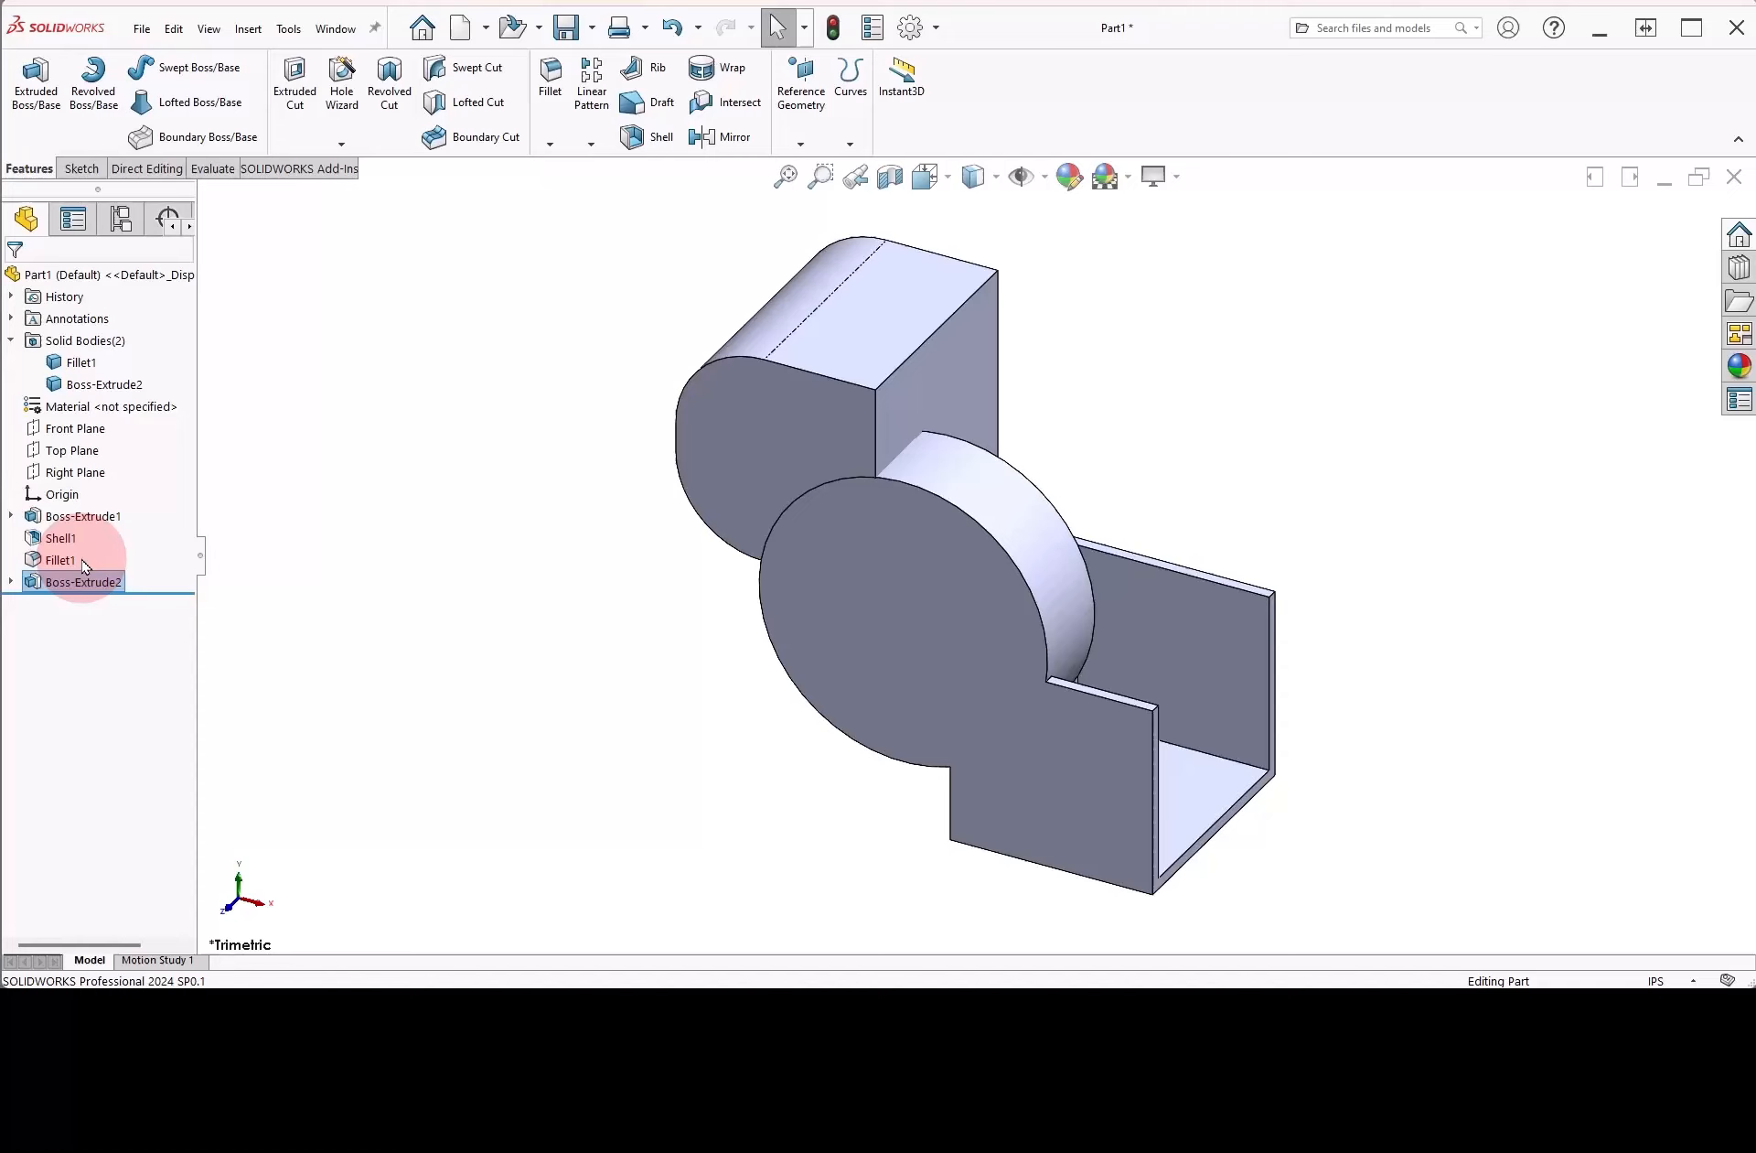
click(84, 582)
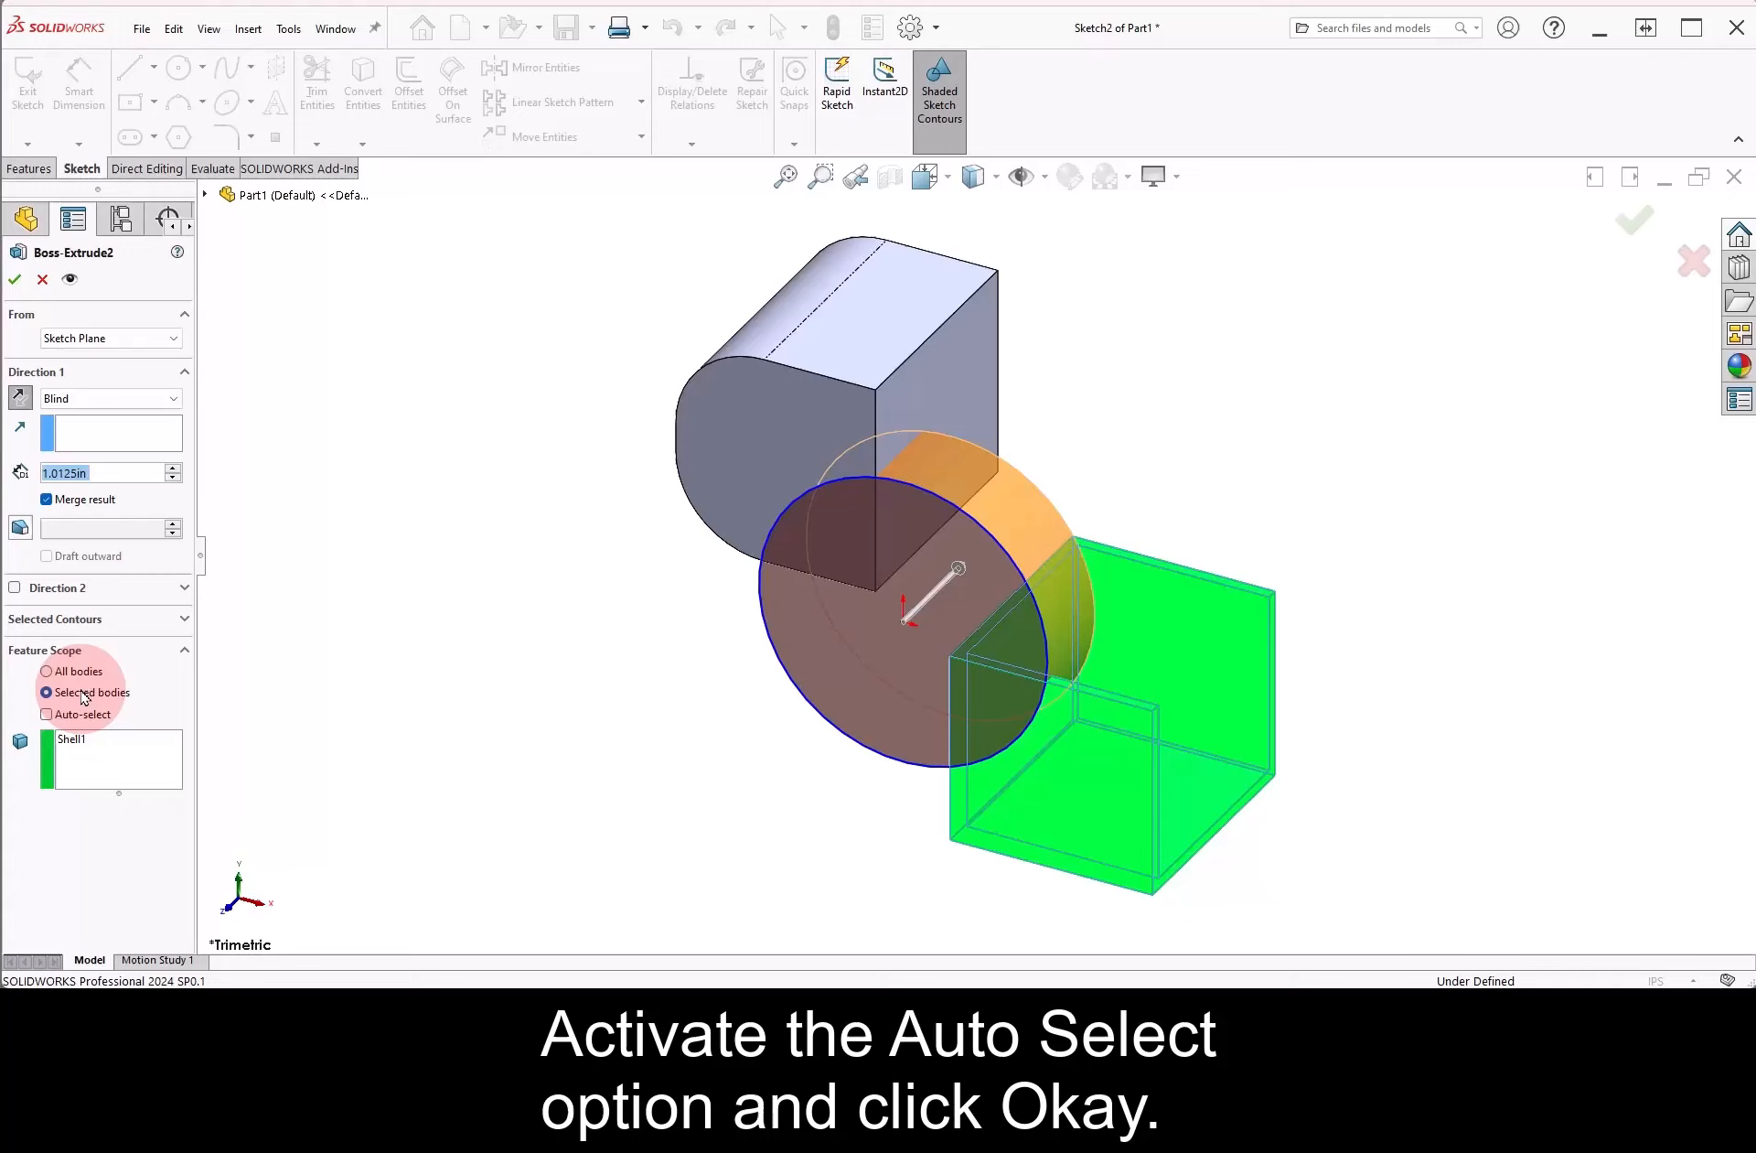
Enable Auto-select so the cylinder merges with every body, giving a single solid
click(47, 713)
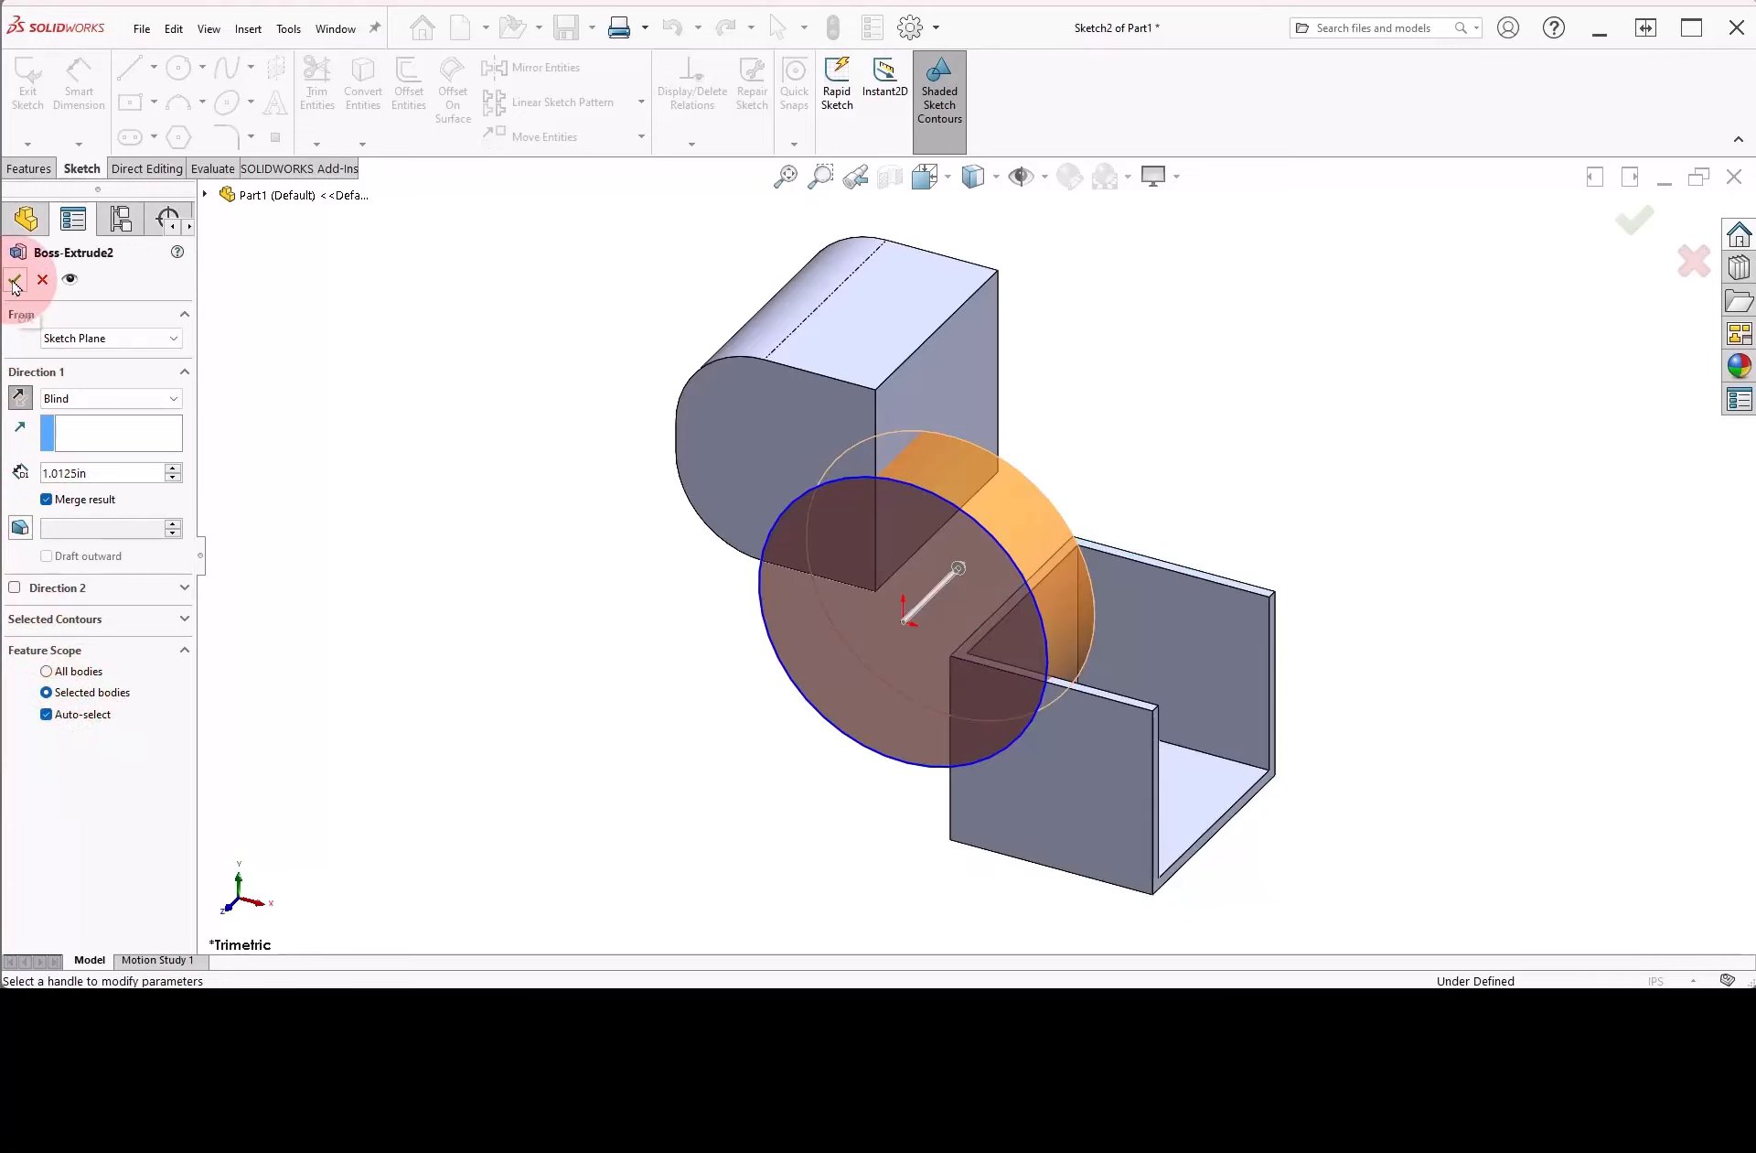
click(15, 280)
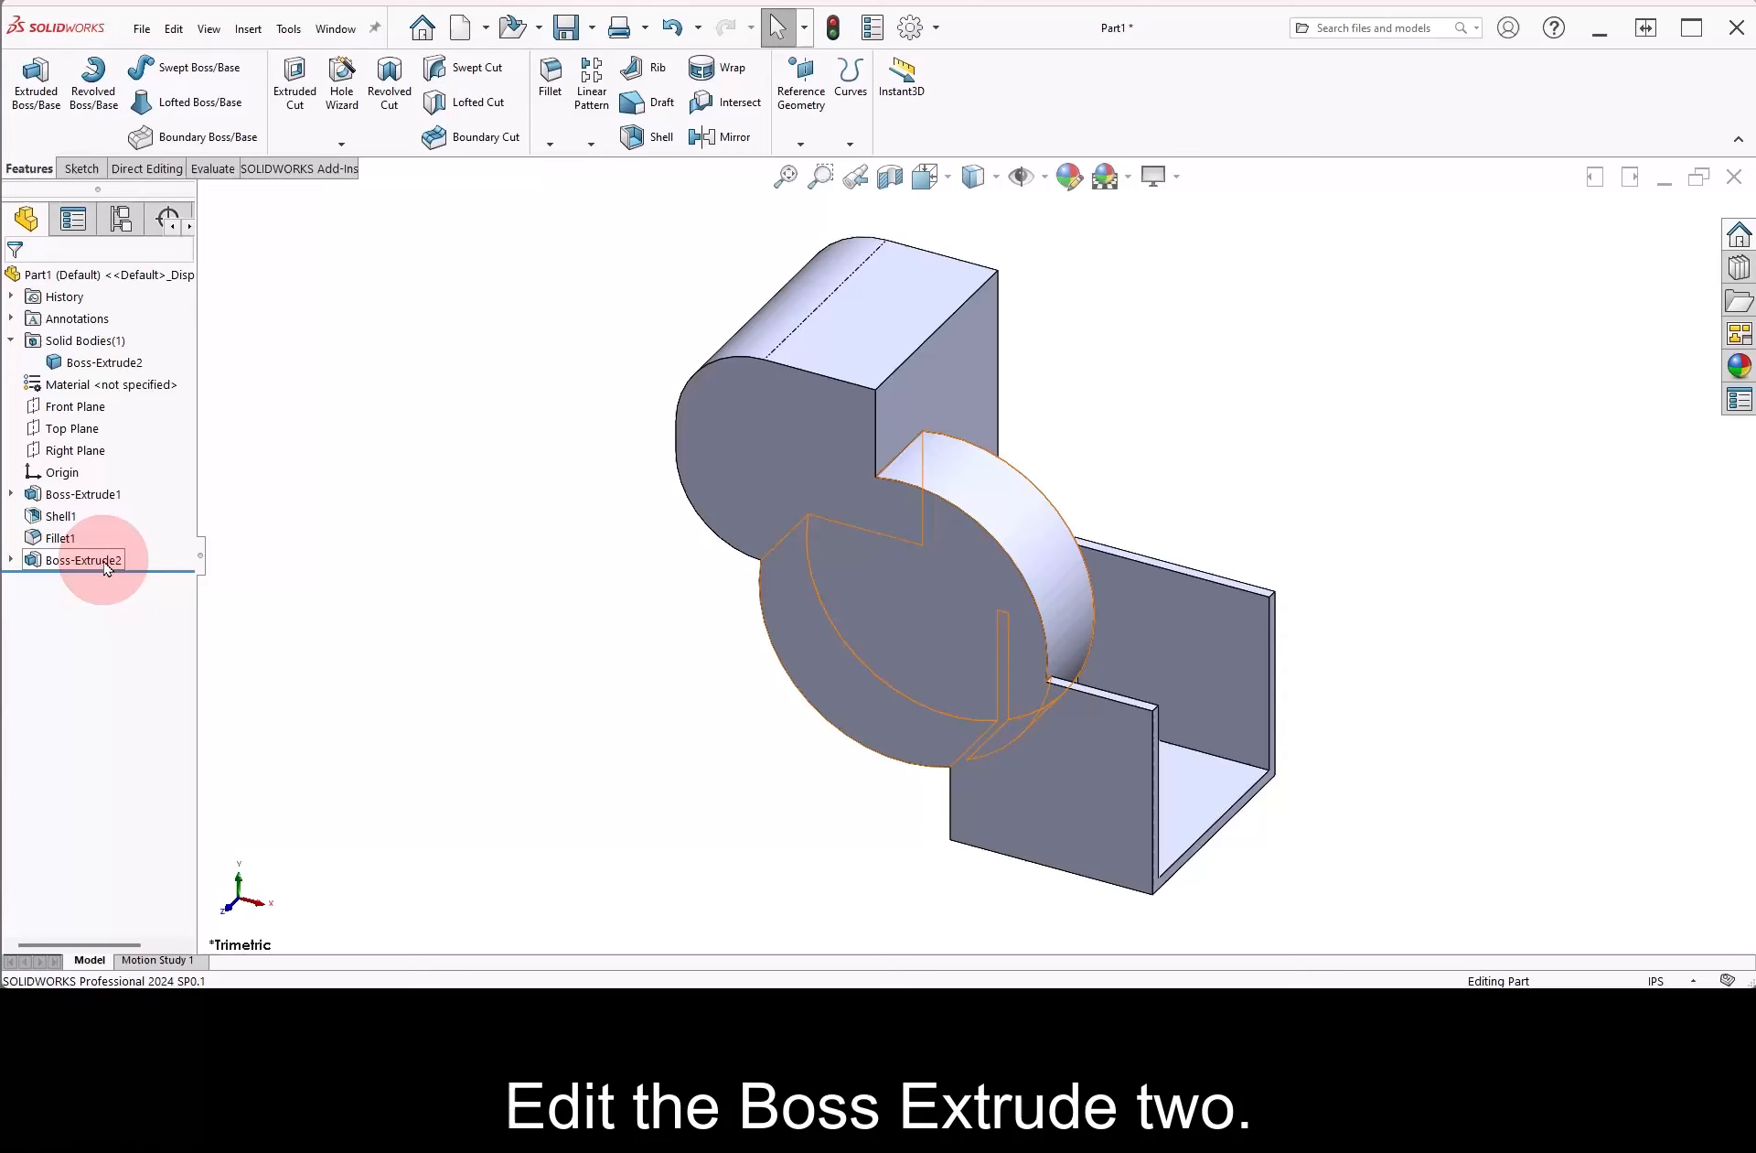
Edit Boss-Extrude2 and drop Shell1 from Feature Scope so only the filleted block merges
double_click(77, 560)
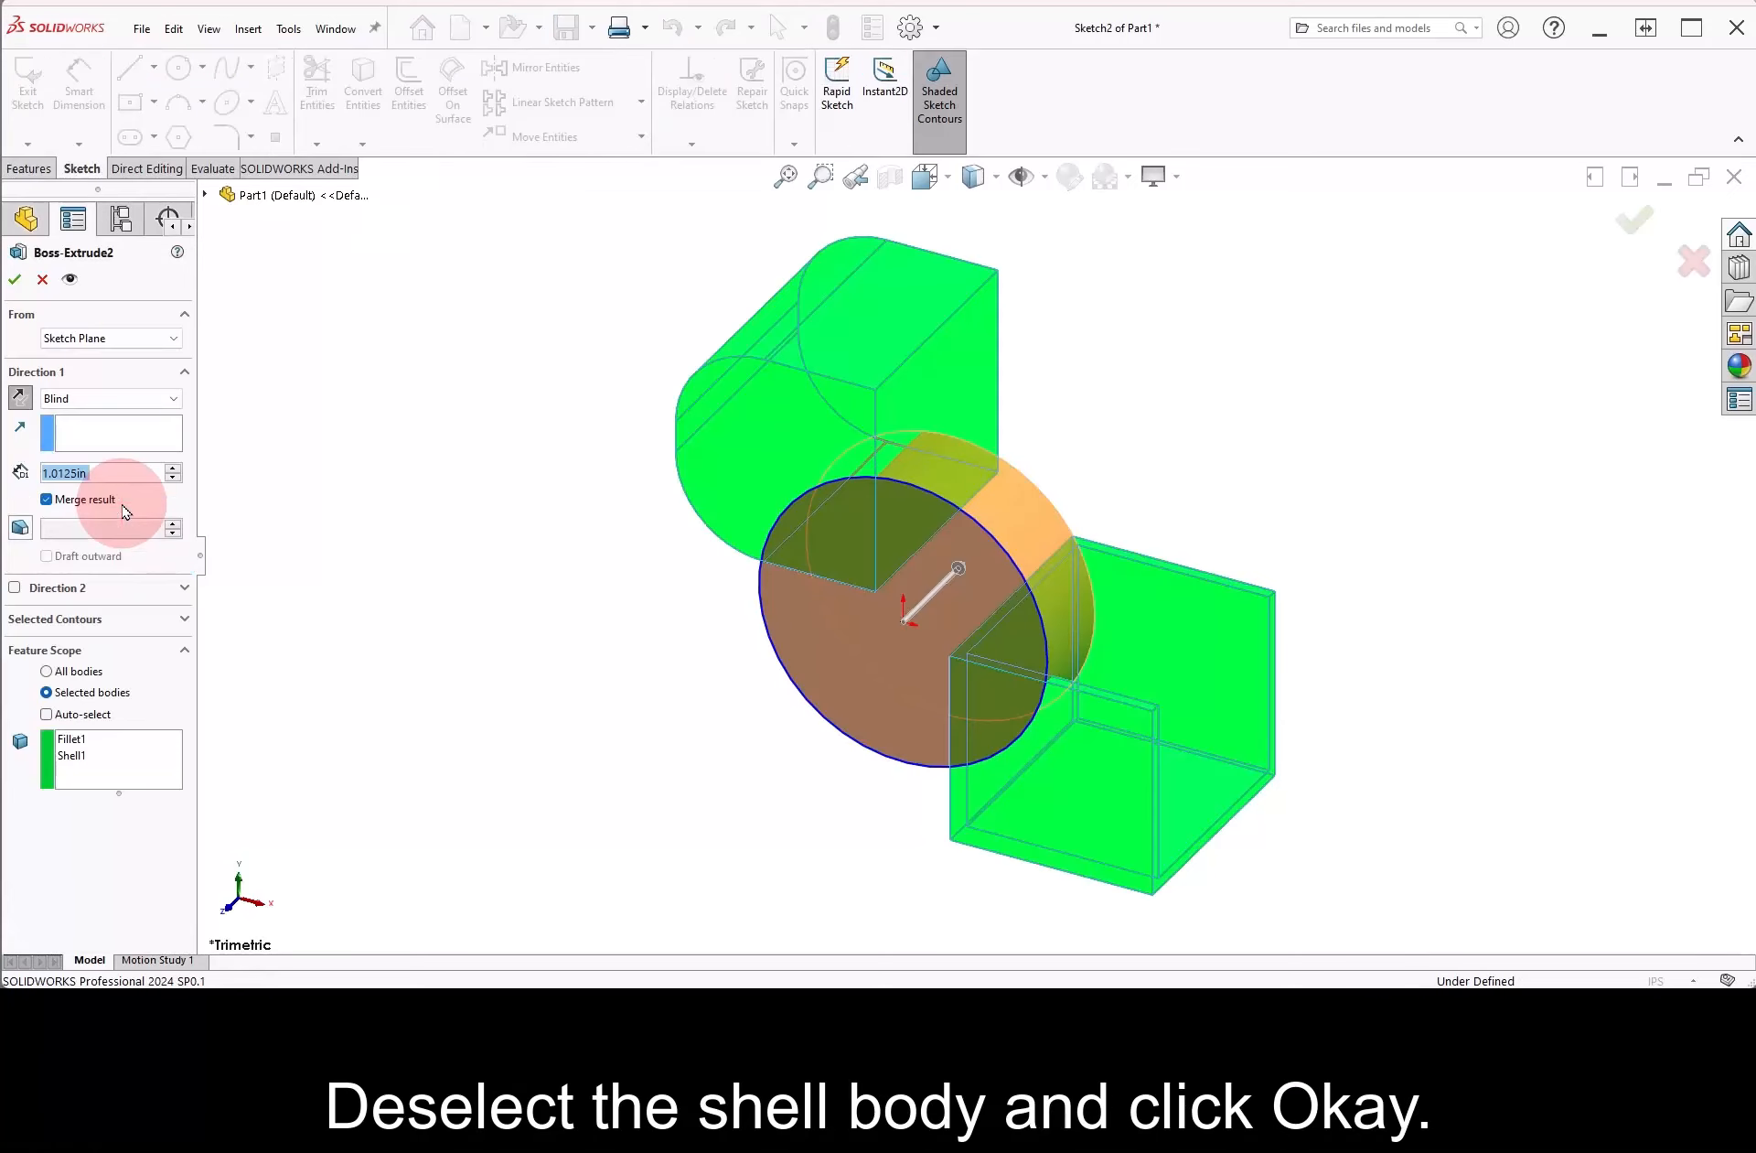
click(71, 755)
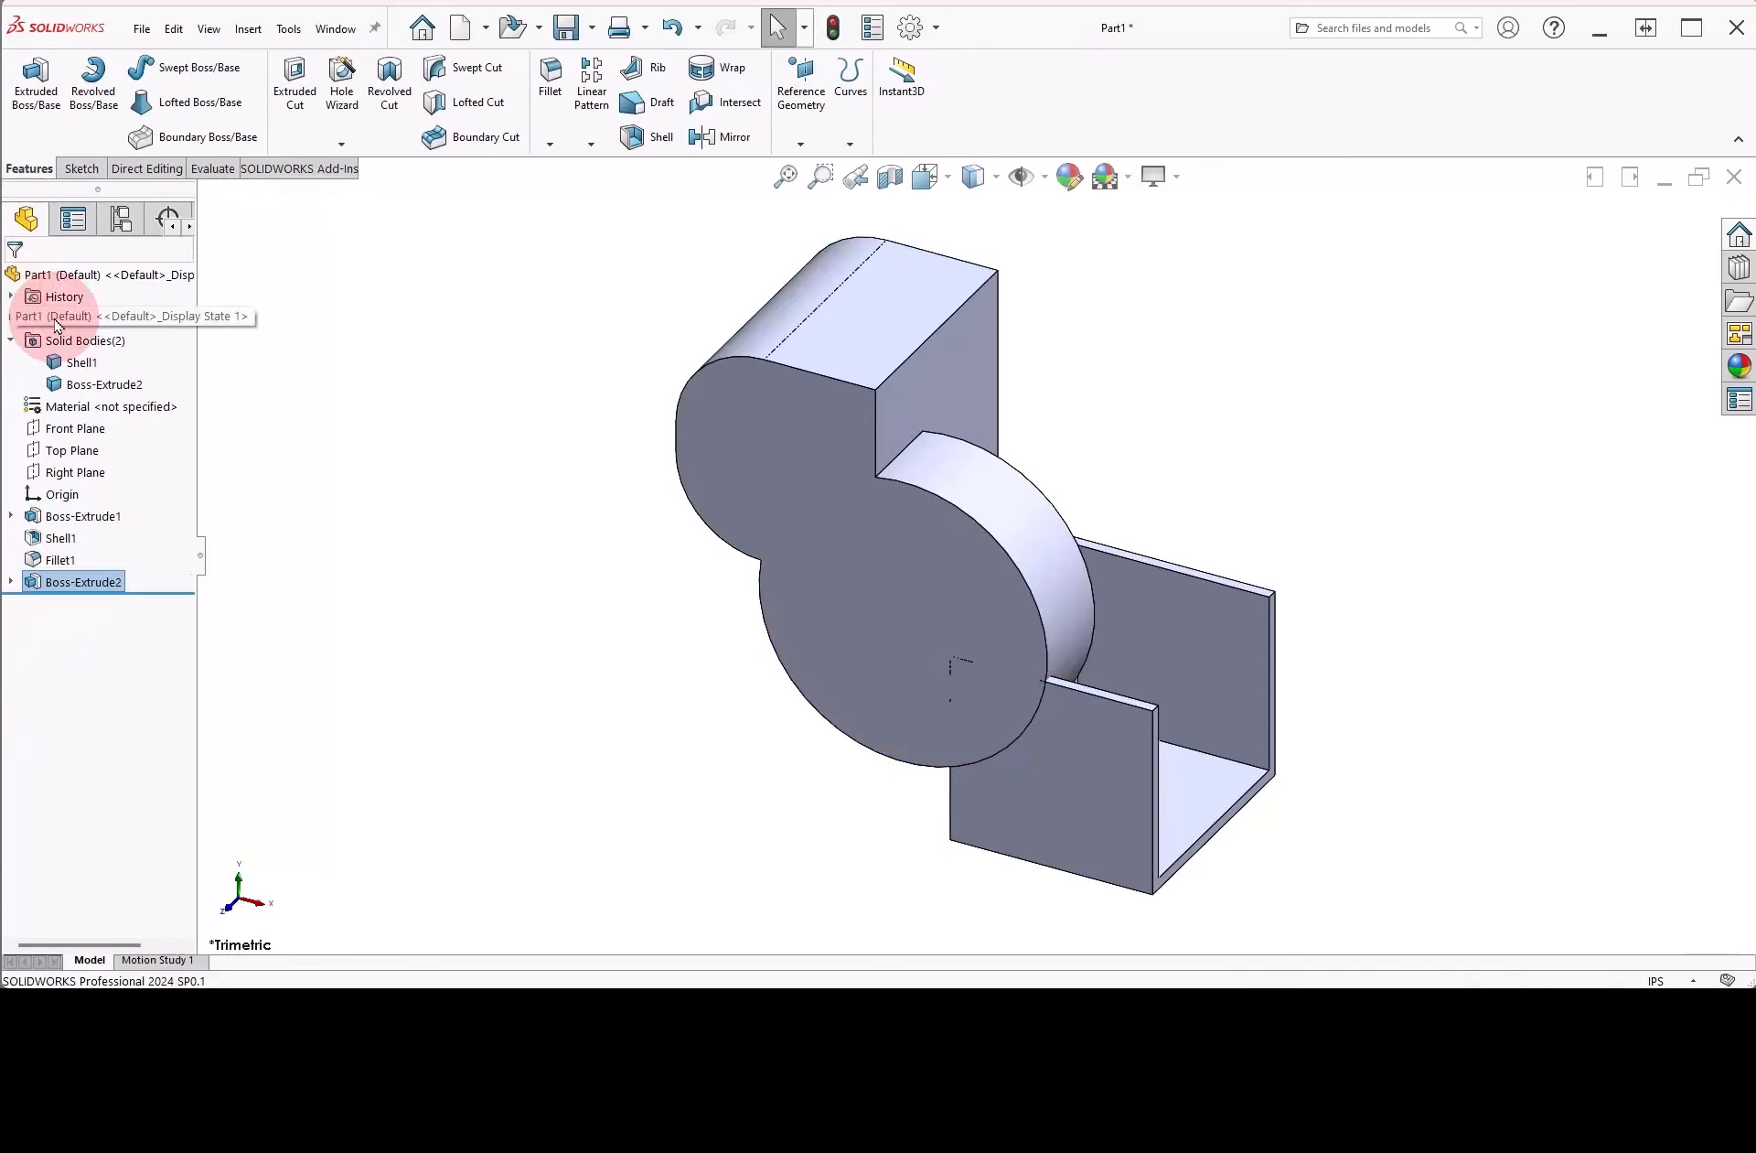
click(104, 382)
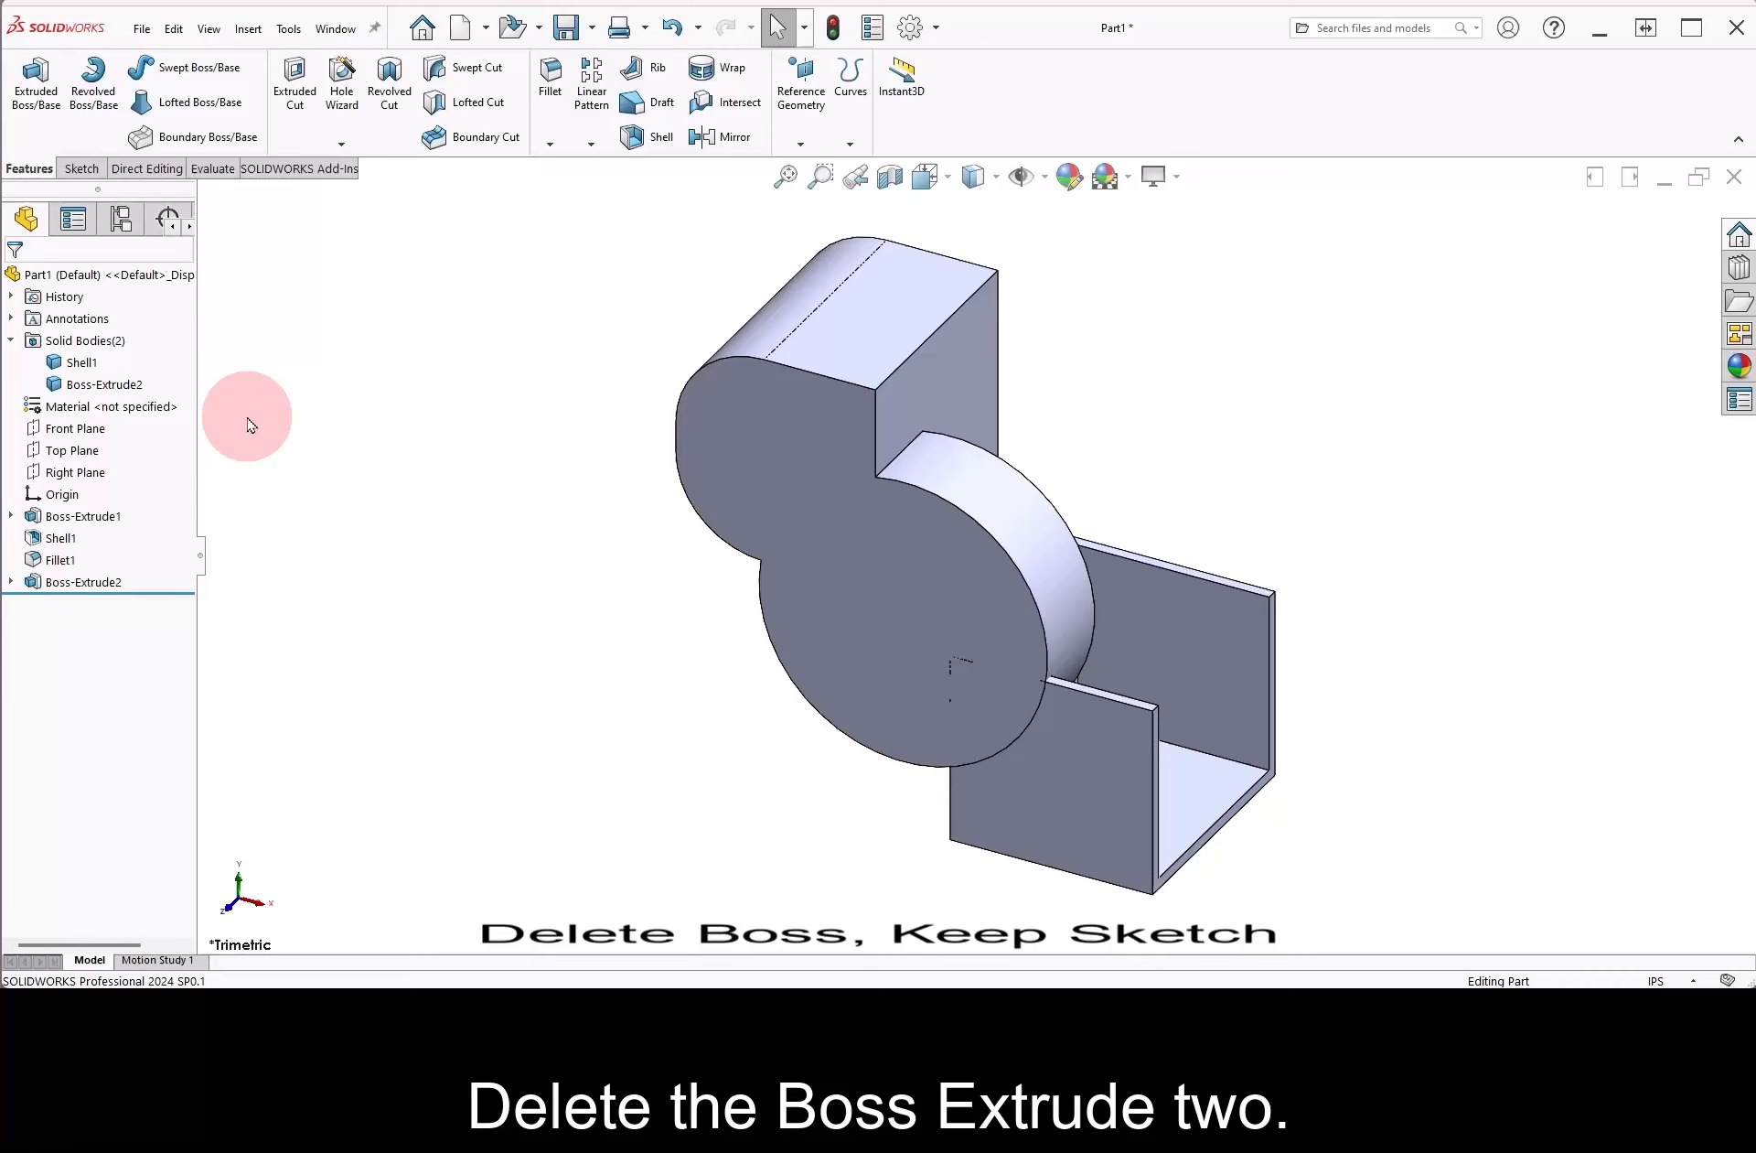
Delete Boss-Extrude2 with Delete absorbed features unchecked, keeping the circle sketch
right_click(81, 582)
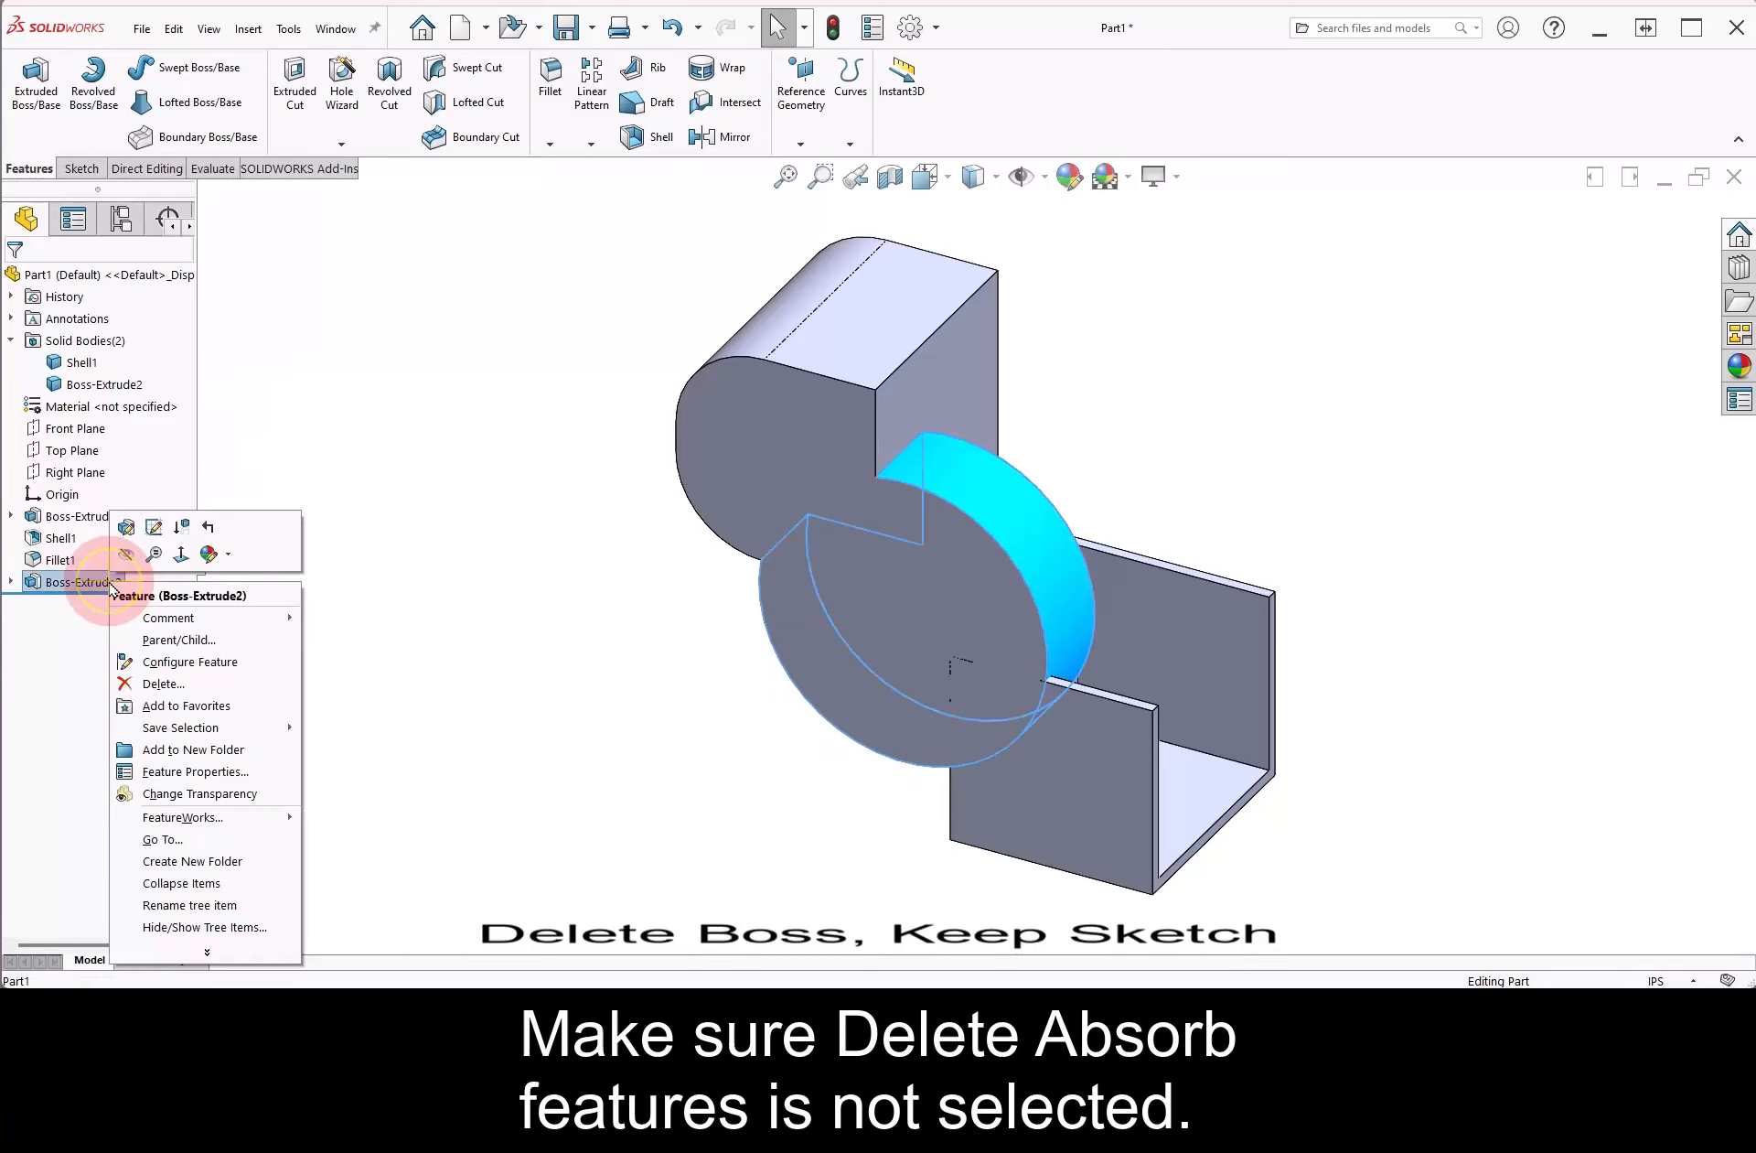
click(163, 682)
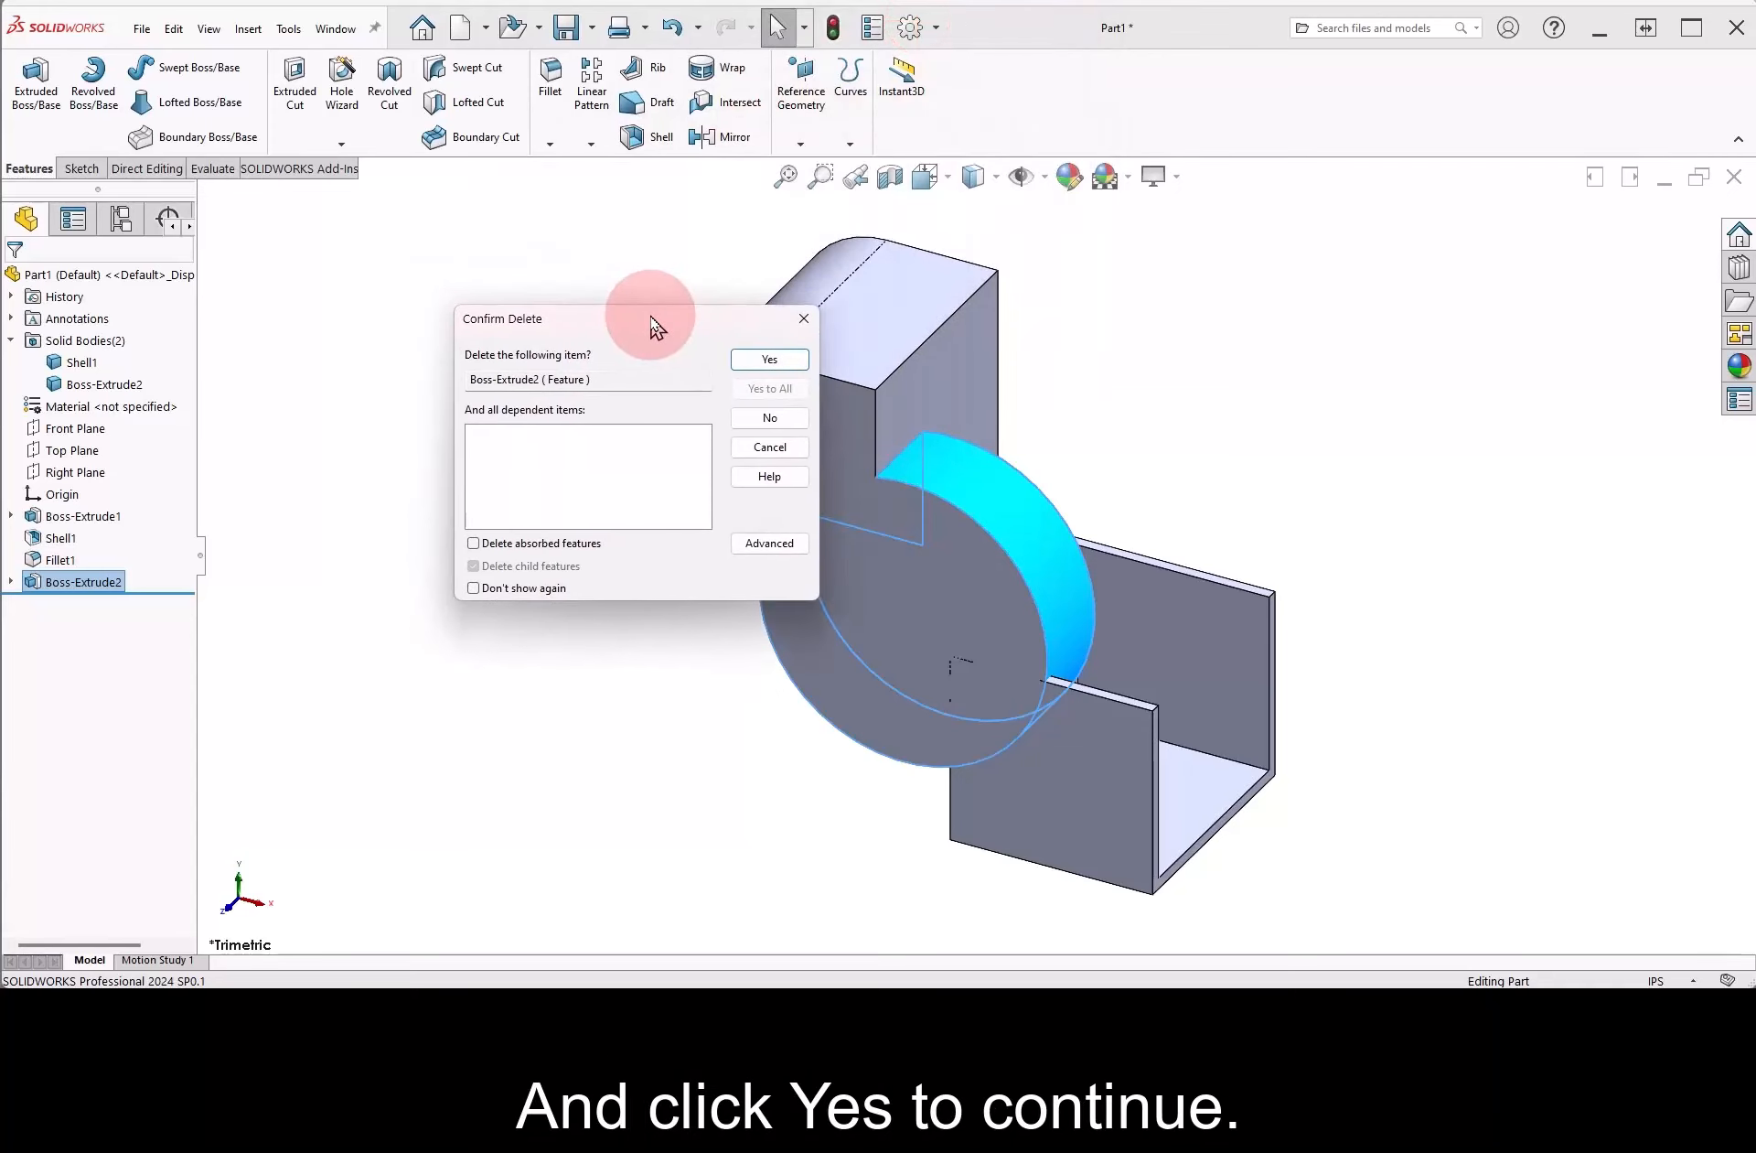
click(472, 543)
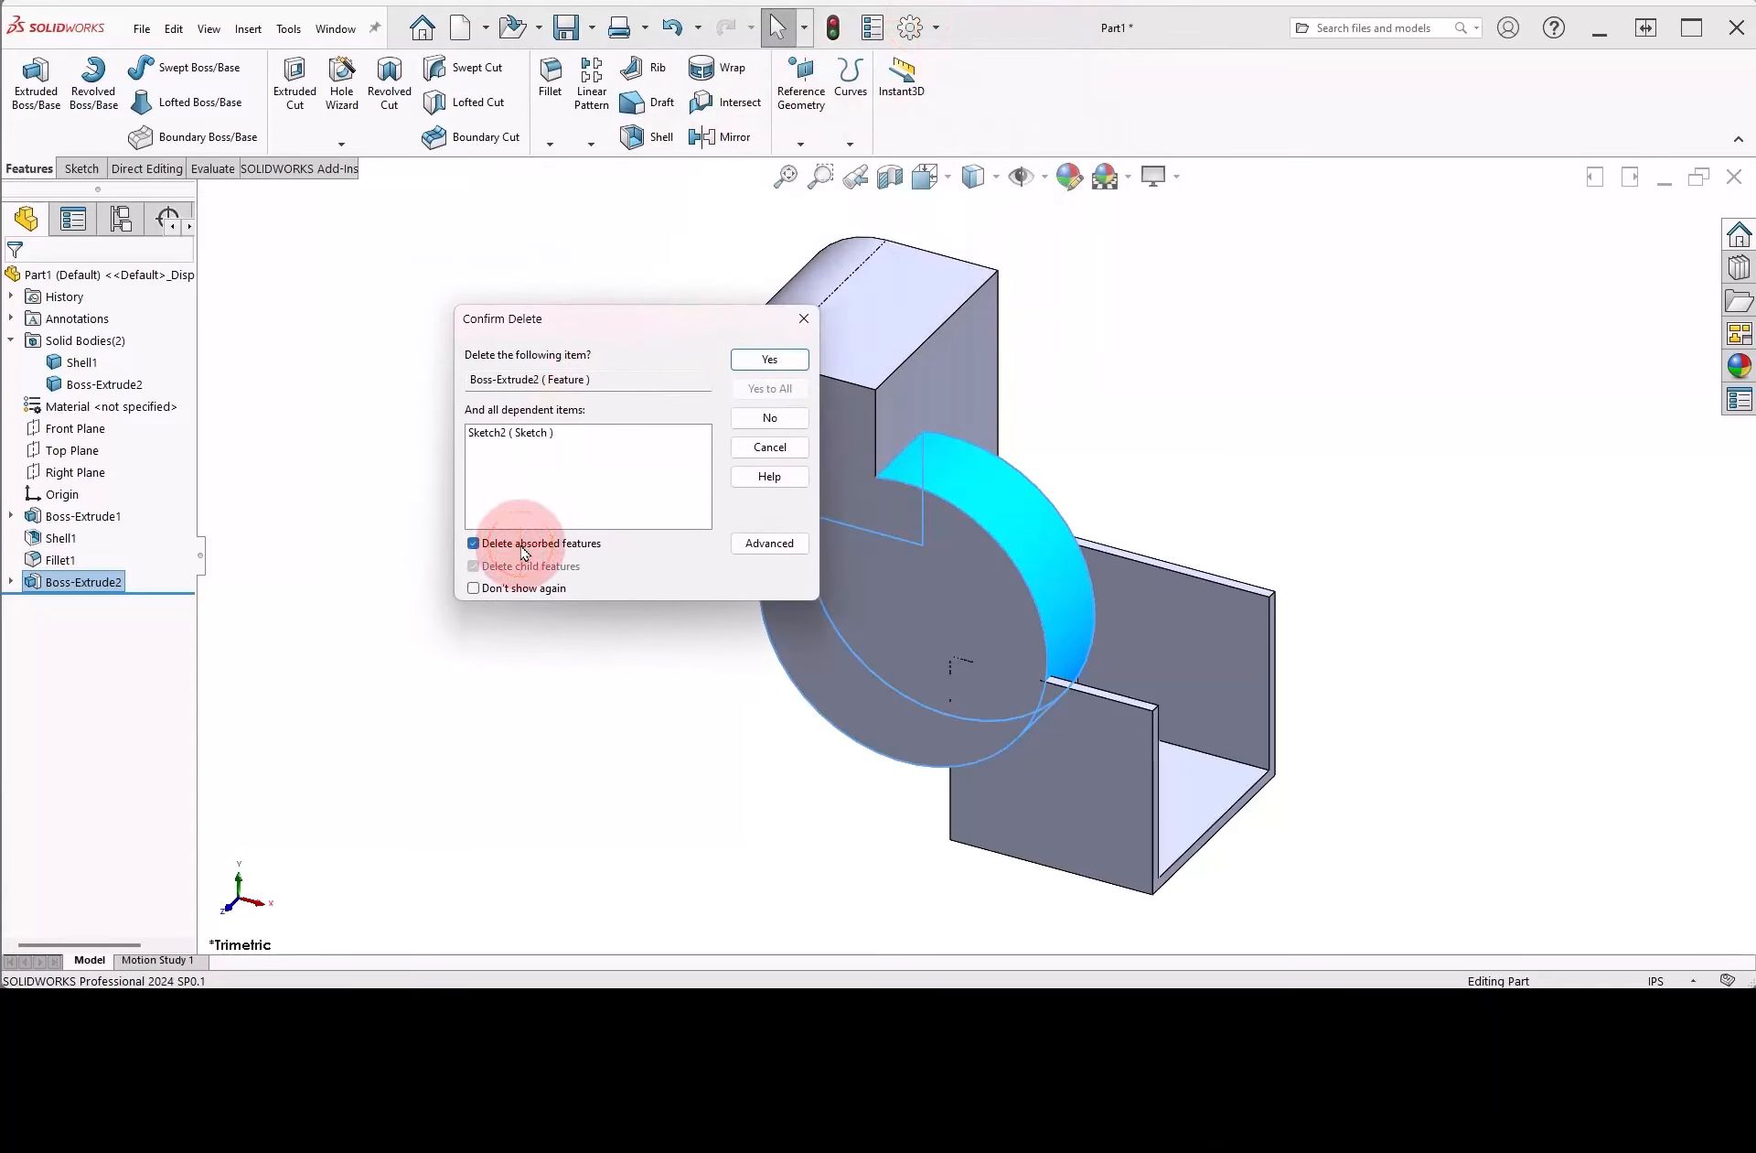
click(474, 543)
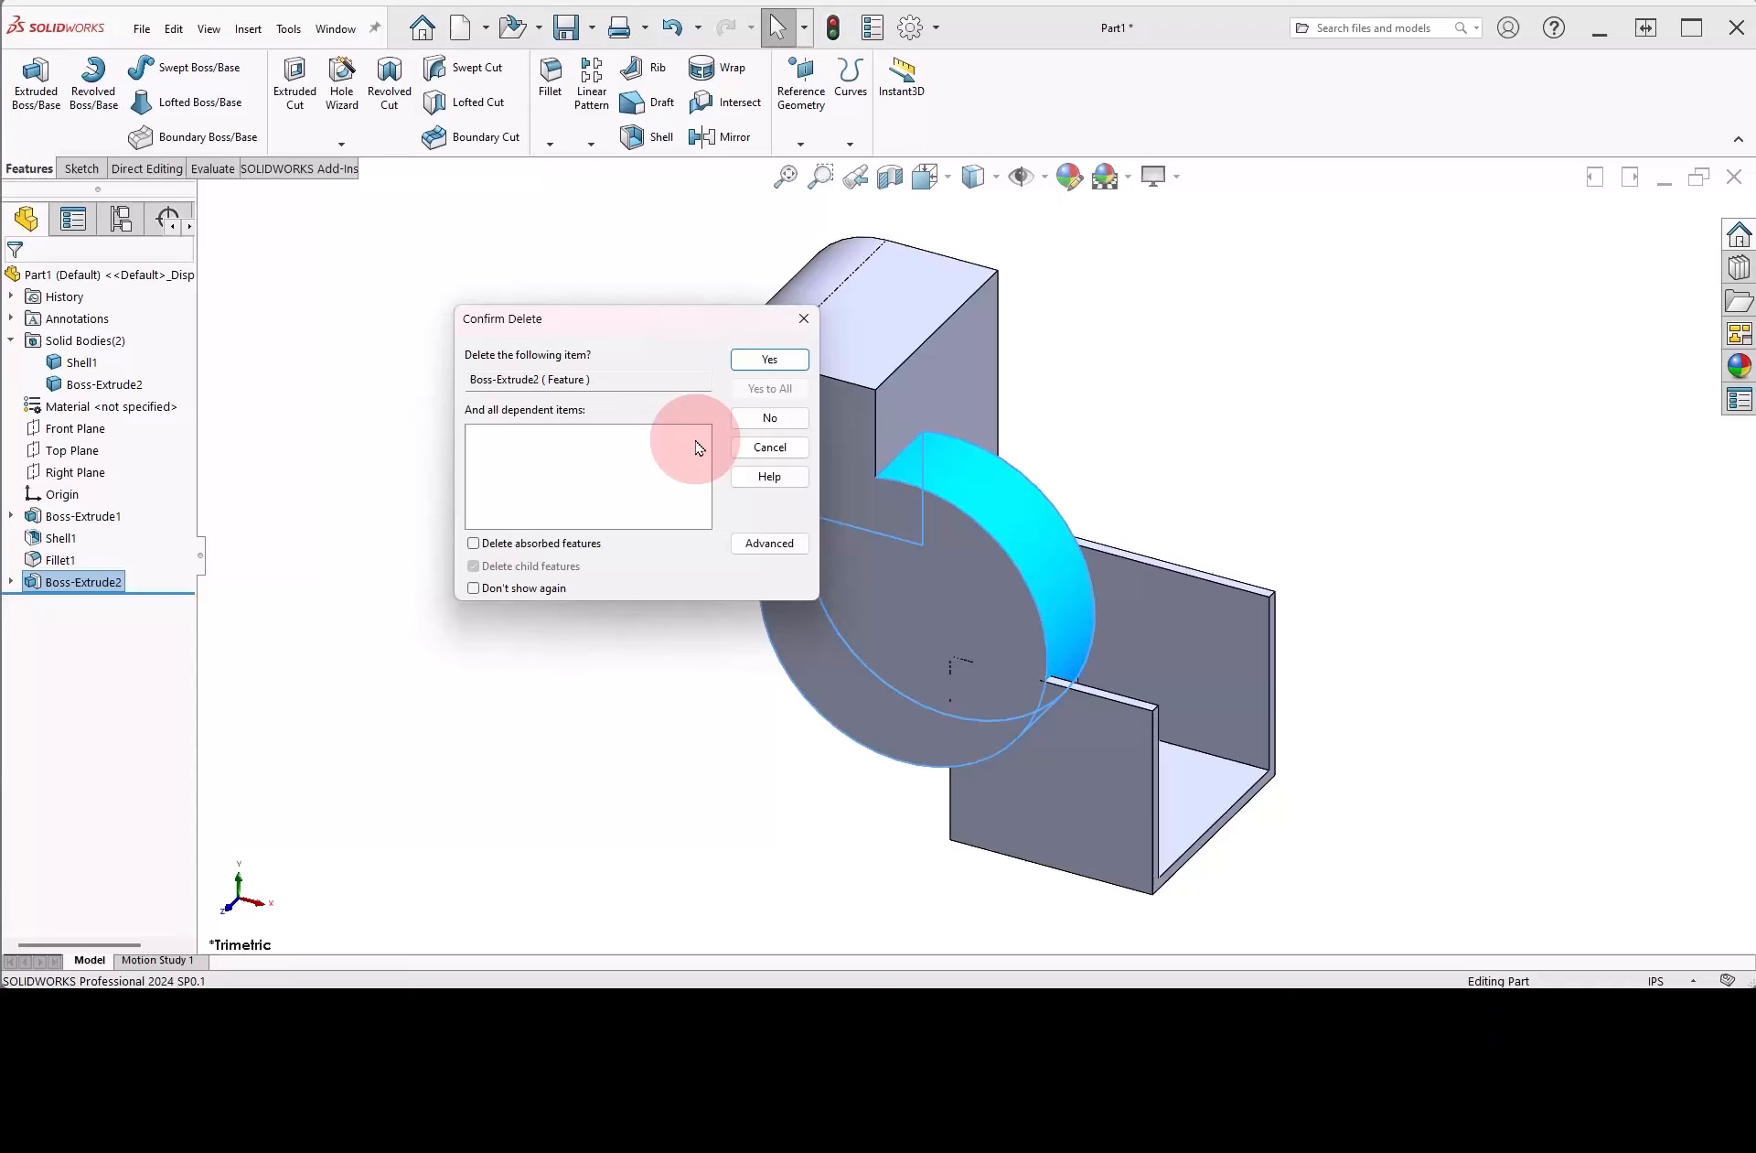
click(769, 359)
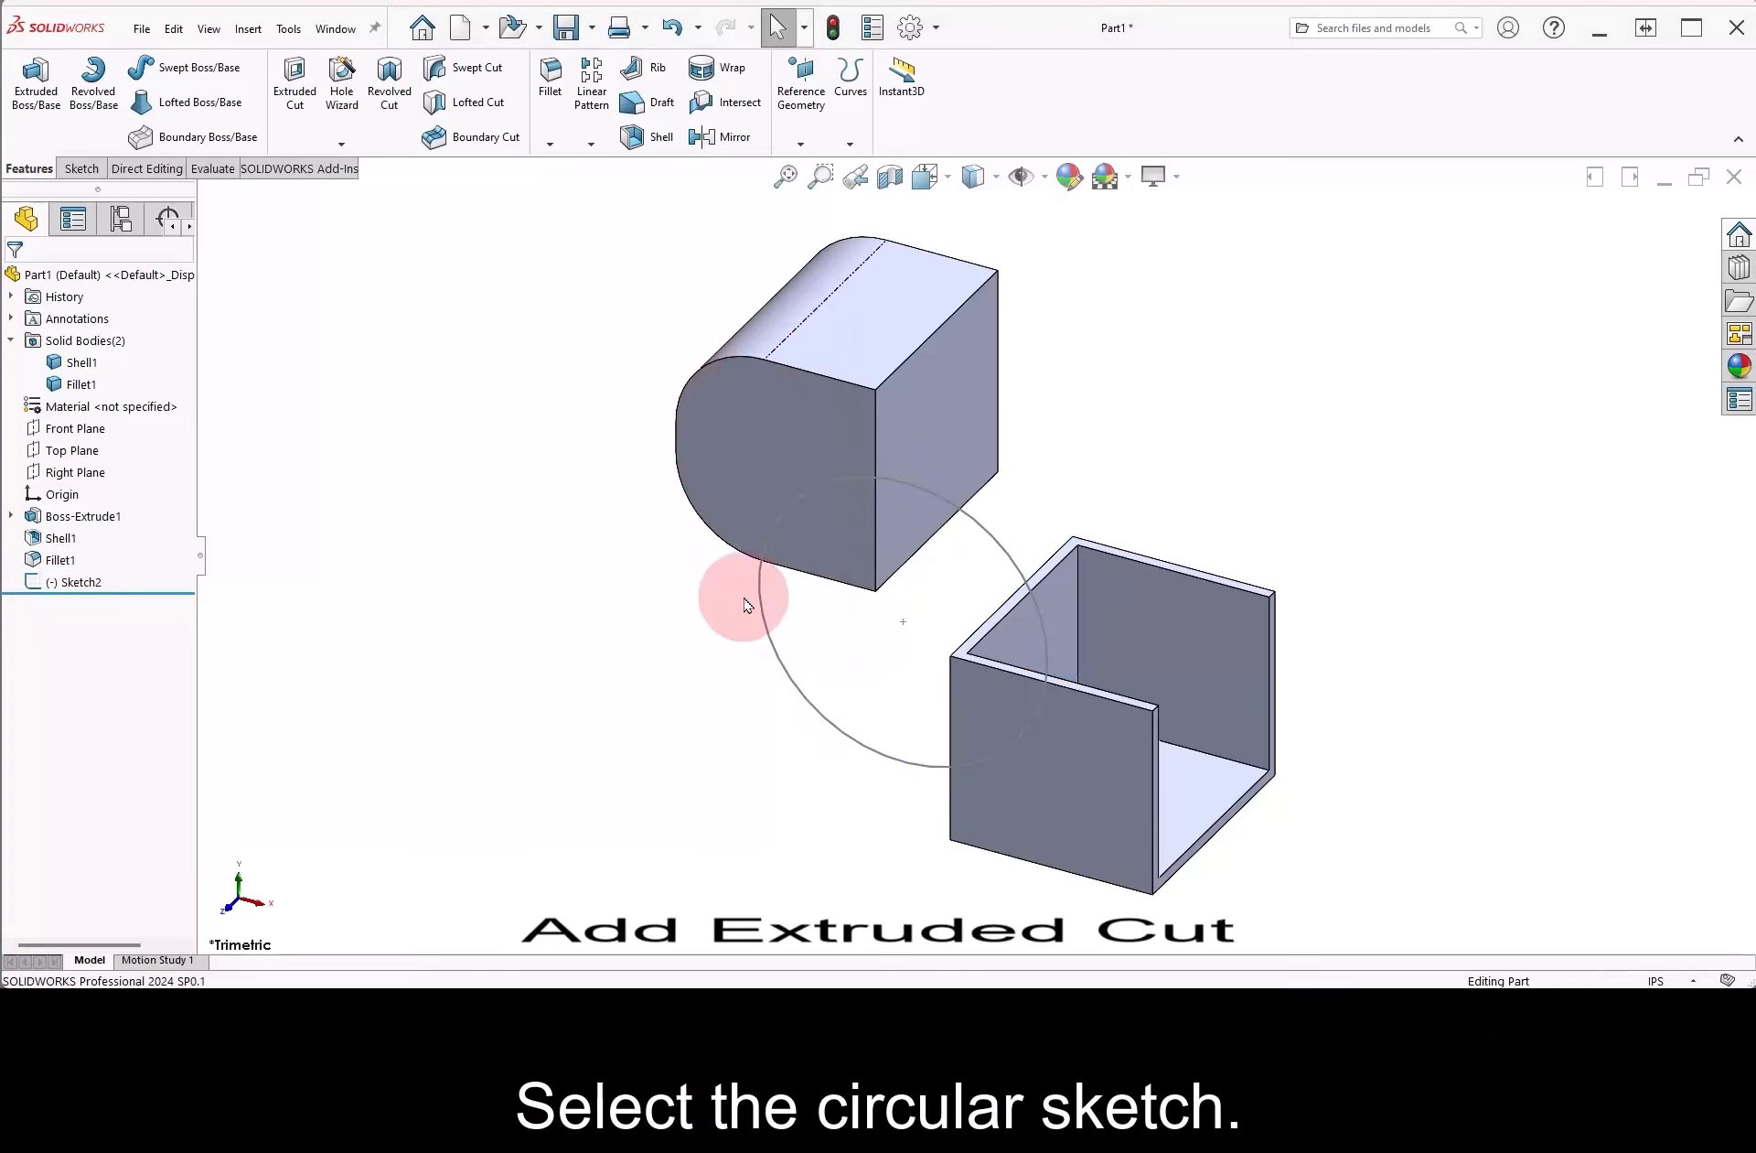
Extrude-cut Sketch2 Through All with Auto-select on, notching both the block and shelled box
click(745, 605)
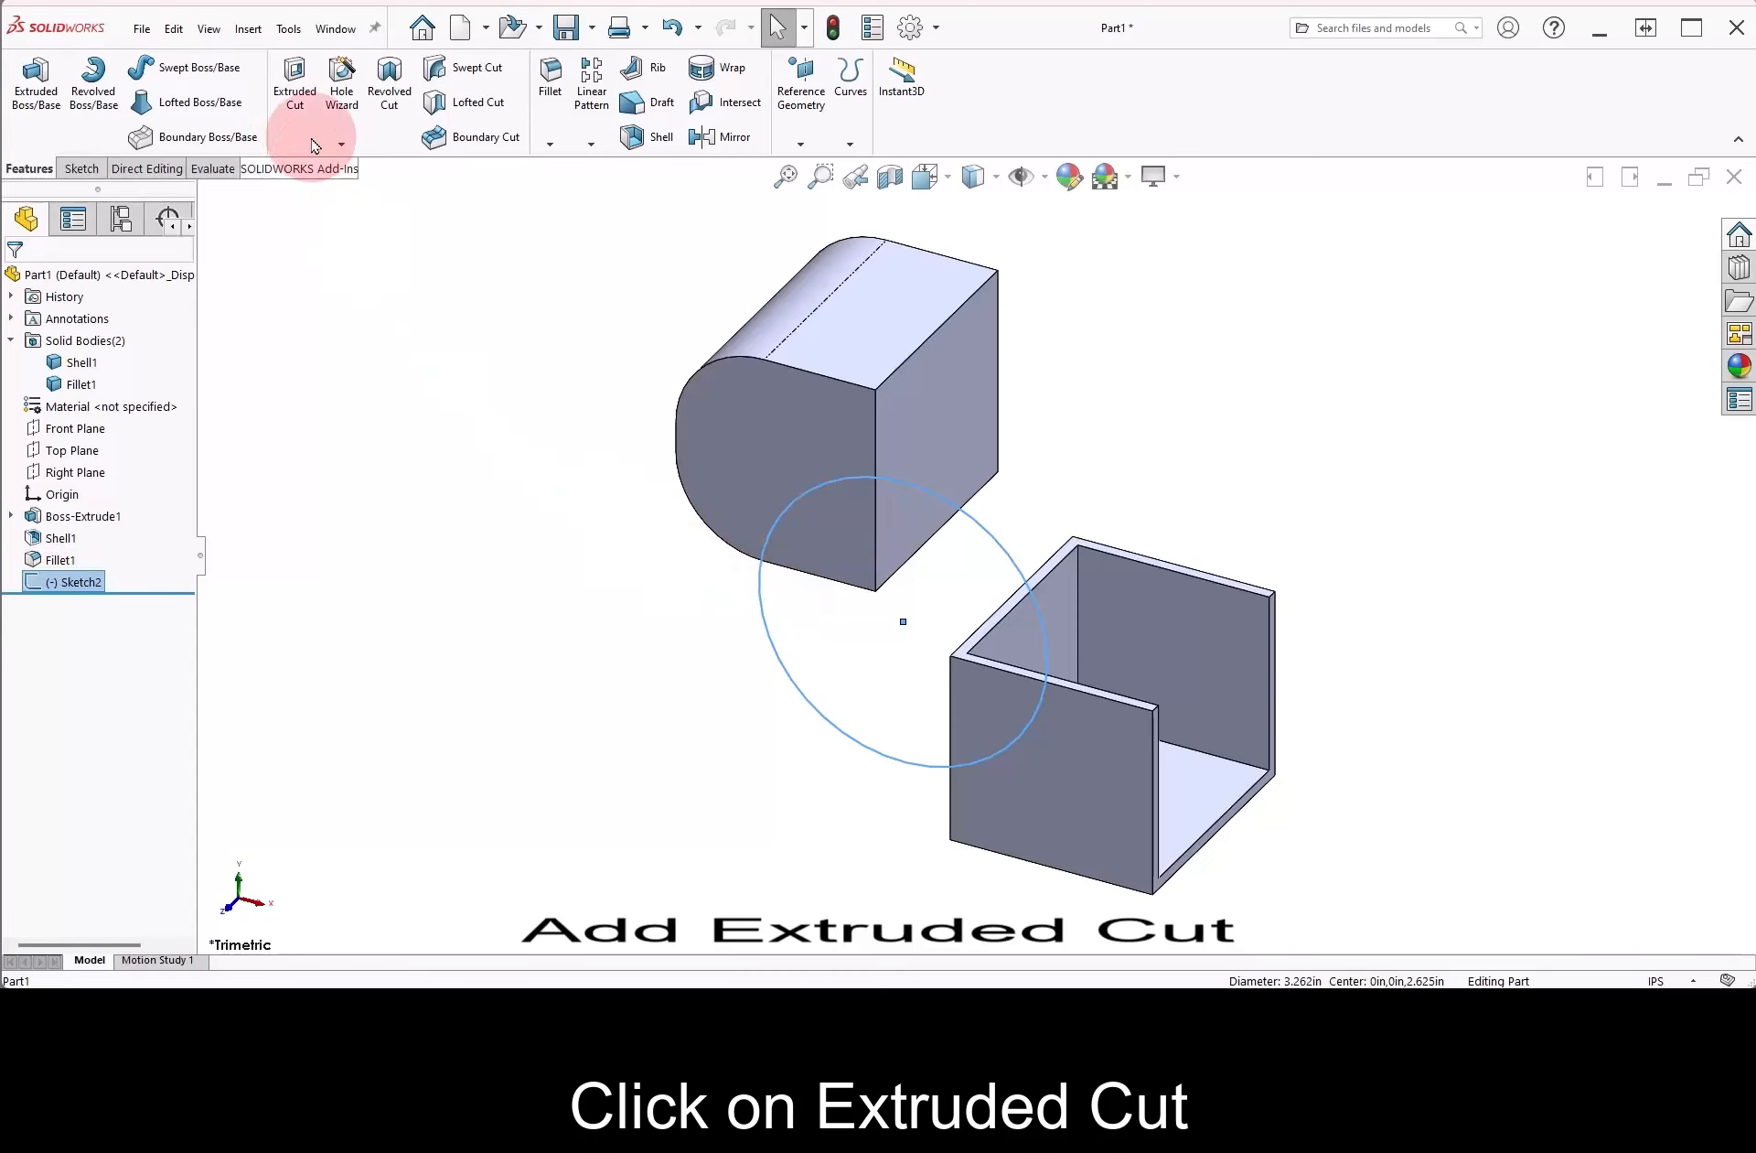
click(293, 84)
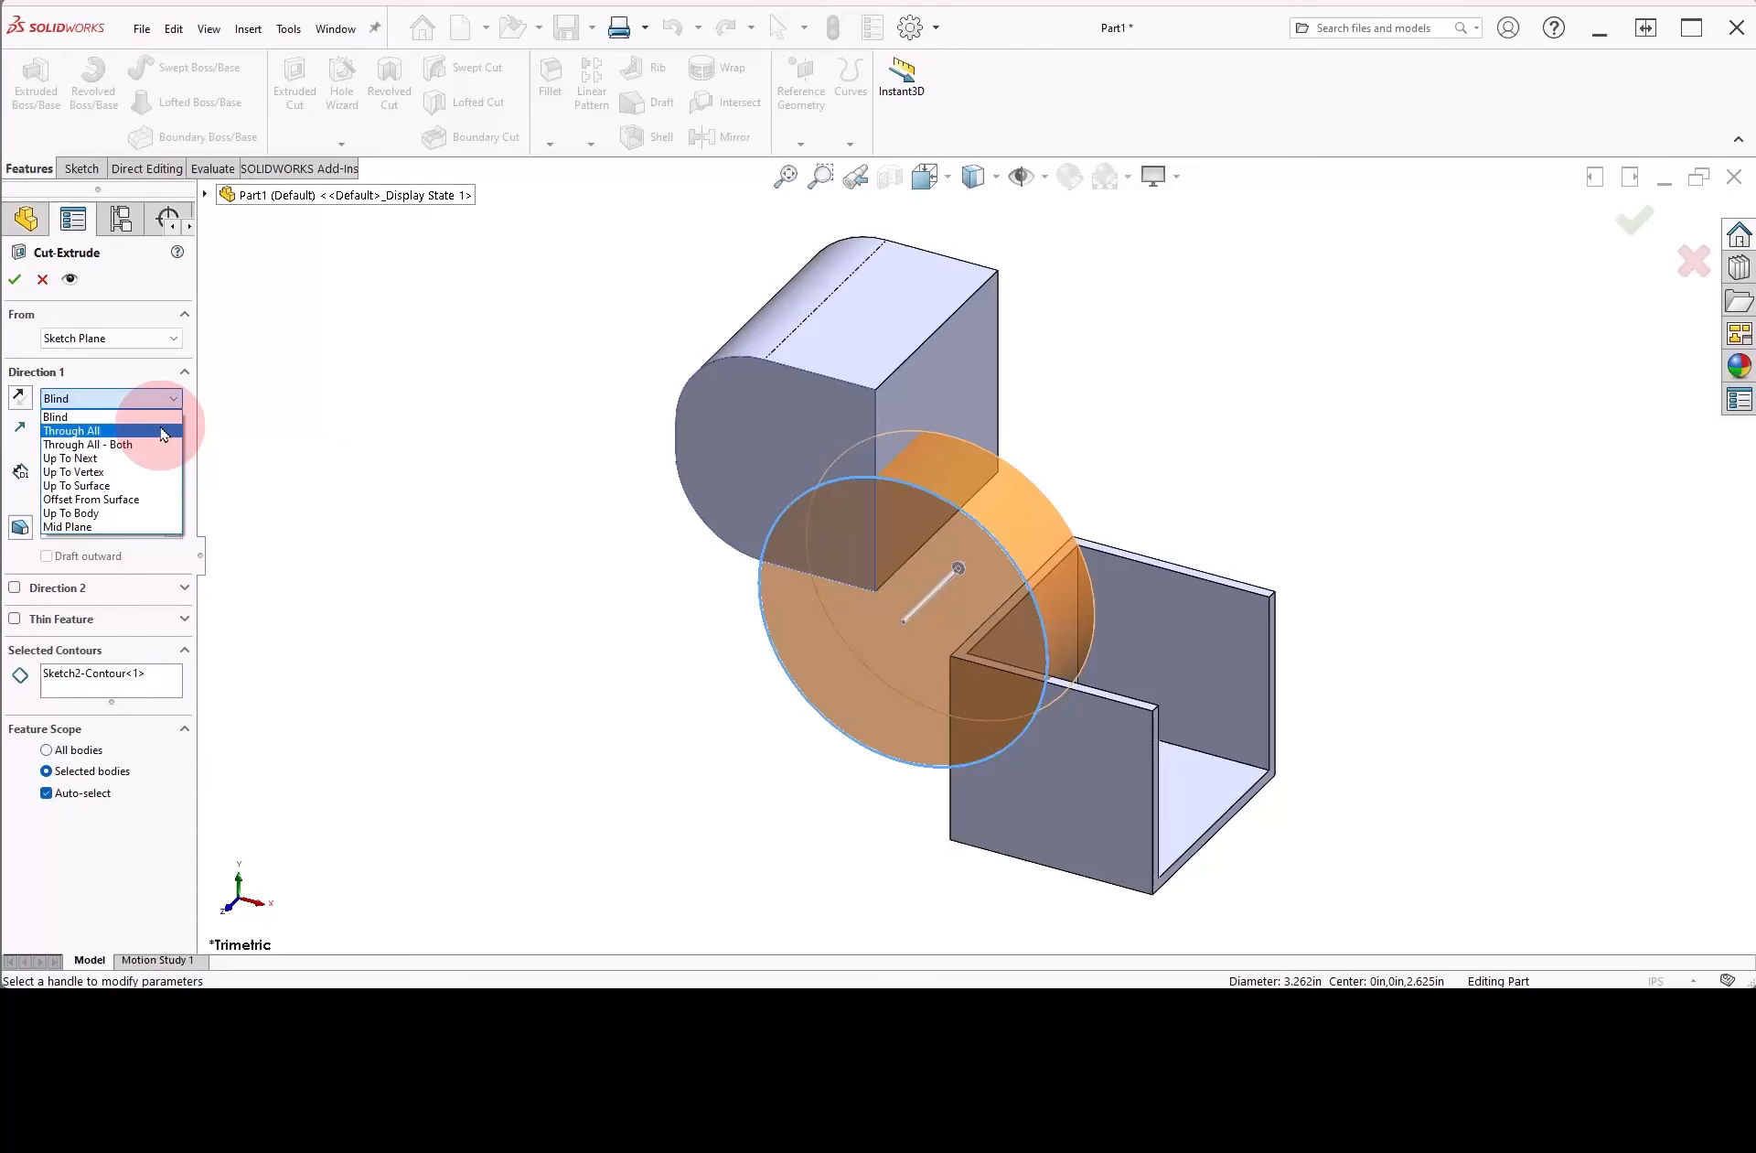
click(72, 430)
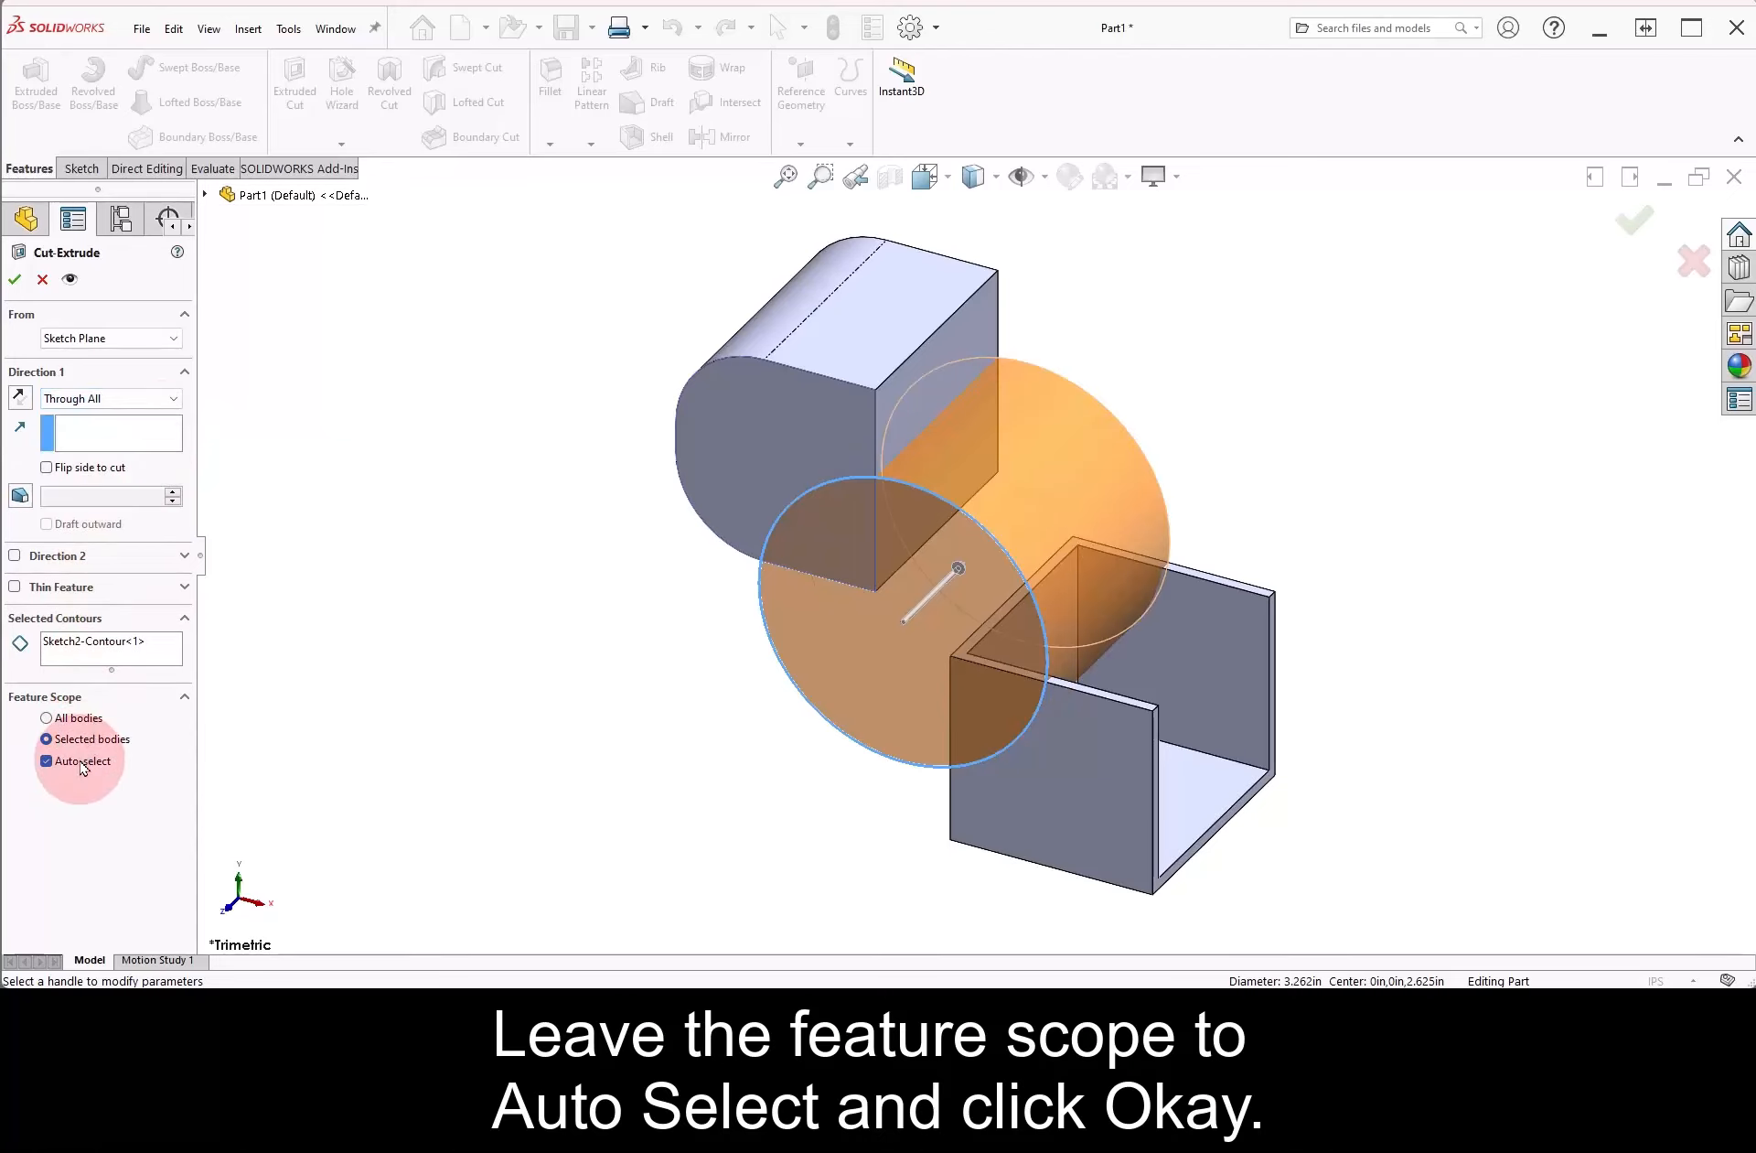
click(16, 278)
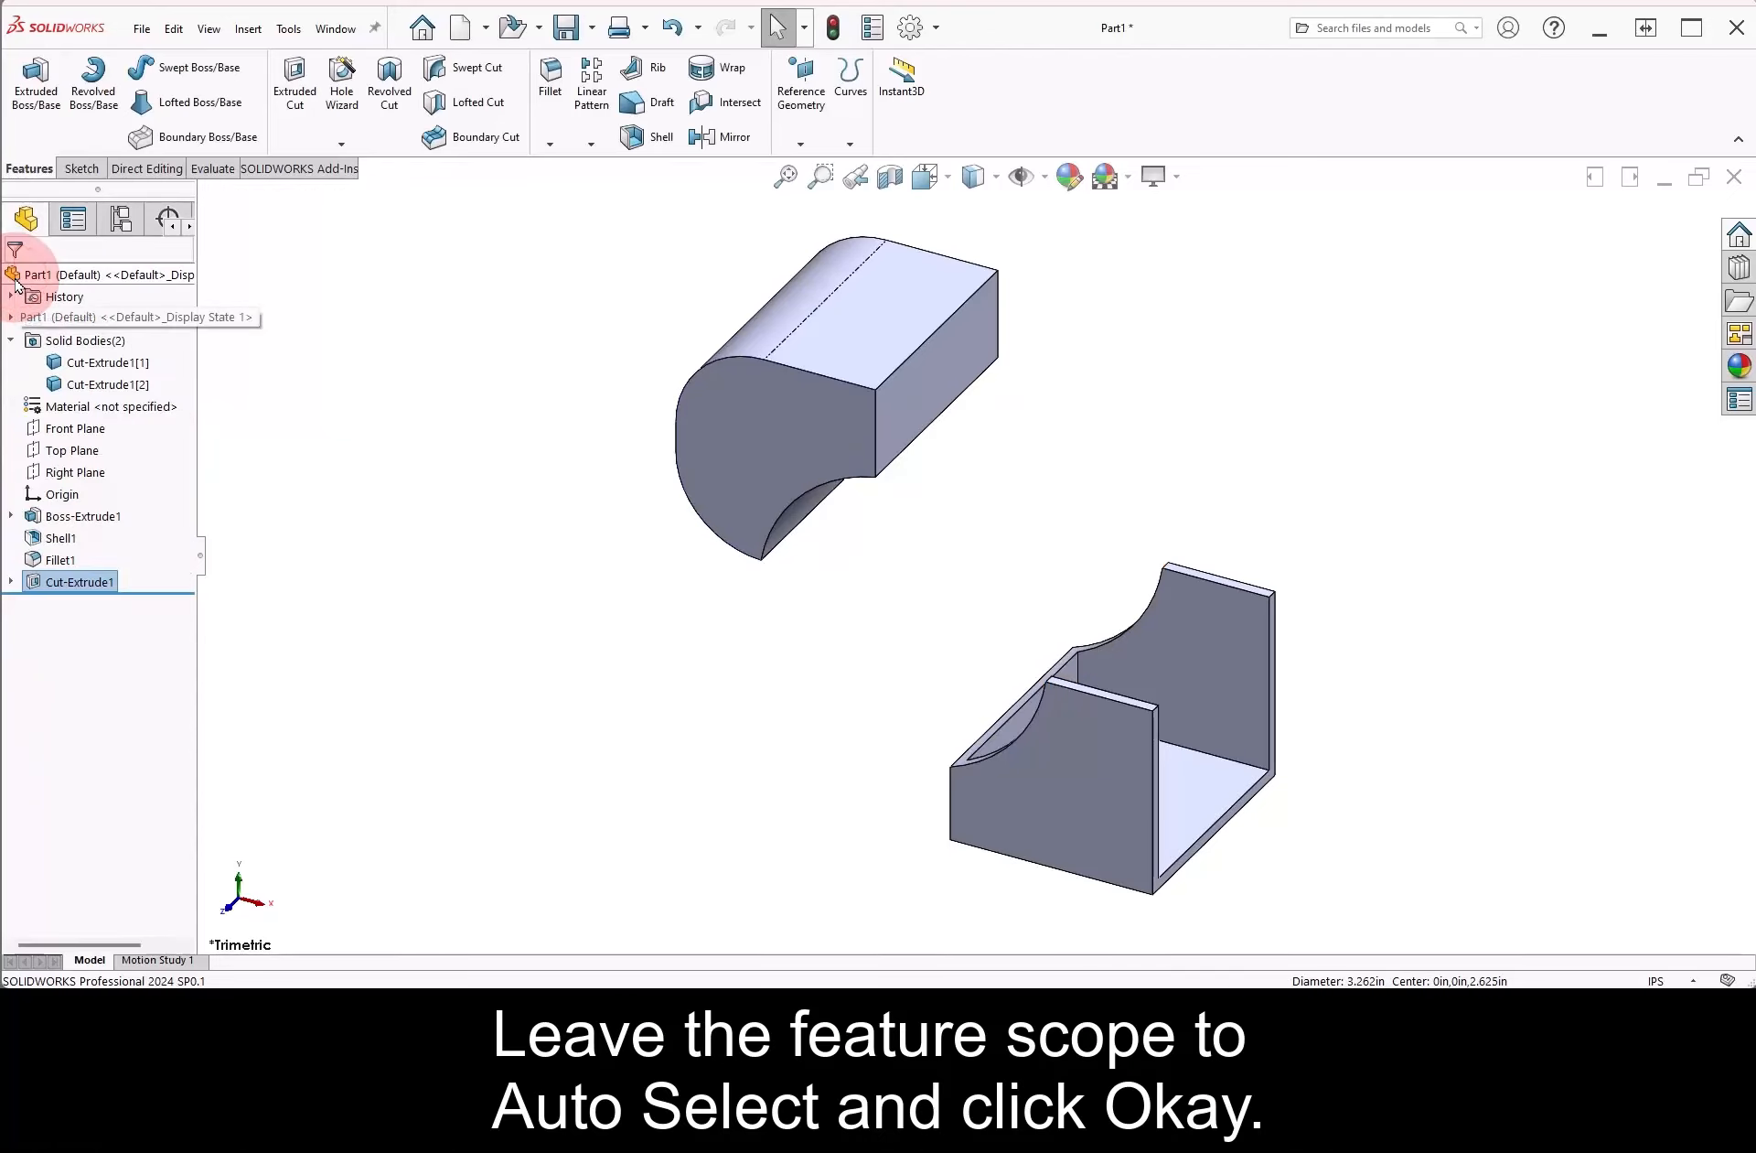